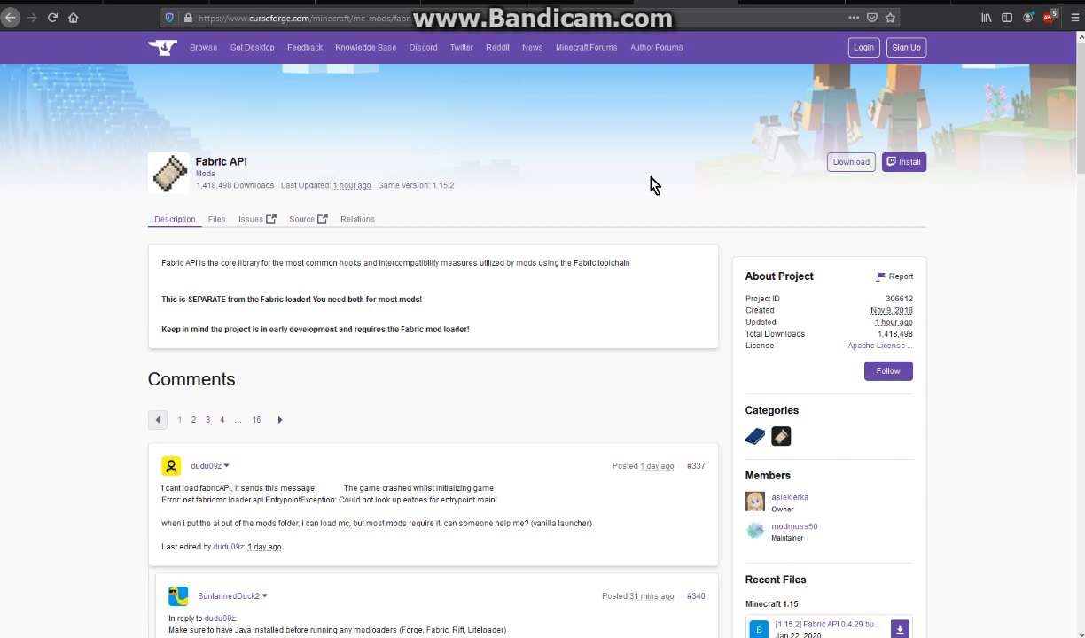
Compare the Vanilla, Technic and Server installer options, ending on the MultiMC option.
scroll(down, 3)
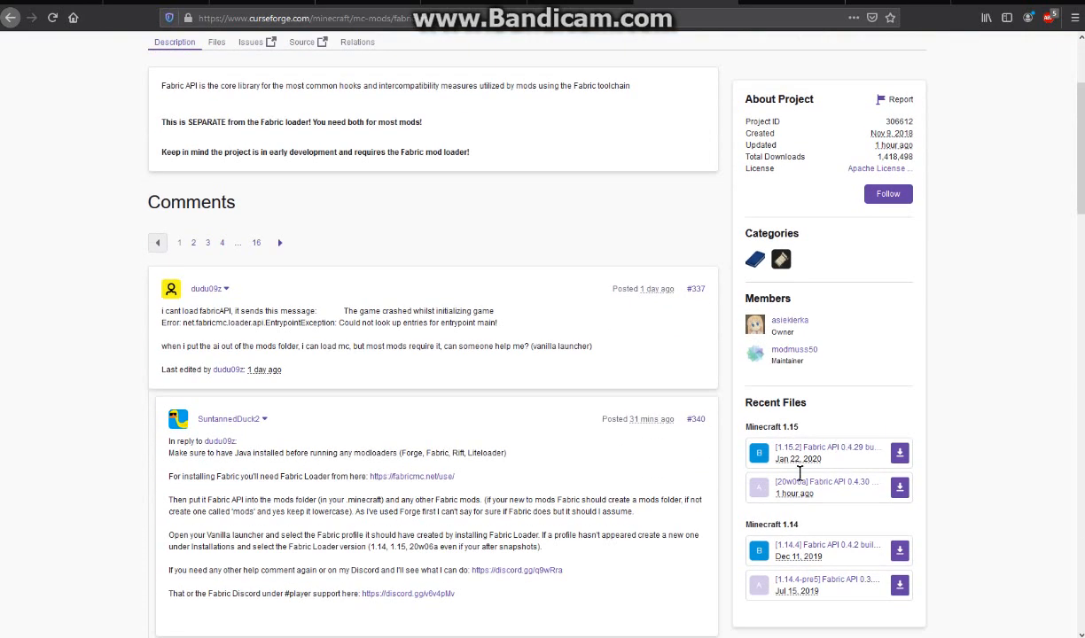
mouse_move(802, 482)
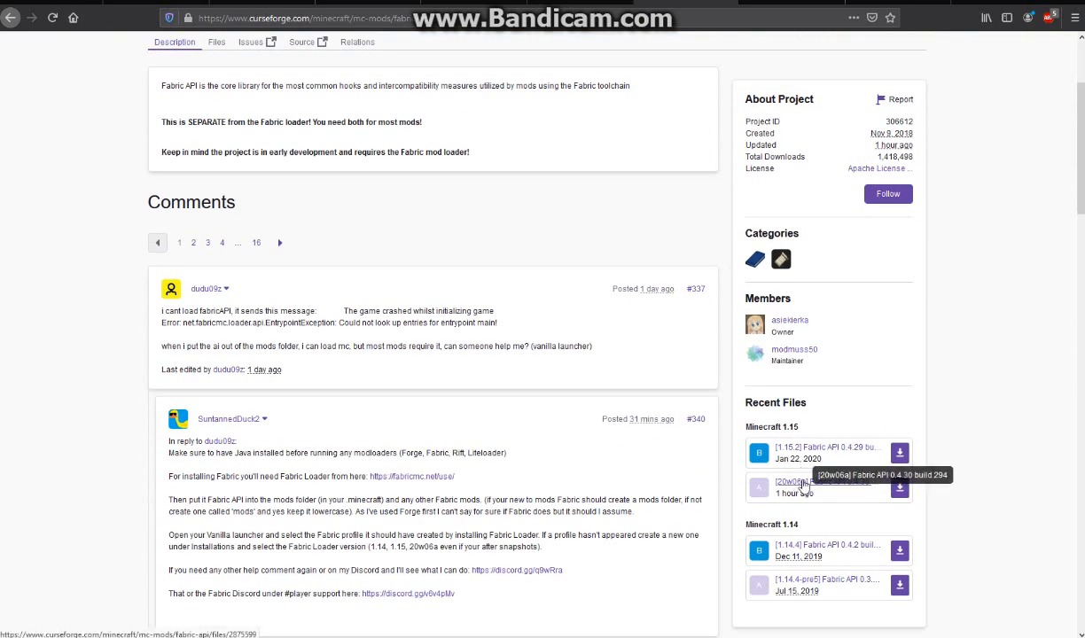
scroll(up, 3)
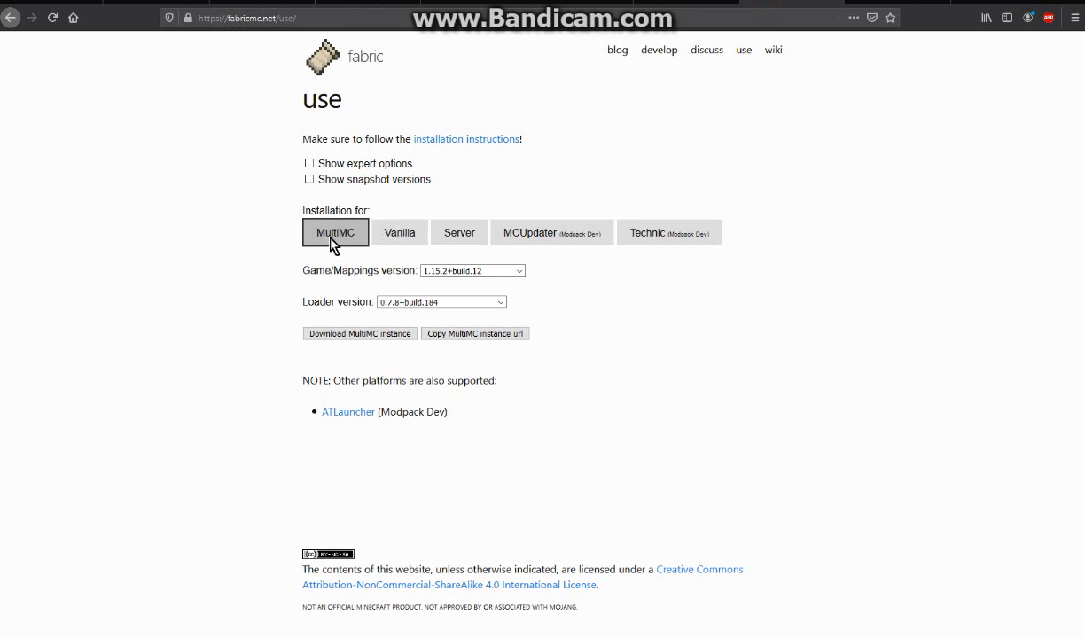
click(397, 232)
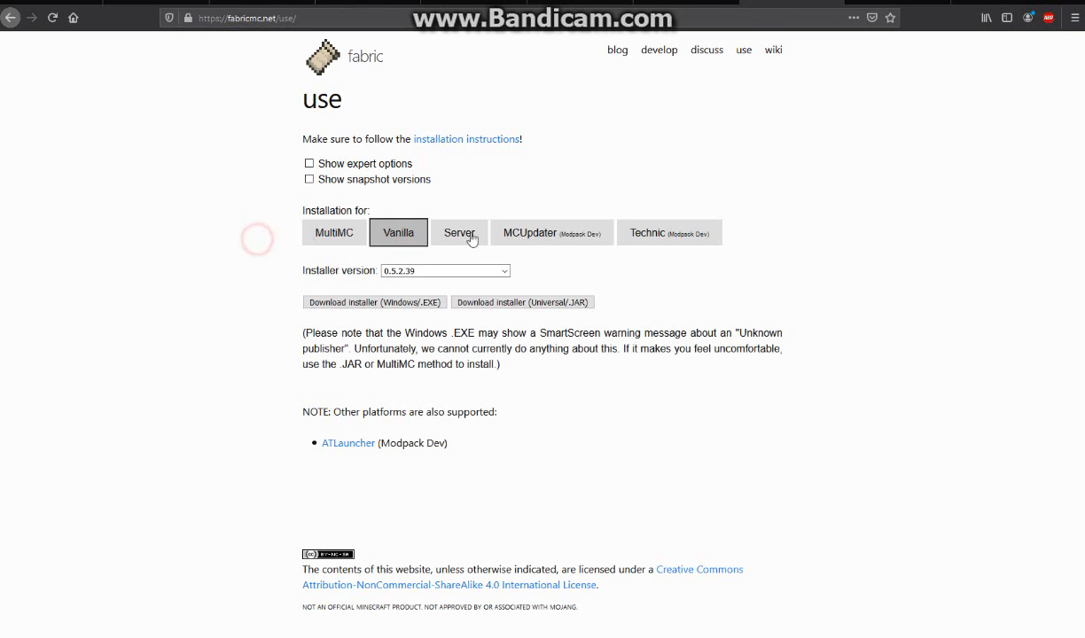
click(667, 232)
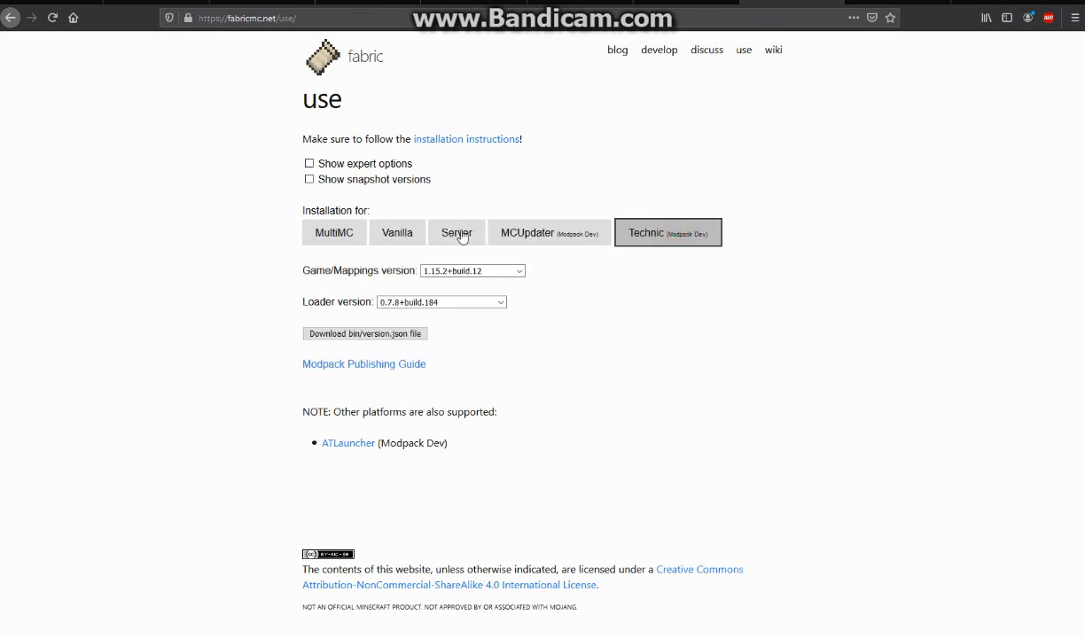
click(458, 232)
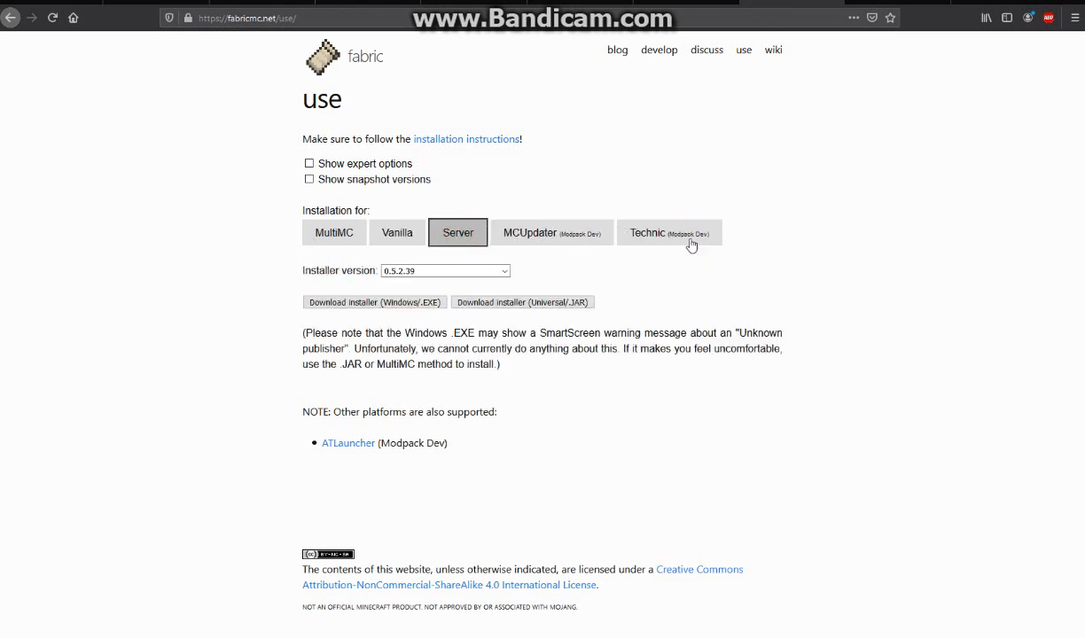
click(397, 232)
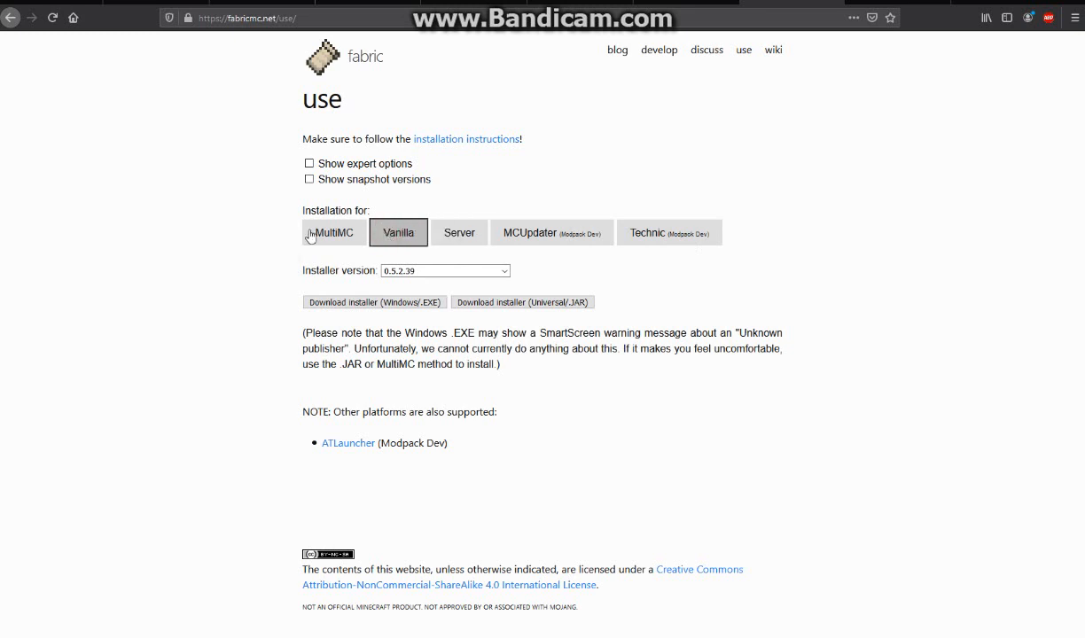
click(336, 233)
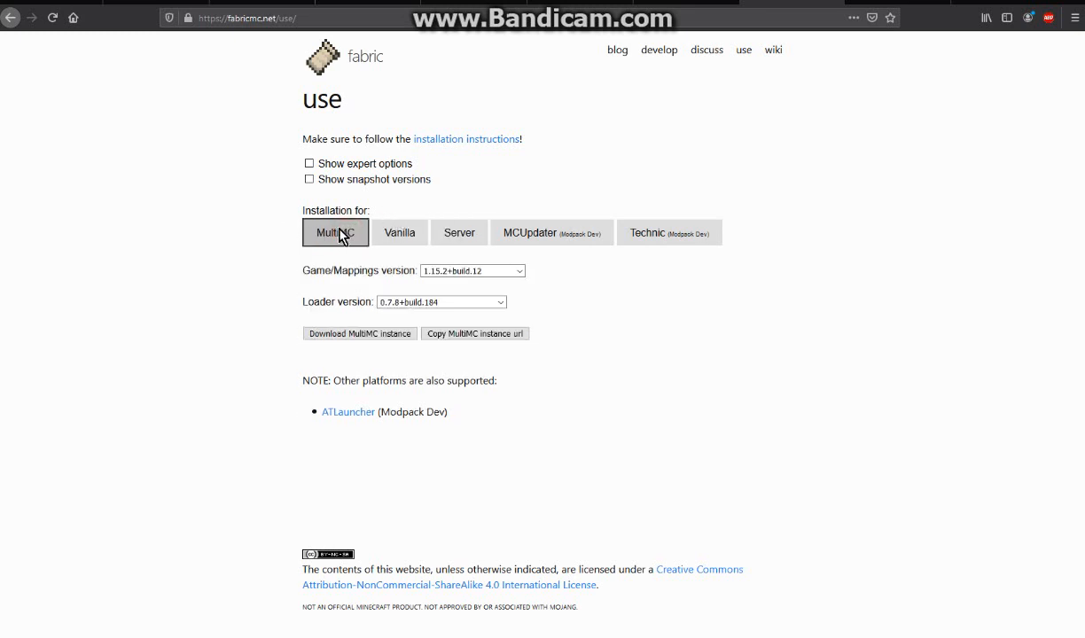
mouse_move(257, 255)
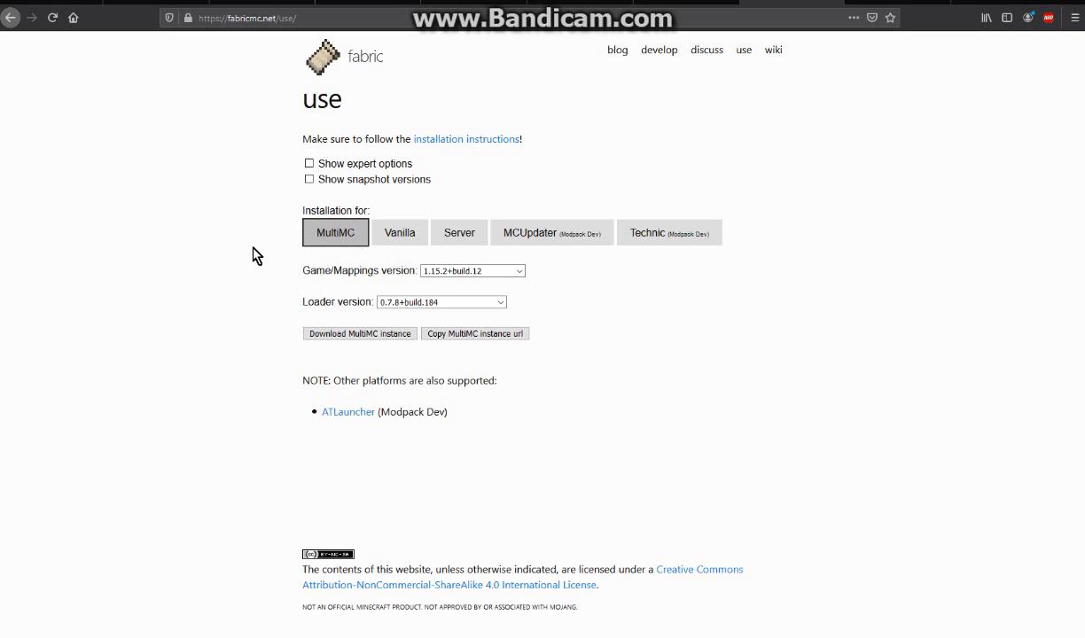
mouse_move(230, 275)
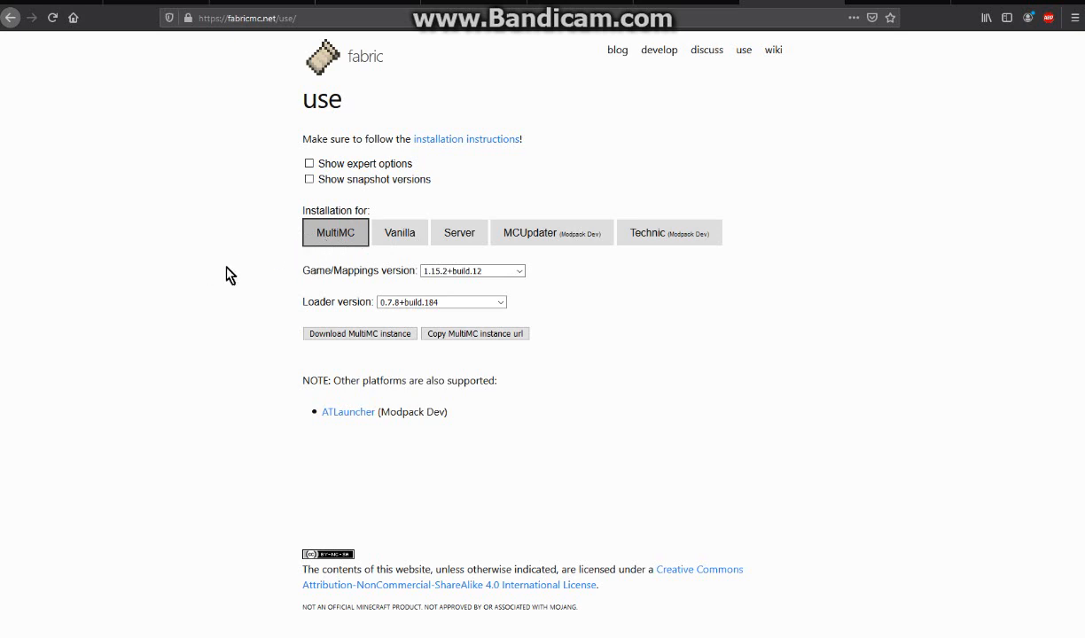
mouse_move(236, 320)
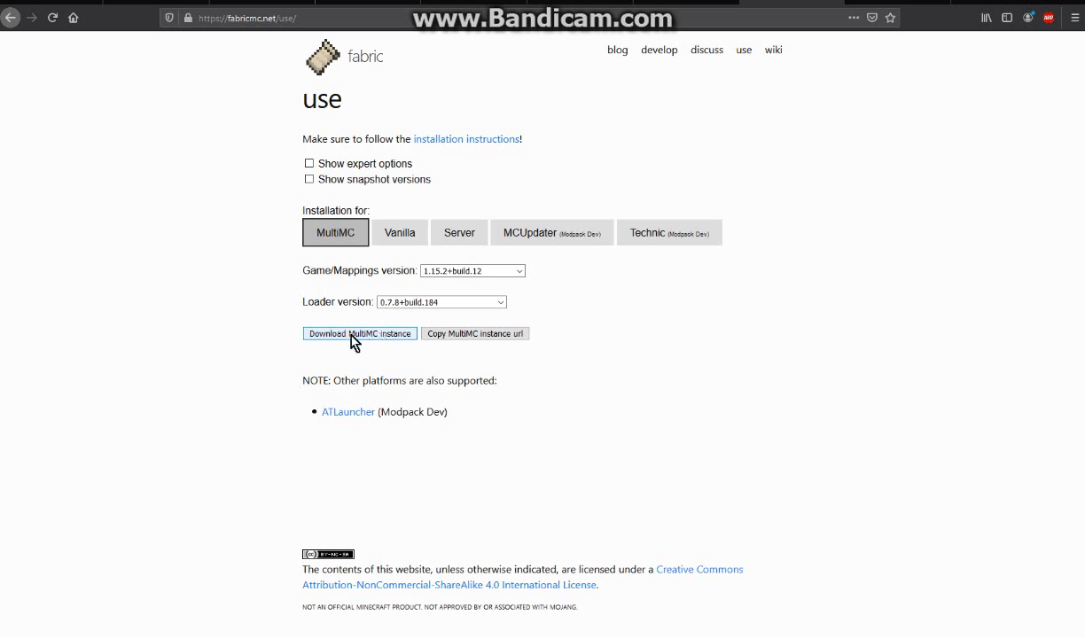
mouse_move(376, 340)
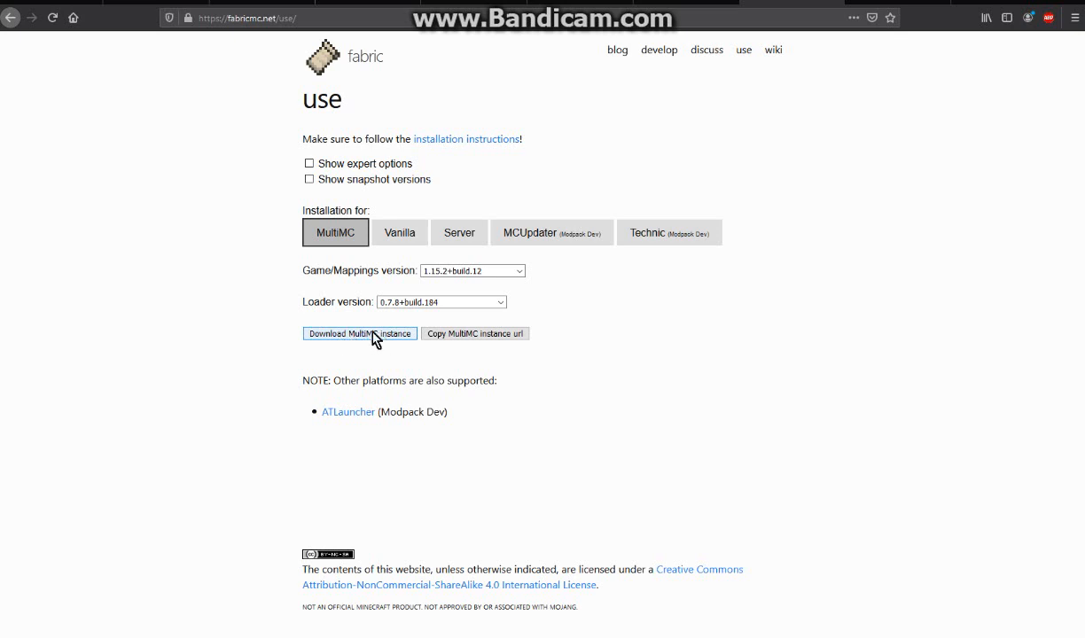
mouse_move(462, 339)
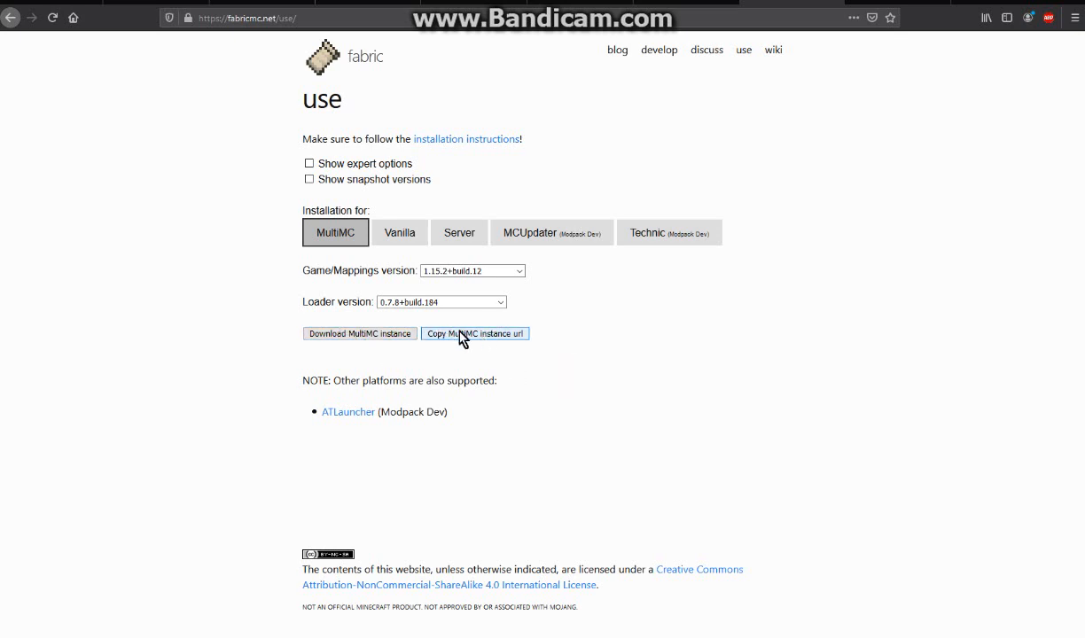
mouse_move(502, 344)
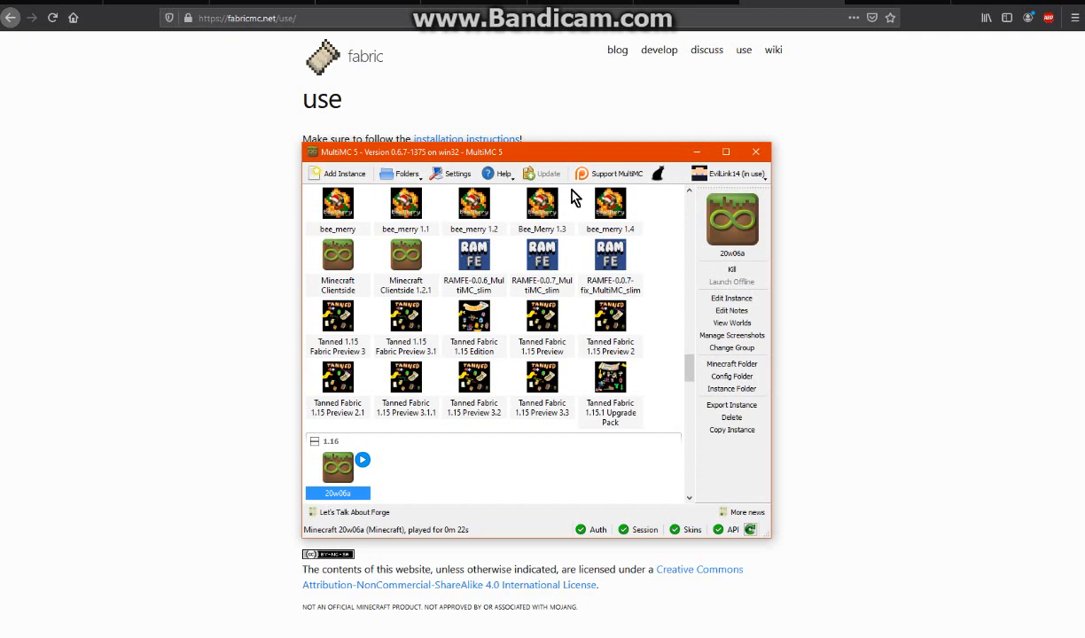
mouse_move(369, 479)
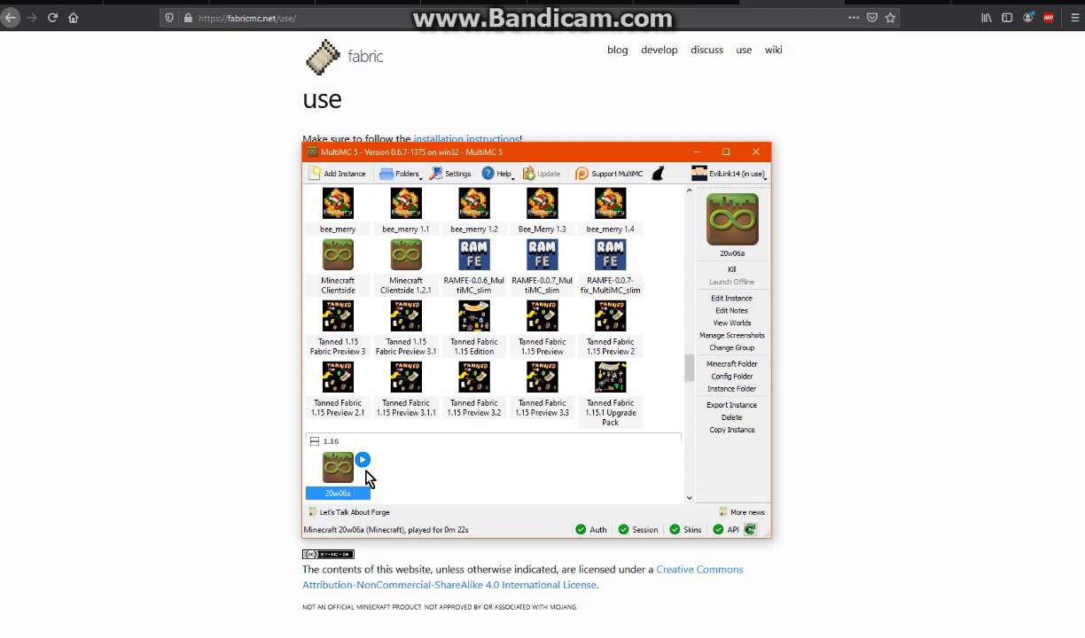
click(361, 460)
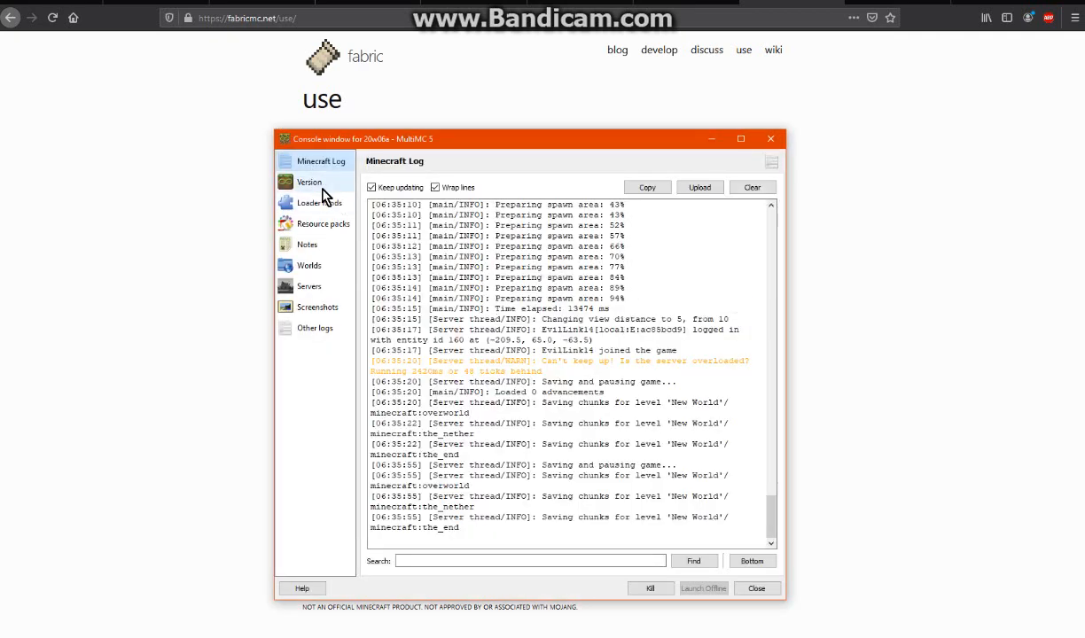
click(308, 180)
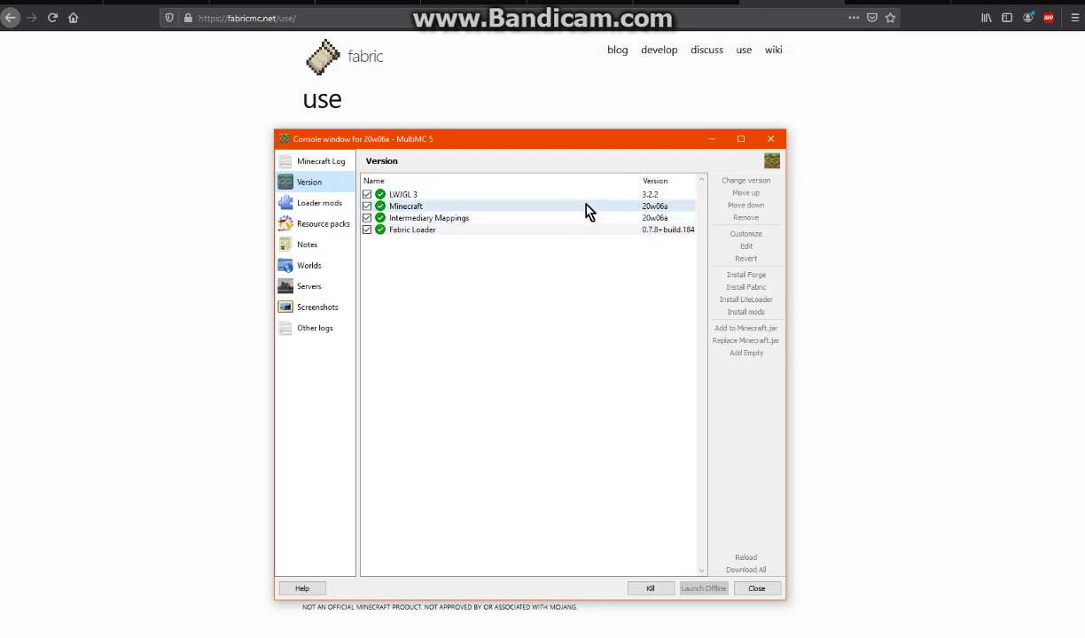
mouse_move(571, 213)
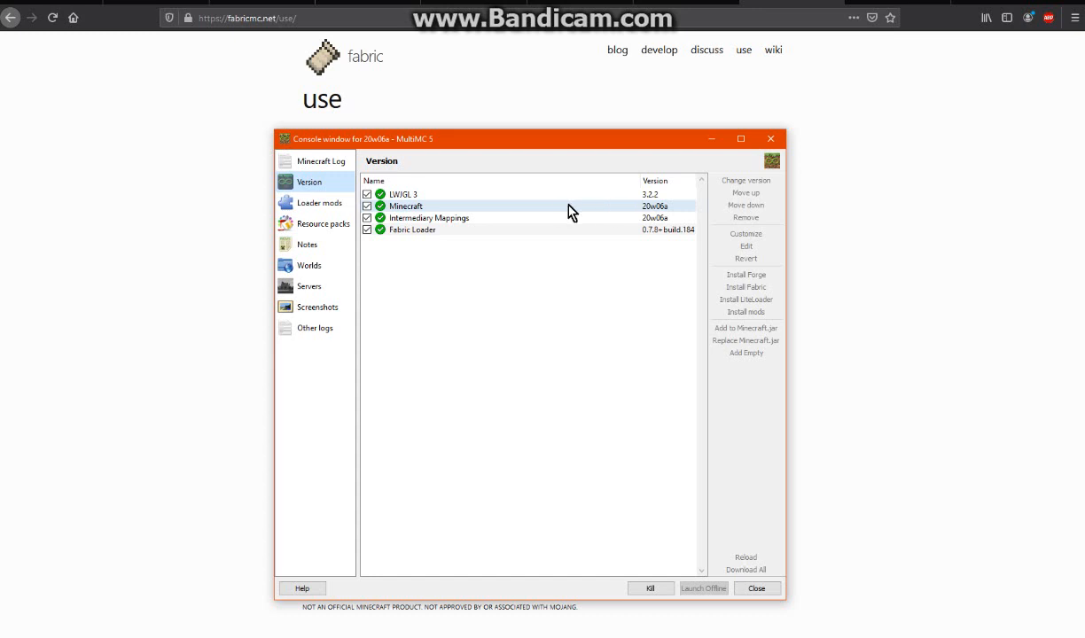
mouse_move(500, 210)
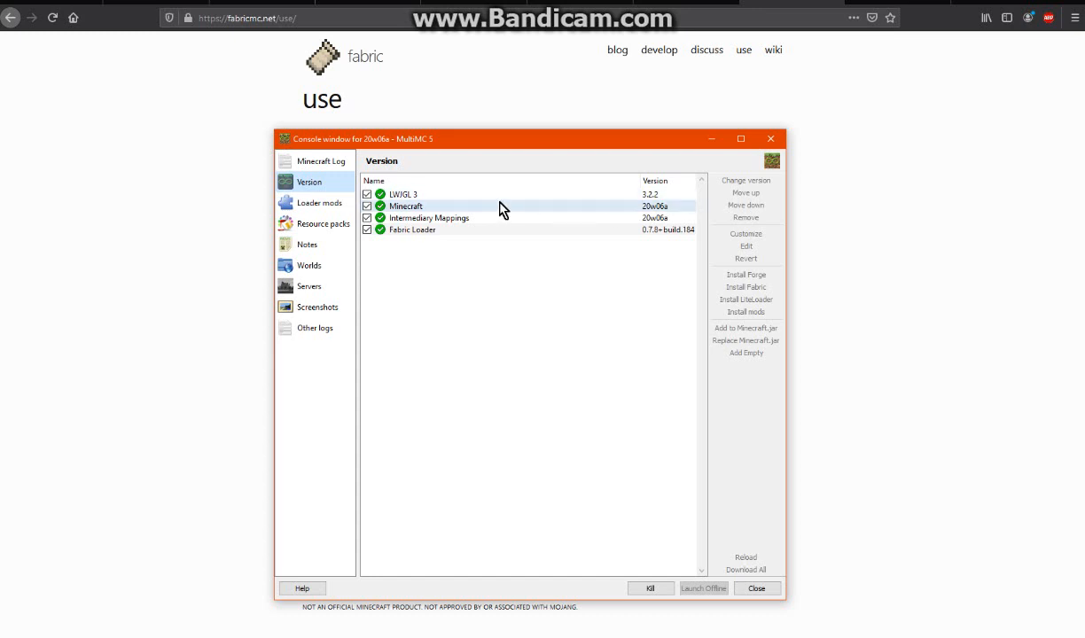
click(321, 159)
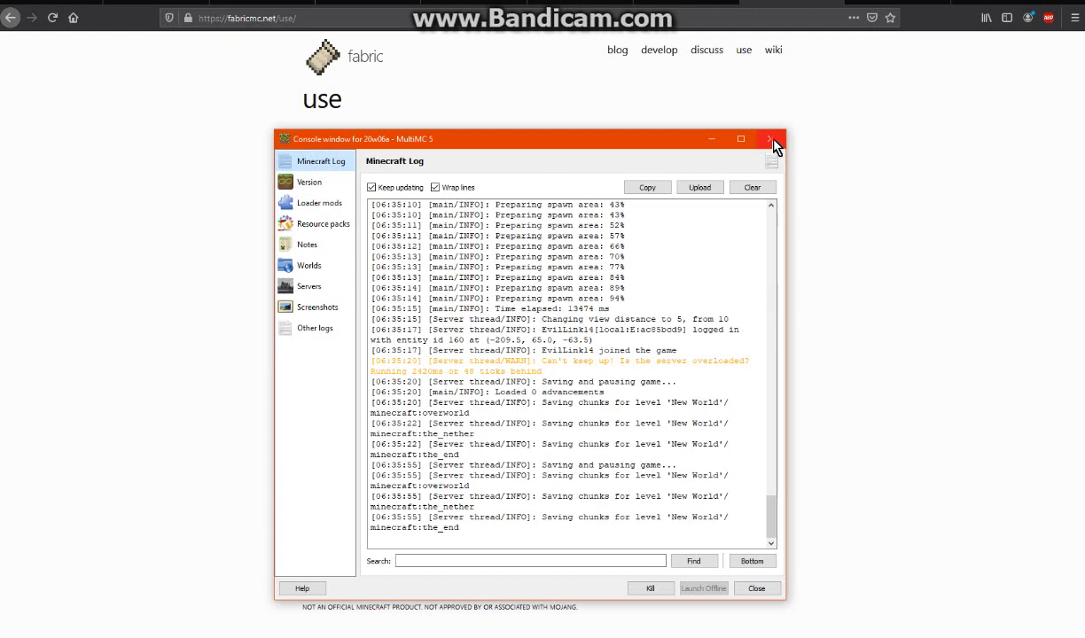
click(768, 139)
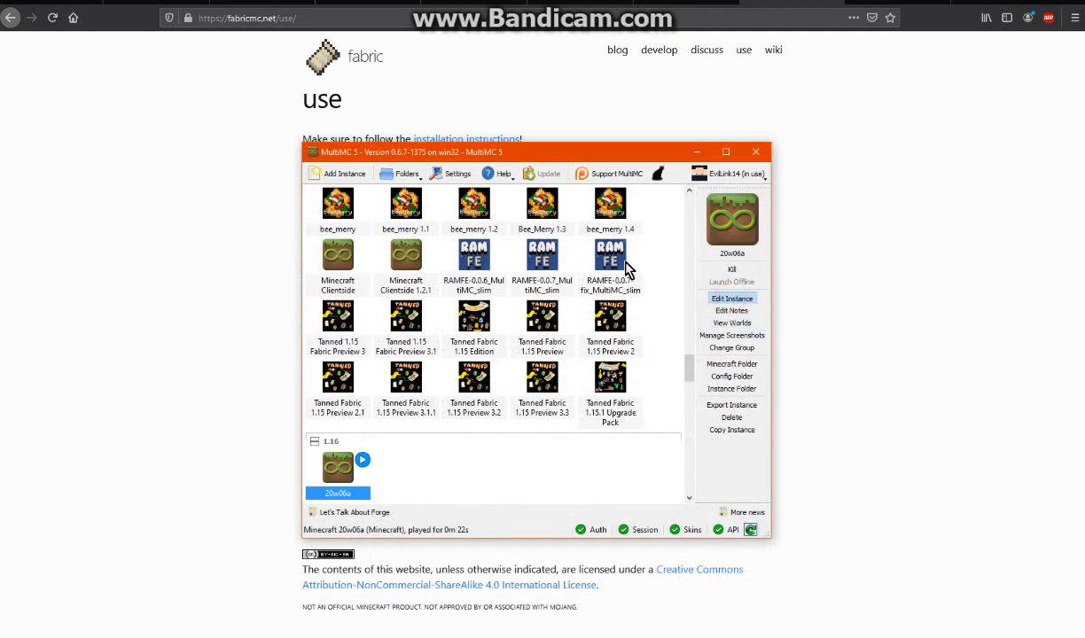
click(731, 297)
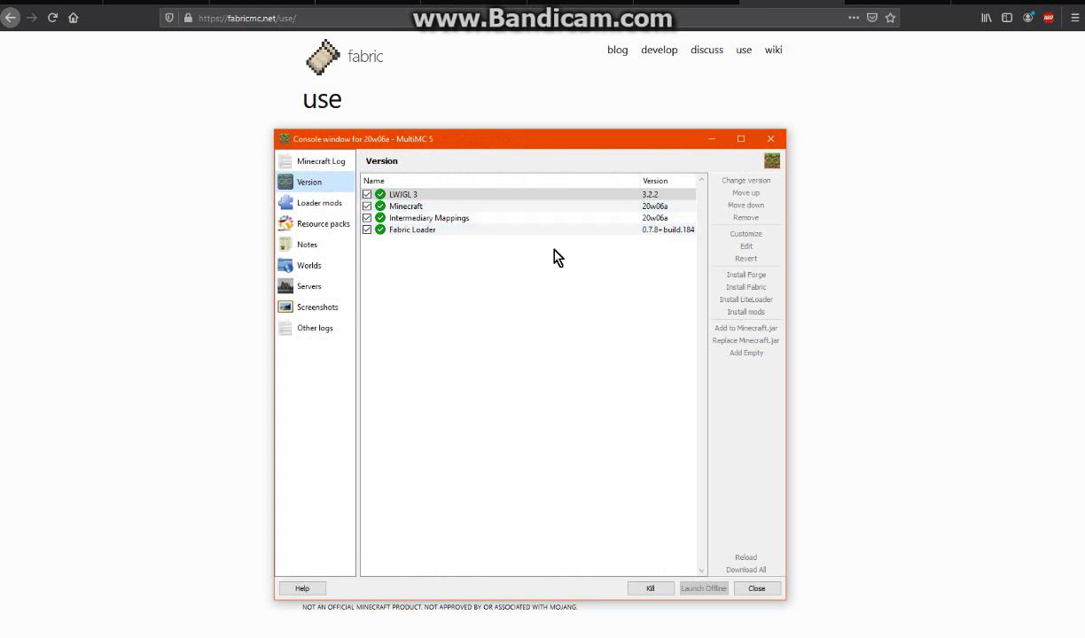
click(755, 588)
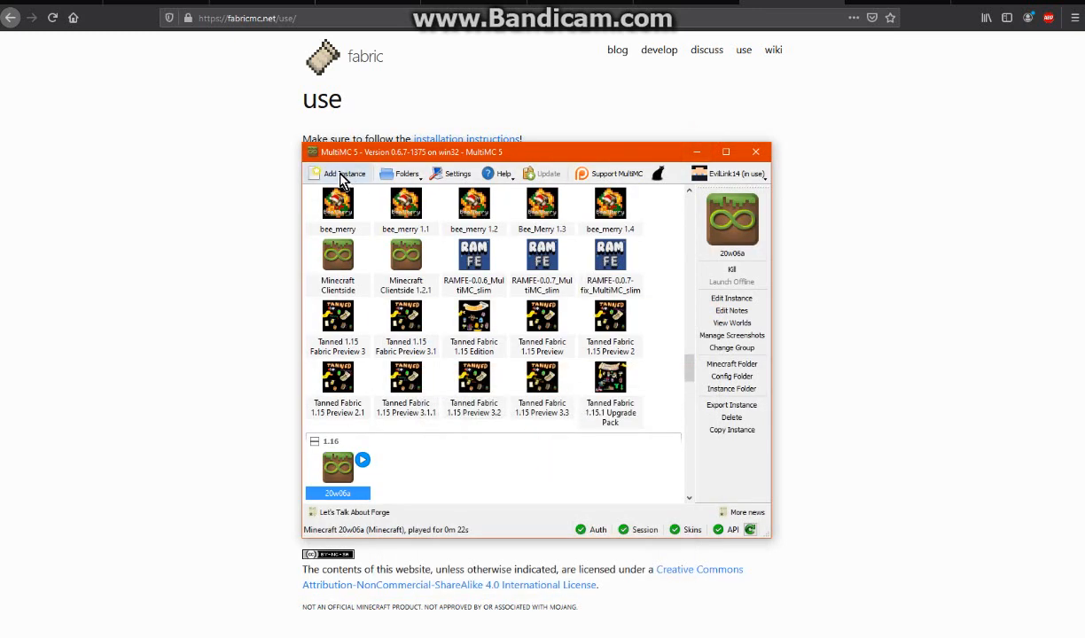
click(755, 153)
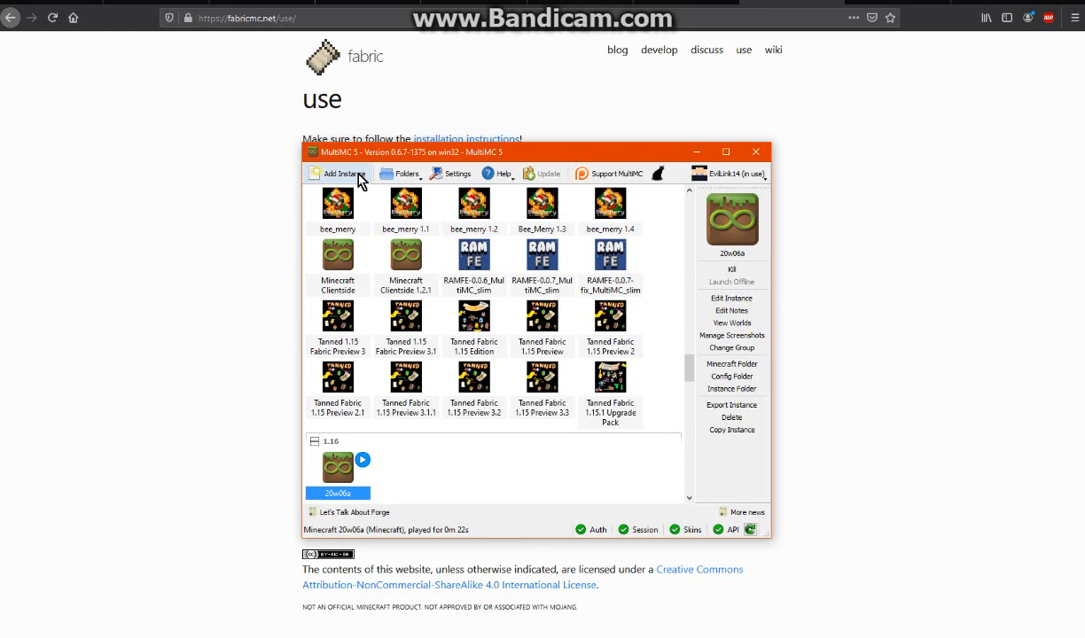
Begin a new MultiMC instance imported from a link, ready to paste the copied URL.
click(337, 174)
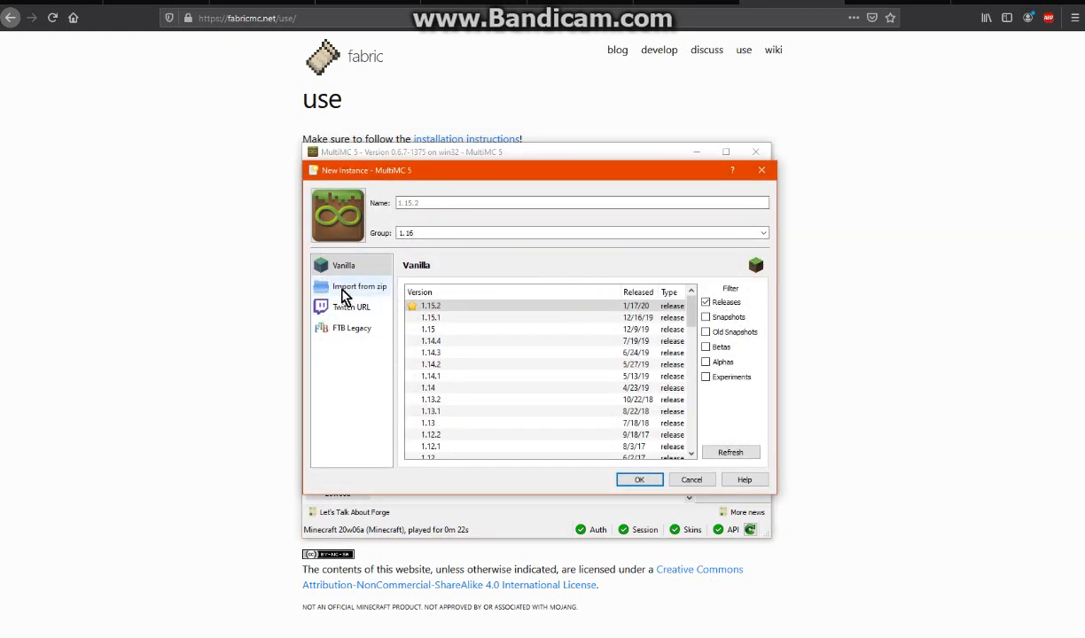
click(360, 286)
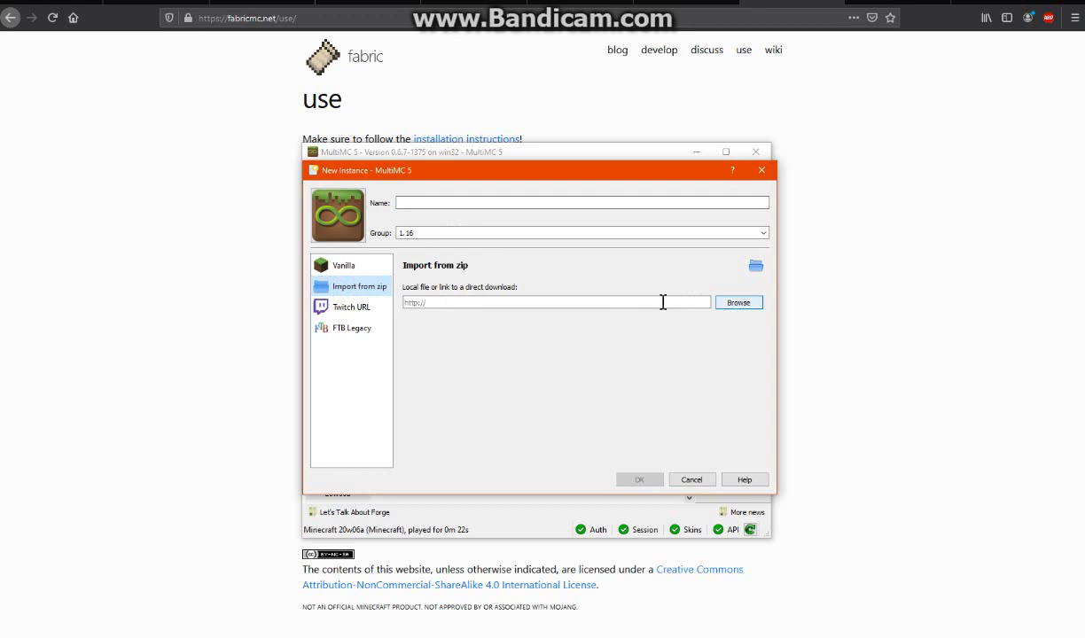
right_click(532, 301)
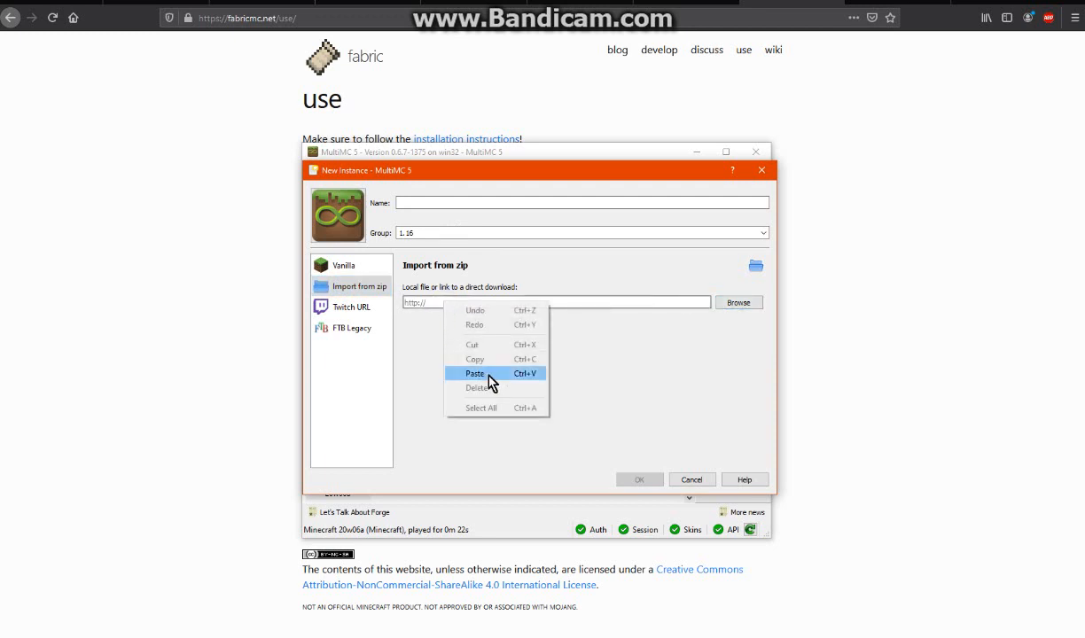
mouse_move(670, 362)
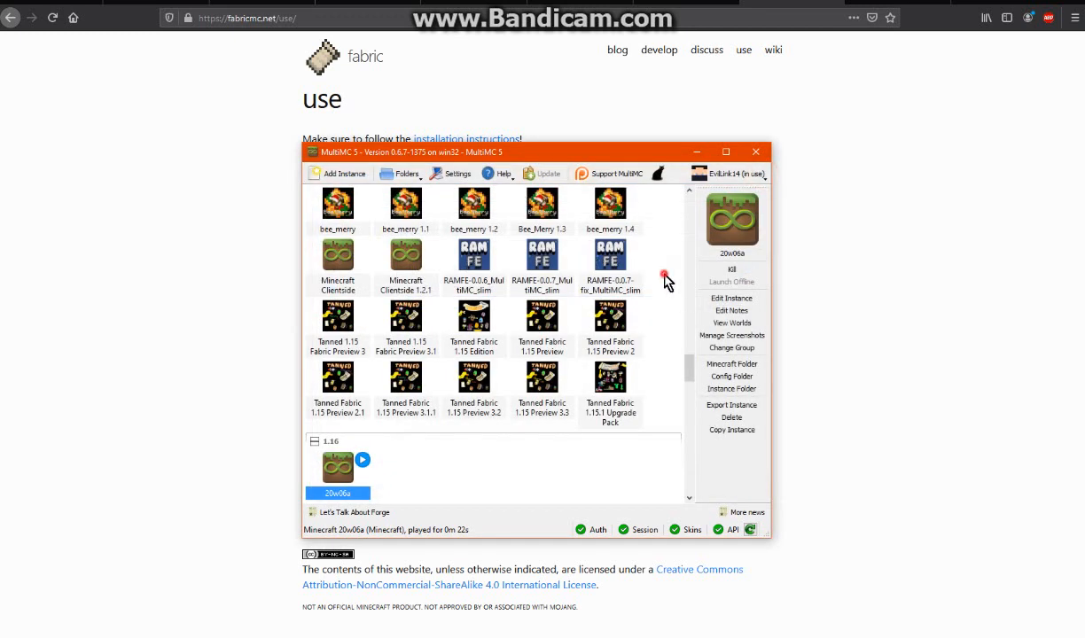
mouse_move(334, 493)
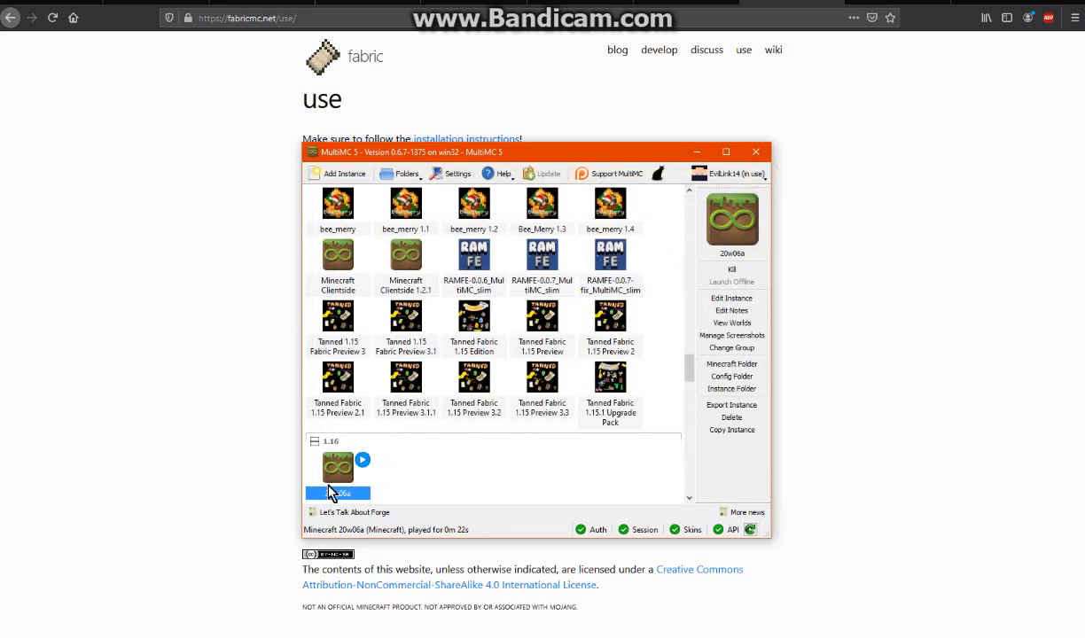
mouse_move(697, 152)
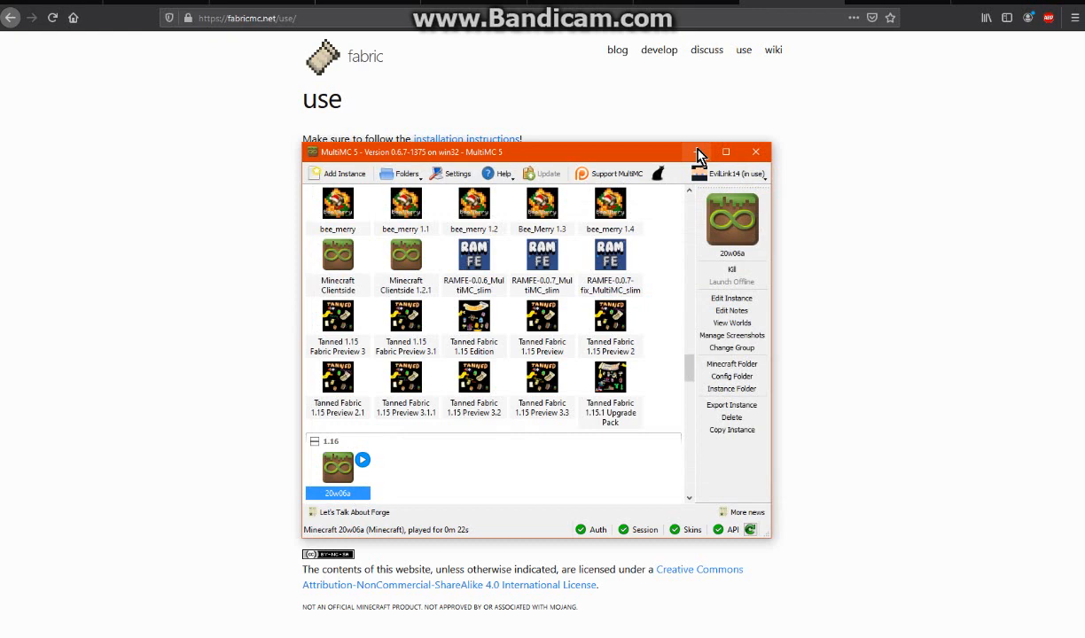
Minimize MultiMC so the Fabric Vanilla installer page for 0.5.2.39 shows again.
click(756, 153)
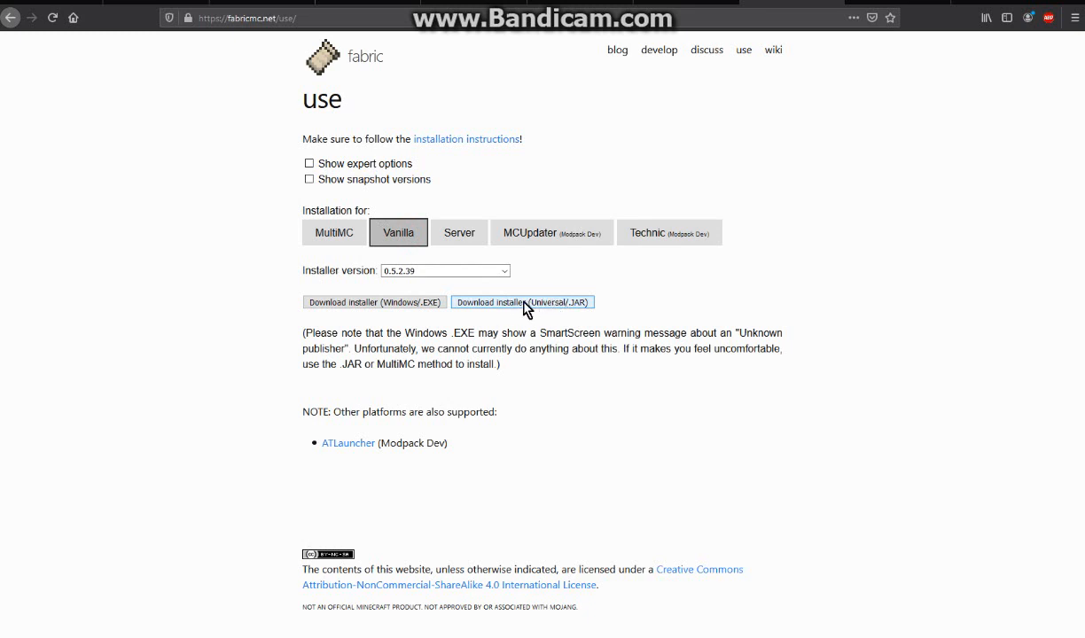
mouse_move(193, 202)
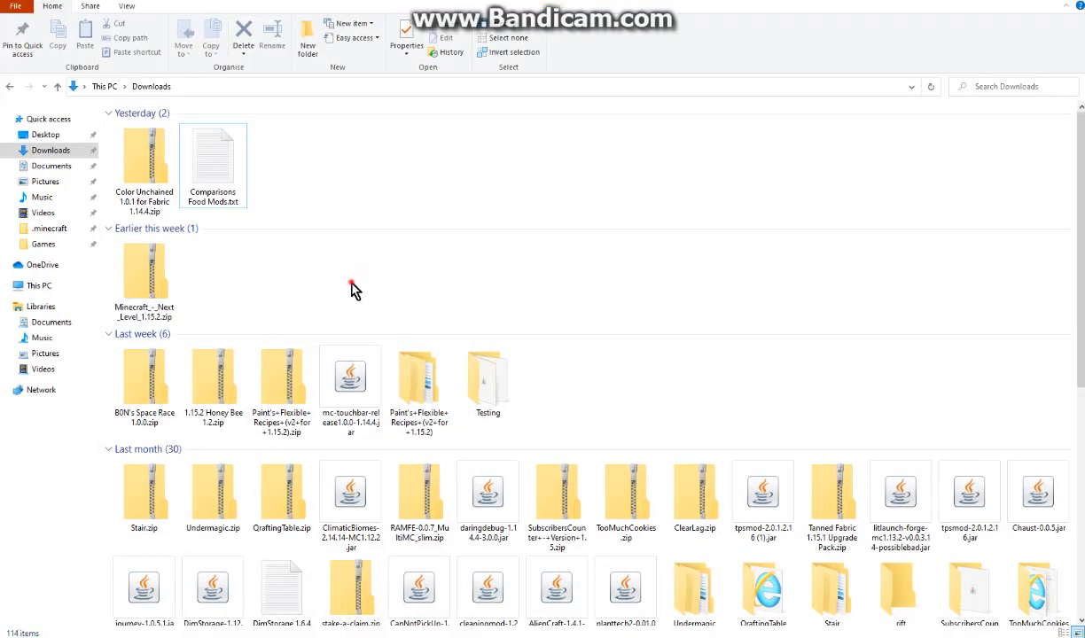
Open the Rift Jars folder in Downloads containing the fabric-installer jars.
scroll(down, 3)
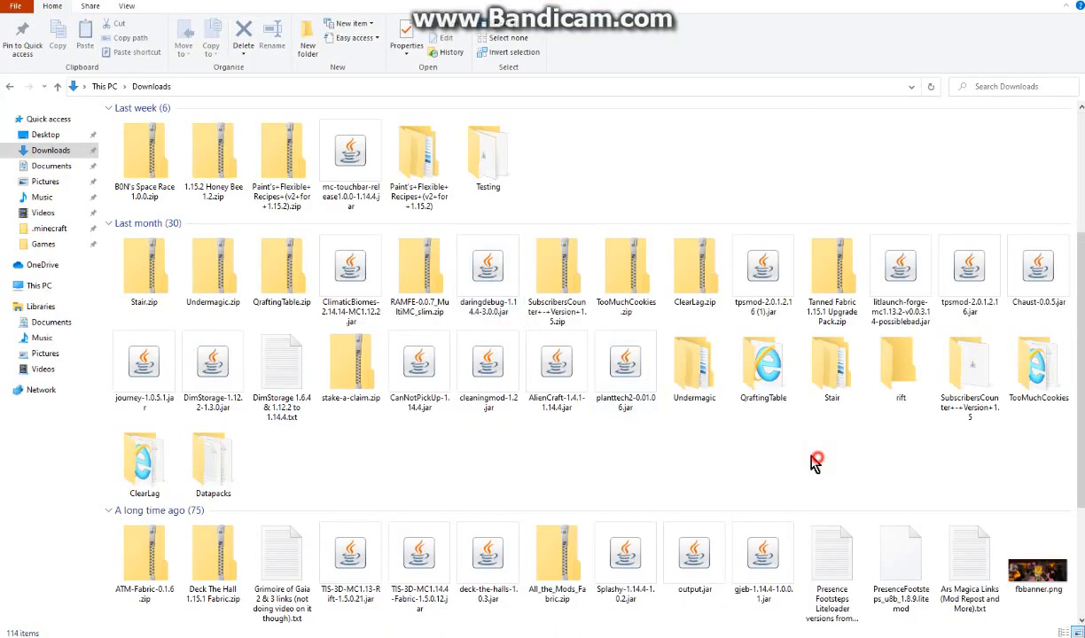
scroll(down, 3)
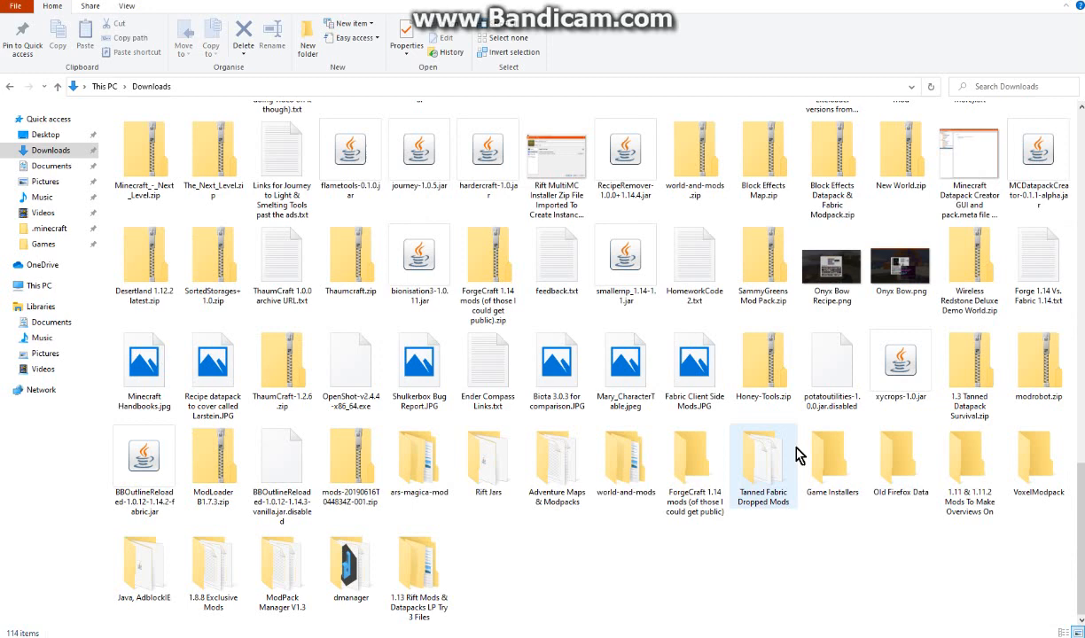
click(487, 461)
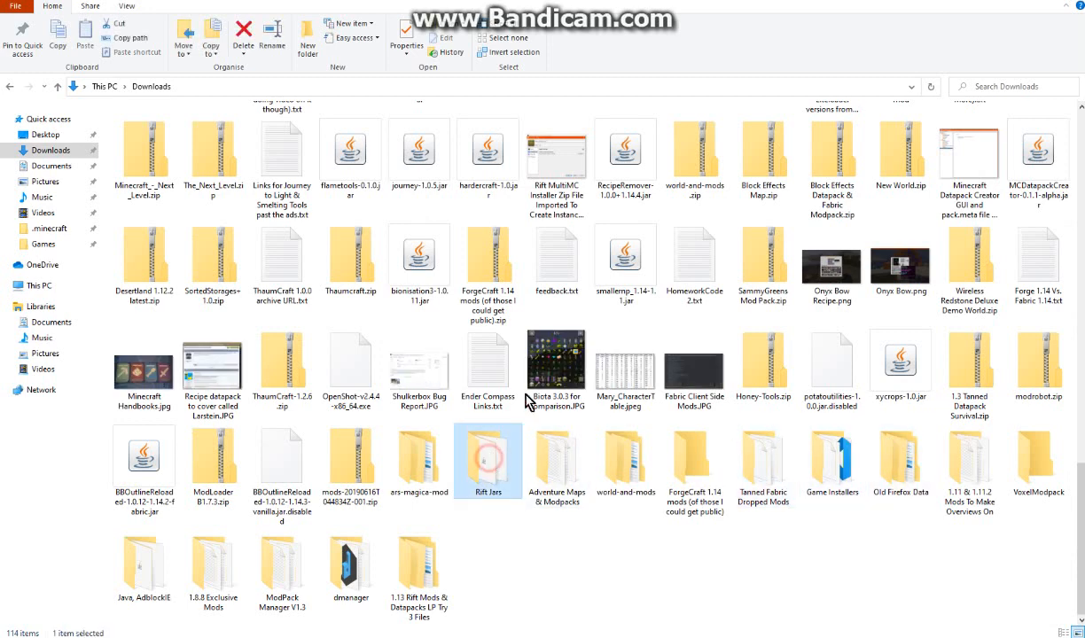
double_click(488, 454)
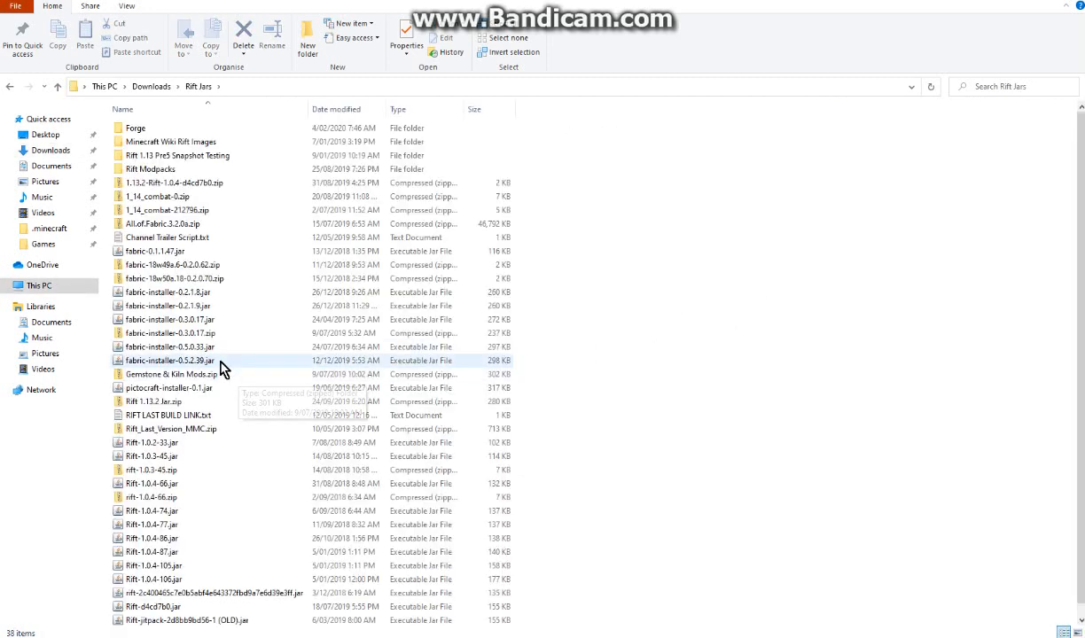
mouse_move(210, 366)
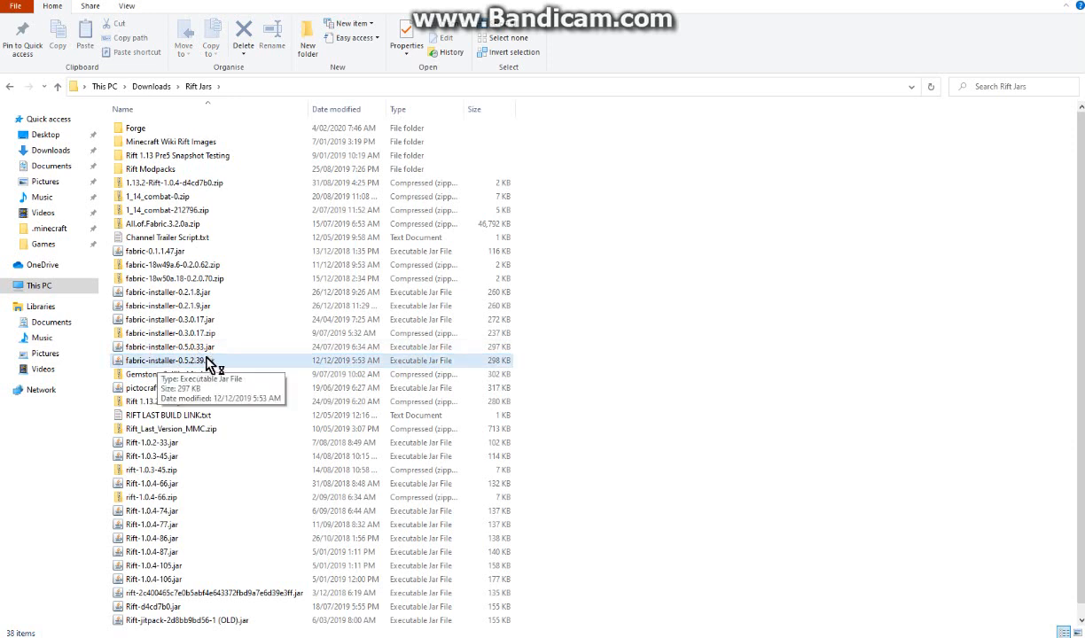
mouse_move(727, 407)
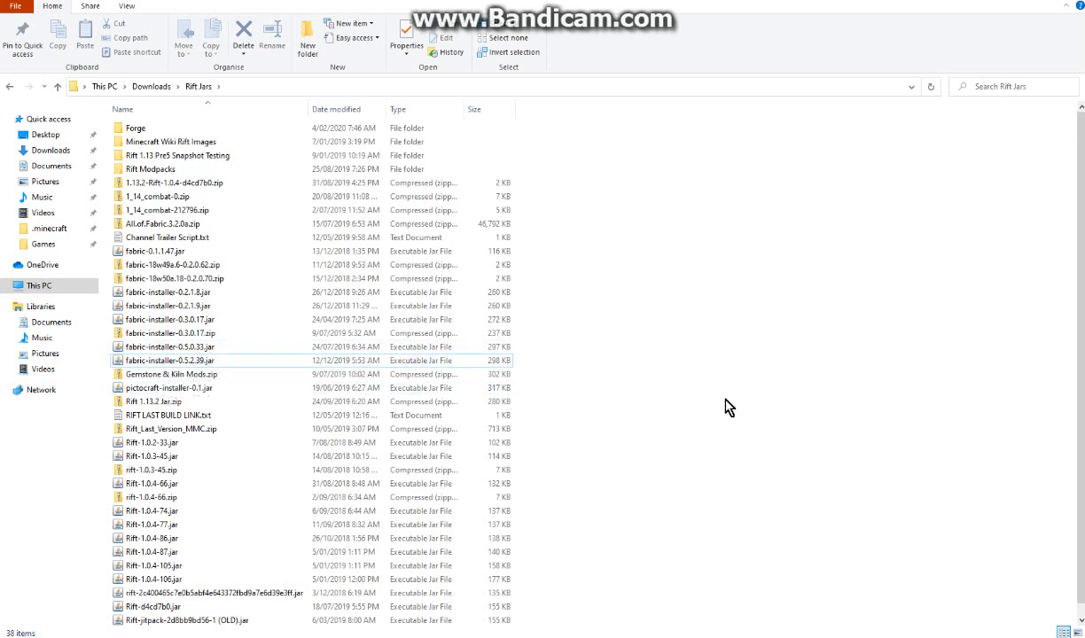
mouse_move(723, 373)
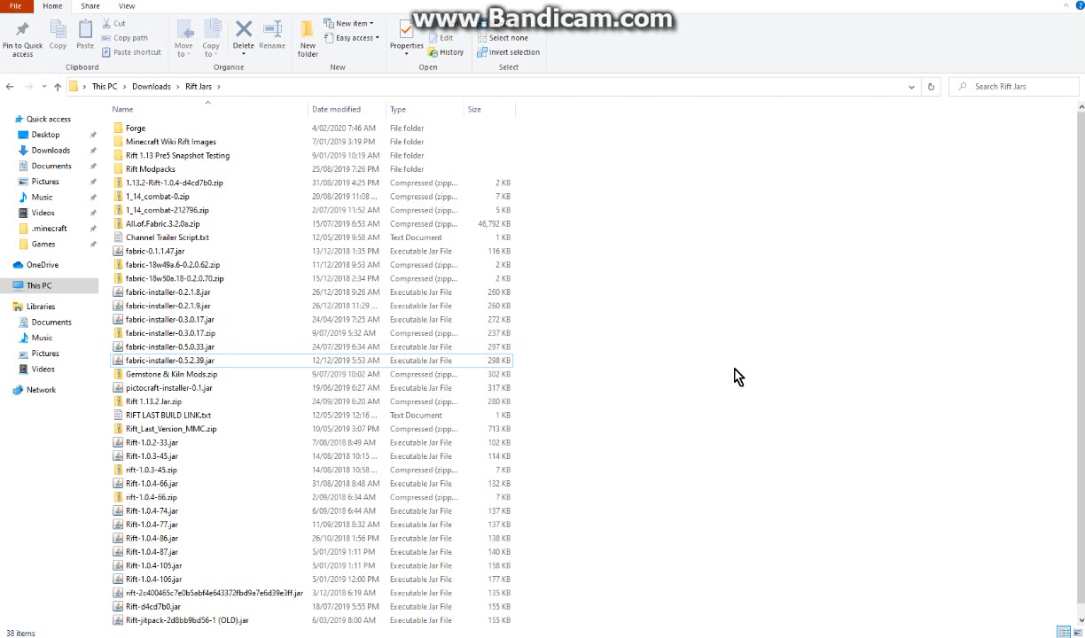
Launch fabric-installer-0.5.2.39, enable snapshots and choose Minecraft version 20w06a for the client.
double_click(170, 360)
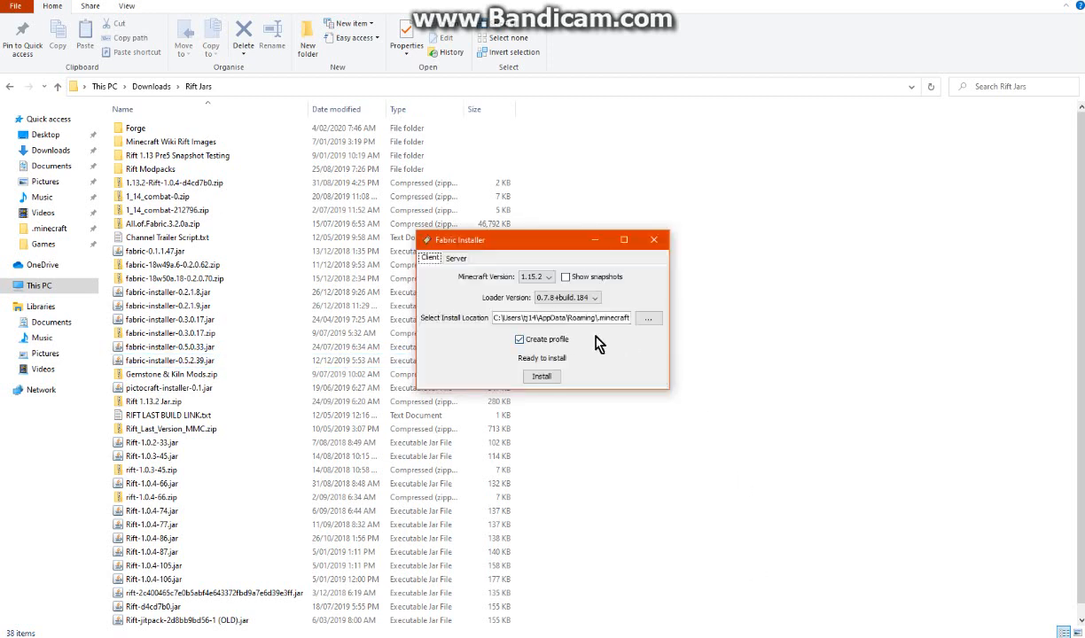
click(457, 259)
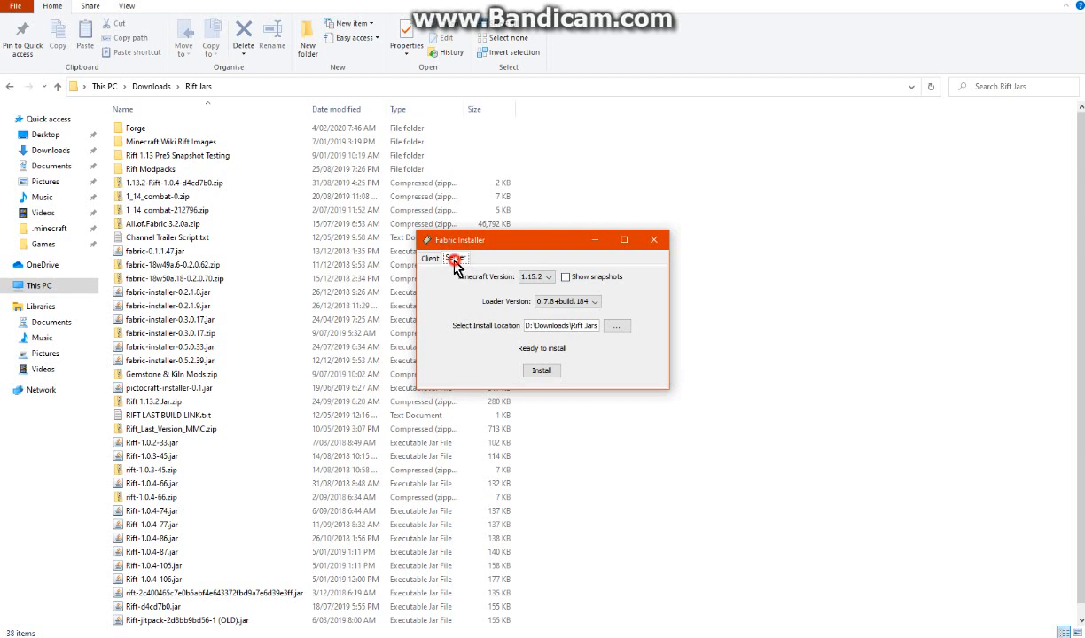
click(457, 259)
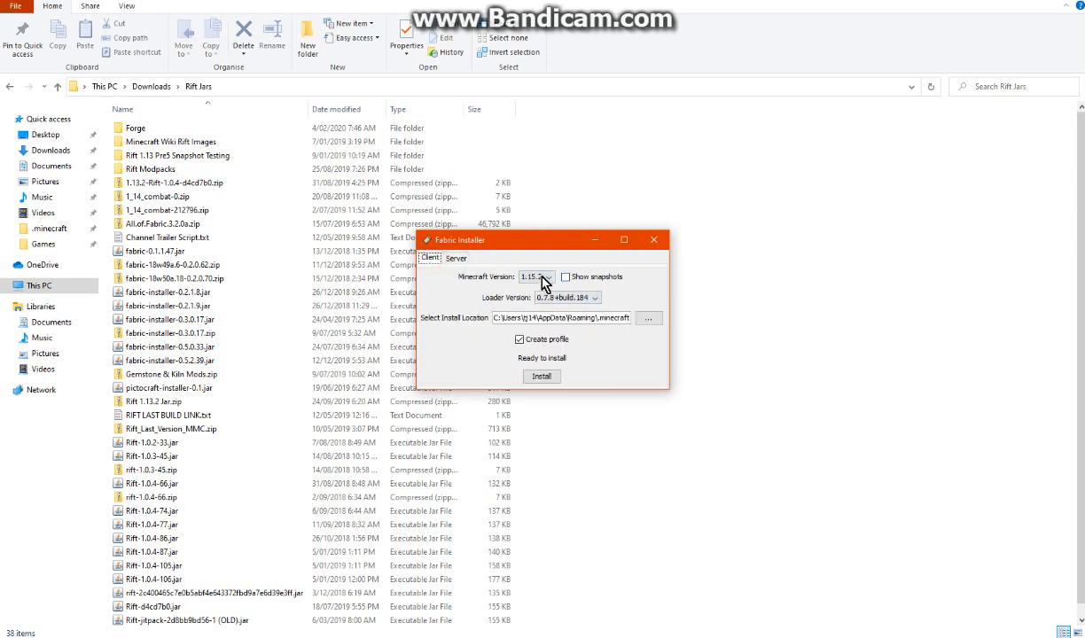
click(563, 276)
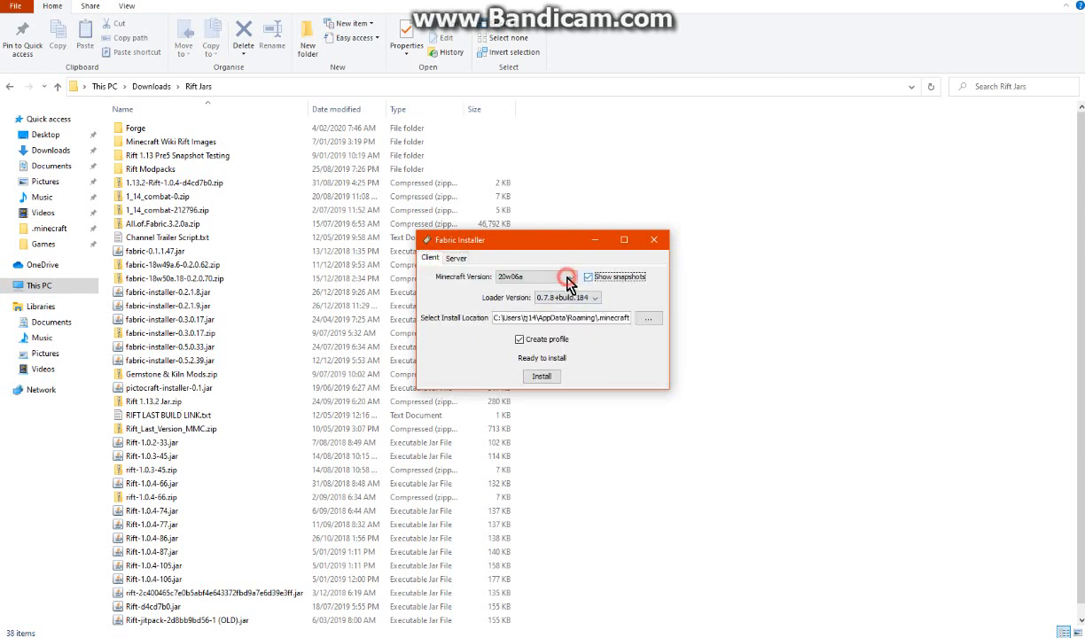
click(571, 277)
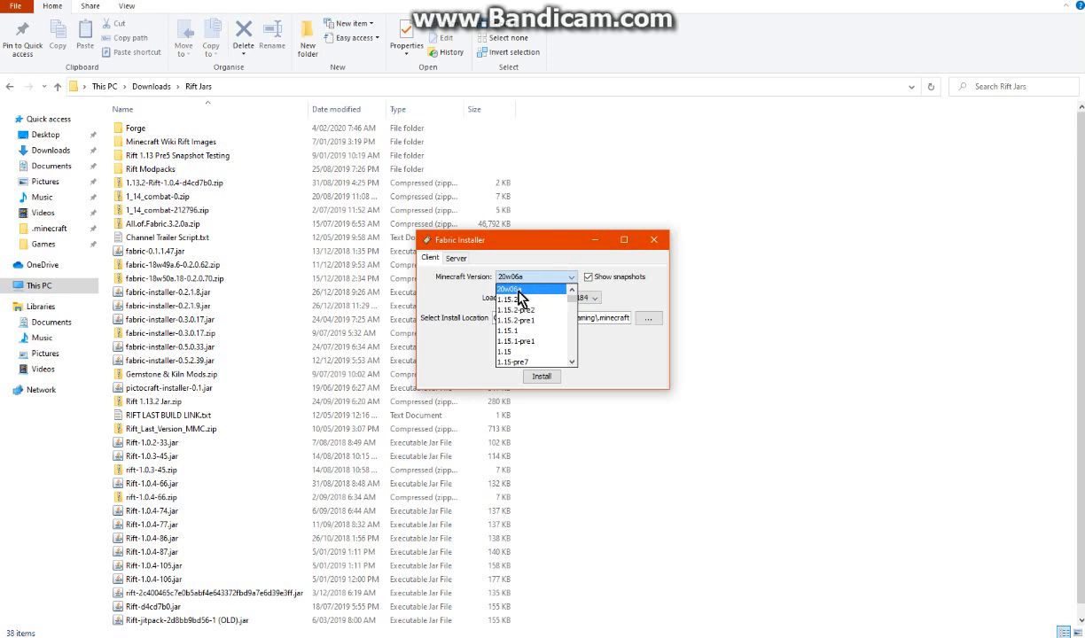
click(594, 298)
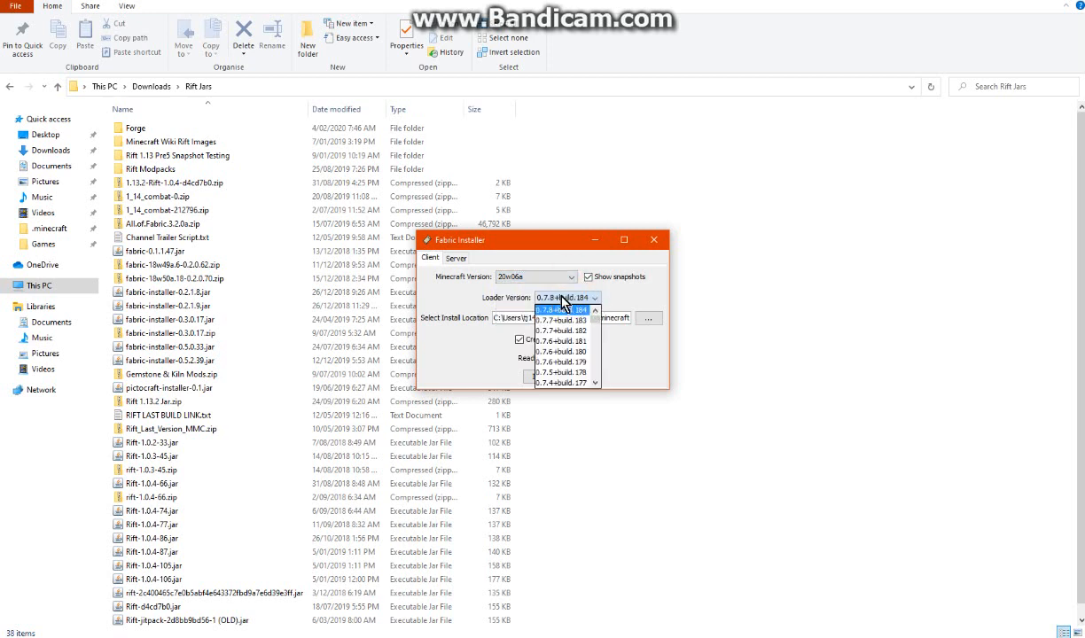
mouse_move(588, 305)
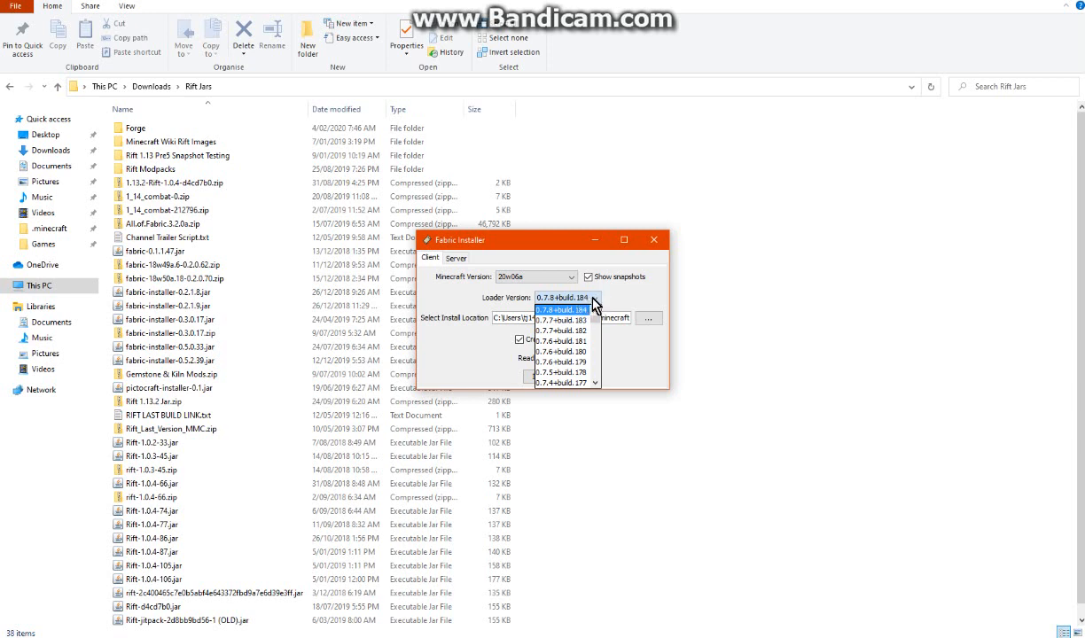
Keep loader 0.7.8+build.184, the .minecraft location and profile creation, then install Fabric.
click(564, 308)
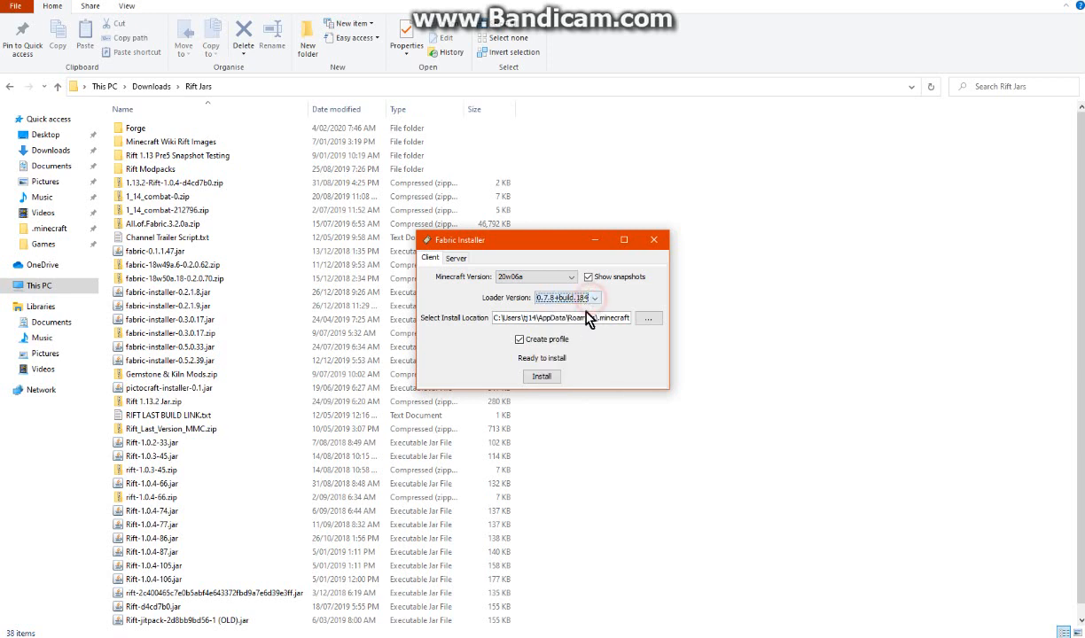
mouse_move(646, 346)
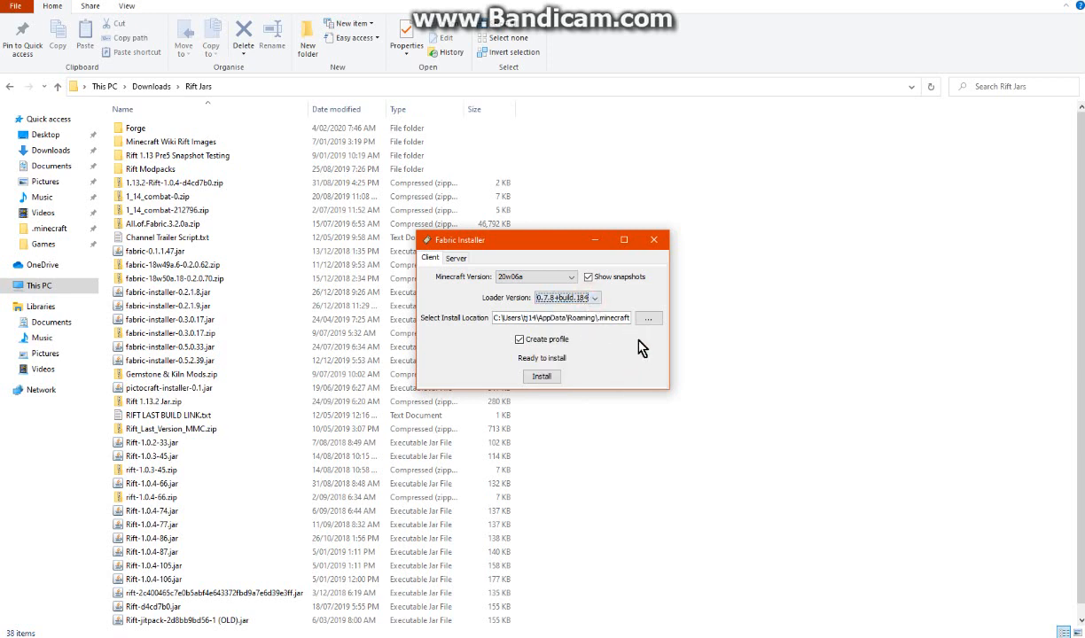
triple_click(562, 318)
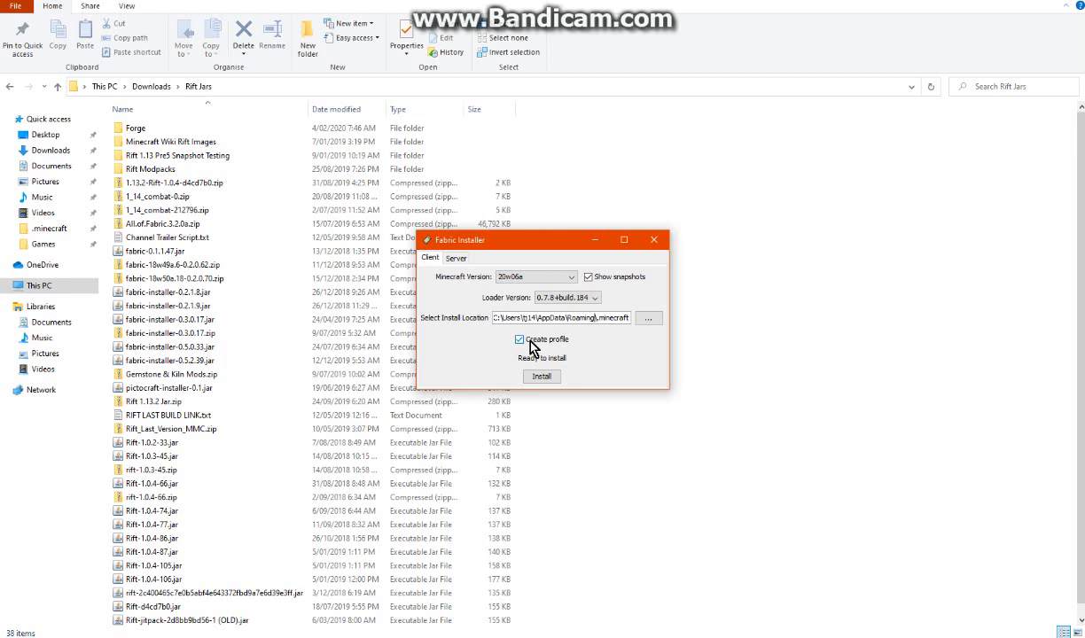
click(521, 341)
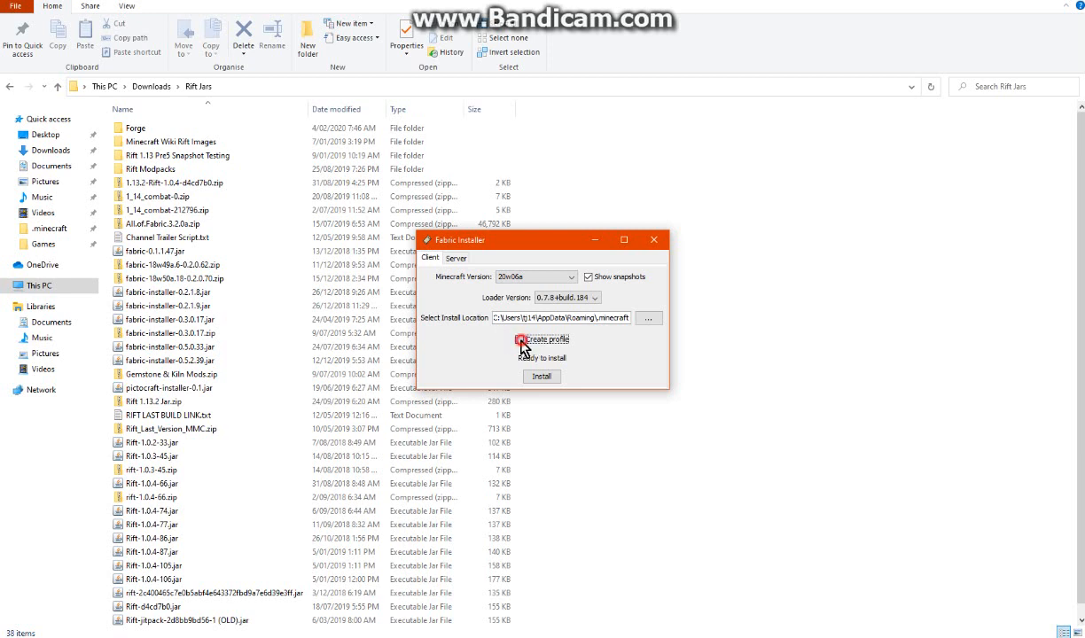
click(522, 341)
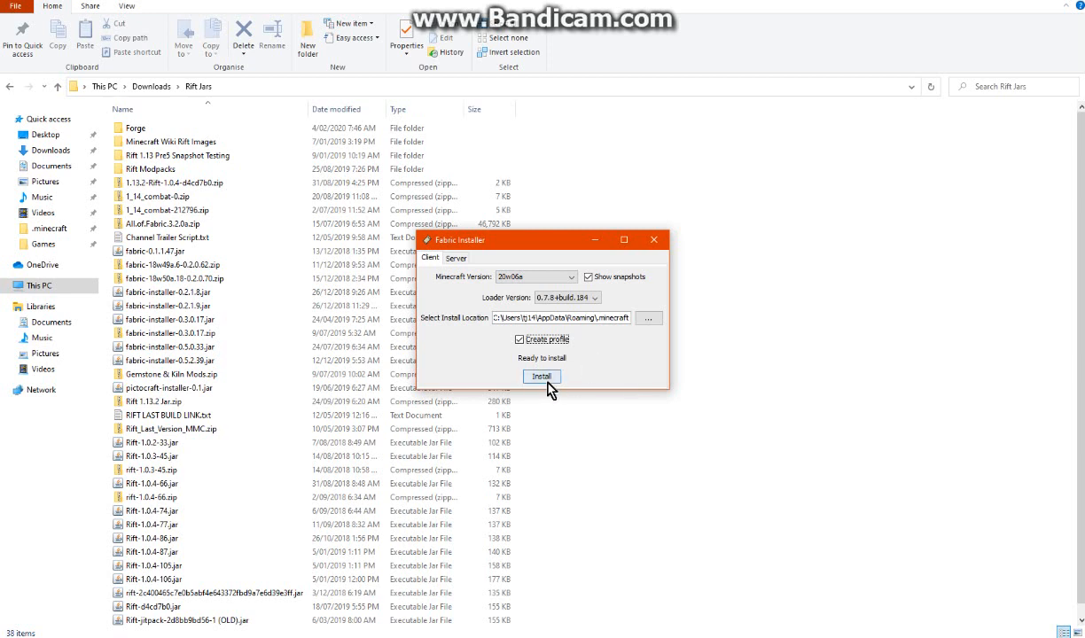
click(543, 376)
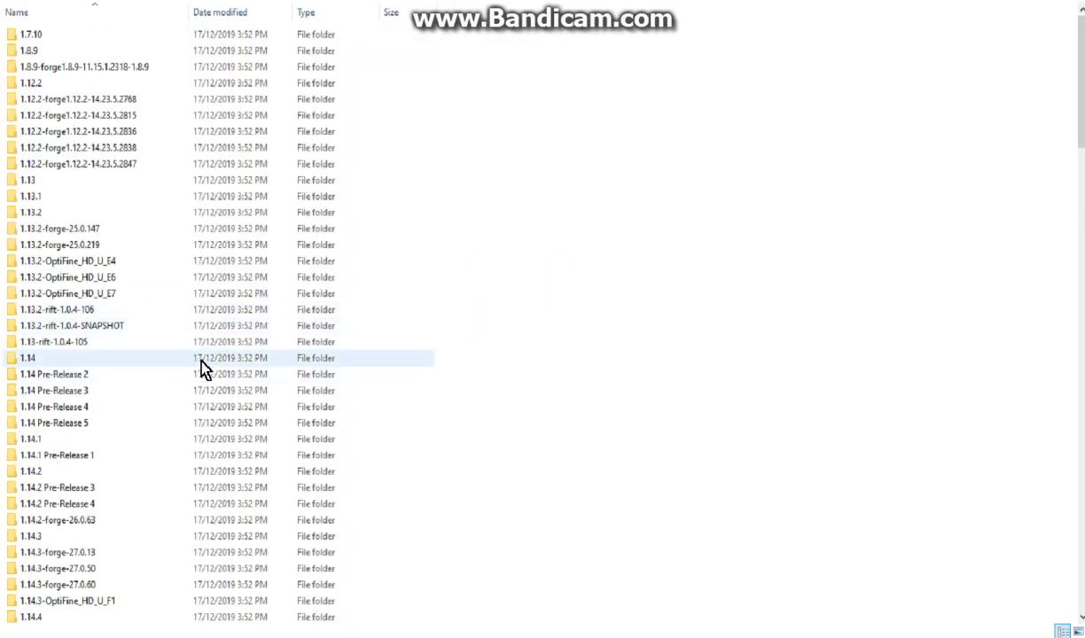
Browse the .minecraft folder and open its mods folder.
scroll(down, 3)
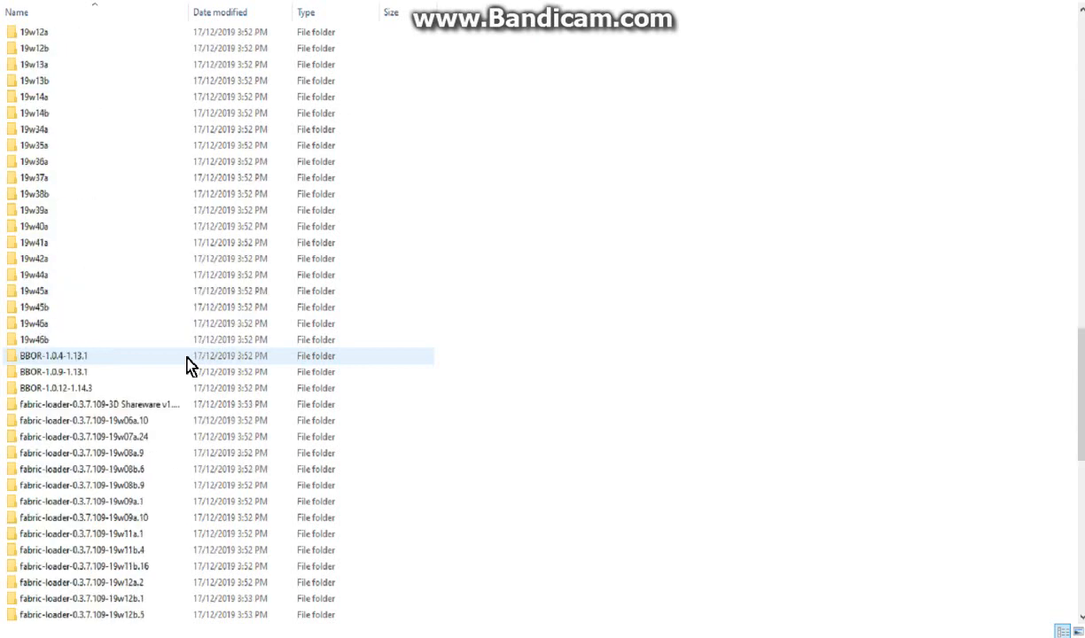
scroll(down, 3)
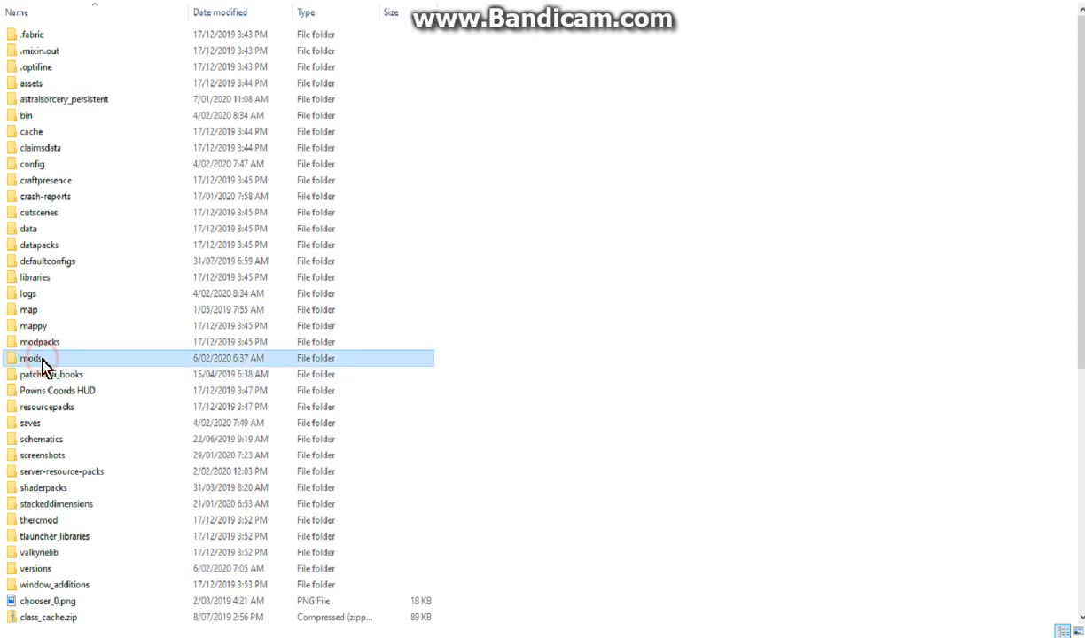
double_click(29, 358)
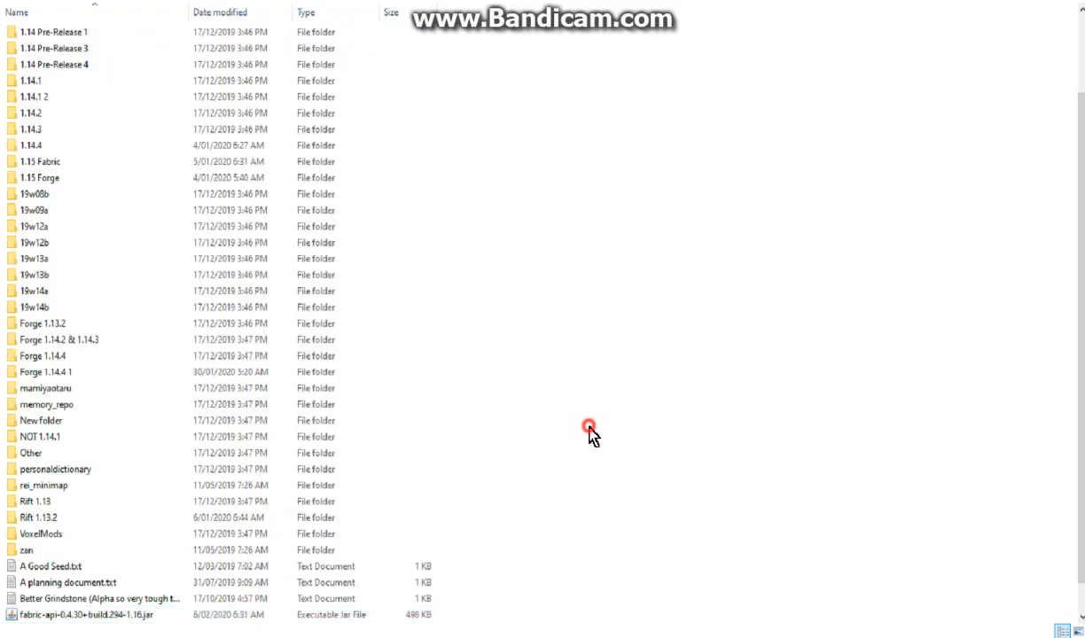
scroll(up, 3)
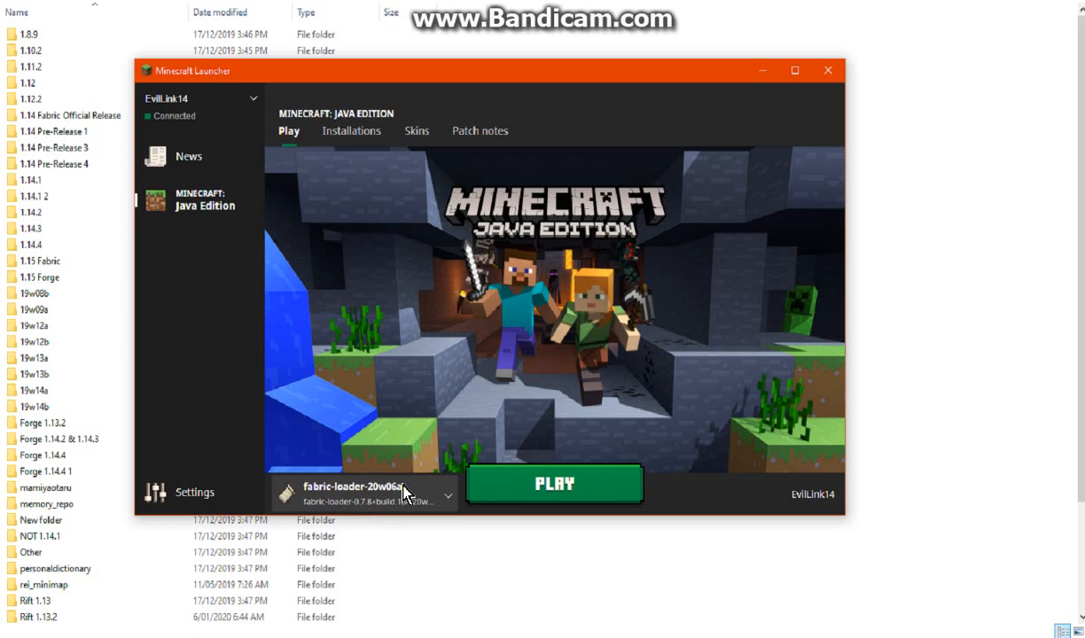
Review the fabric-loader-20w06a installation's version, keeping 20w06a selected.
click(351, 132)
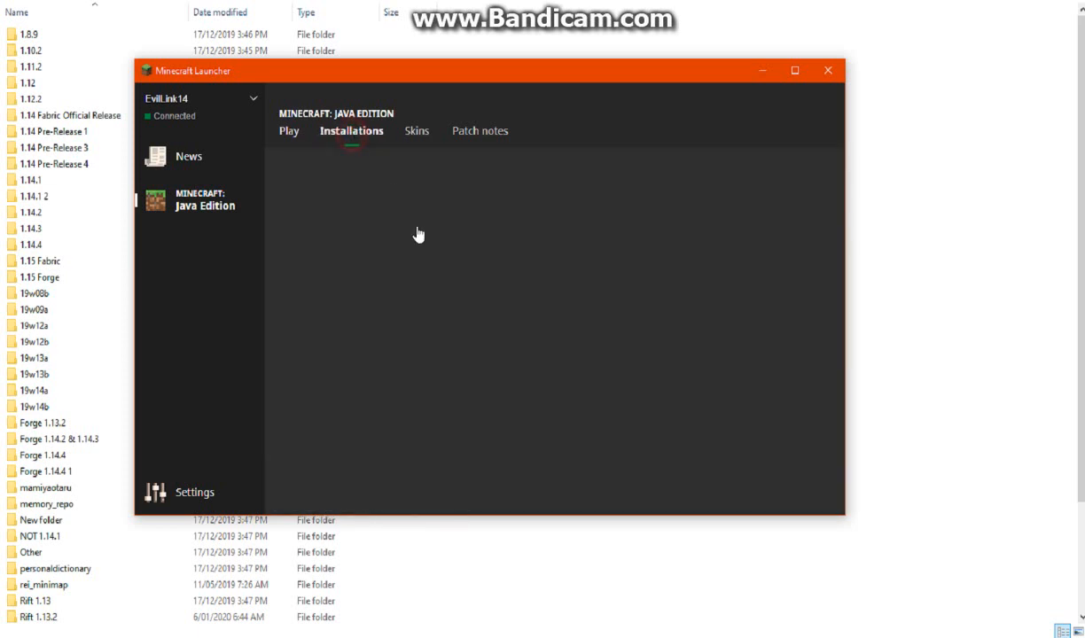
click(351, 132)
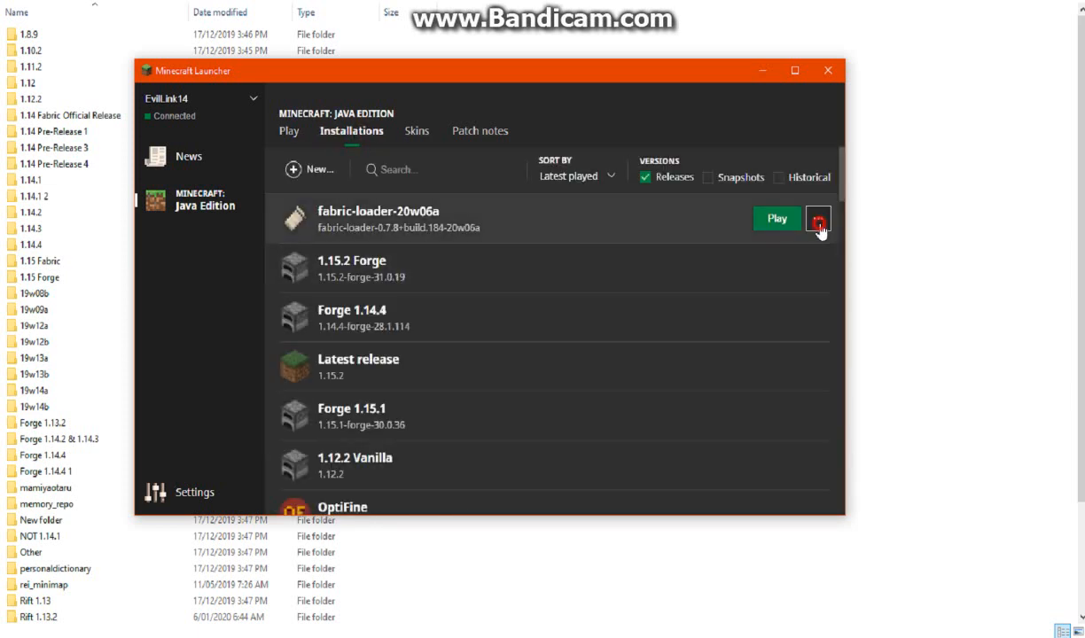
click(819, 220)
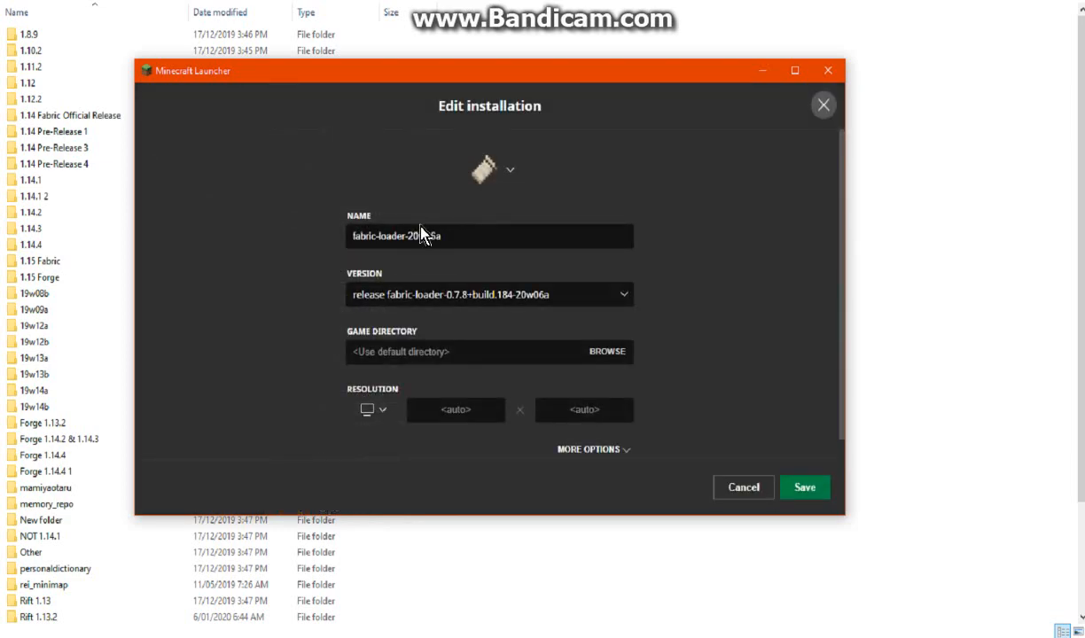
click(621, 295)
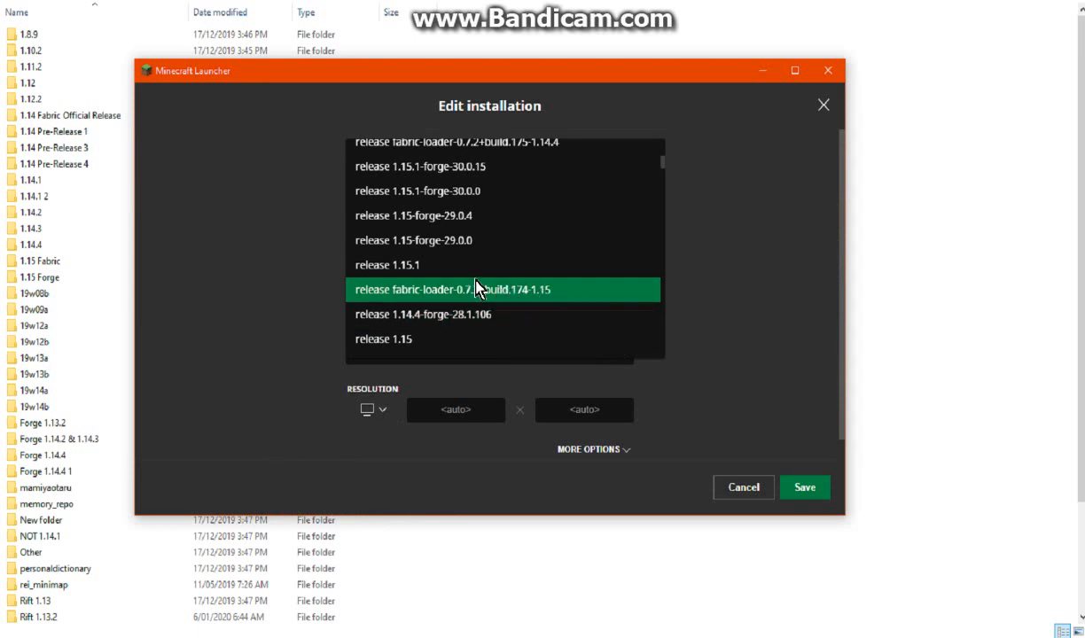
click(503, 289)
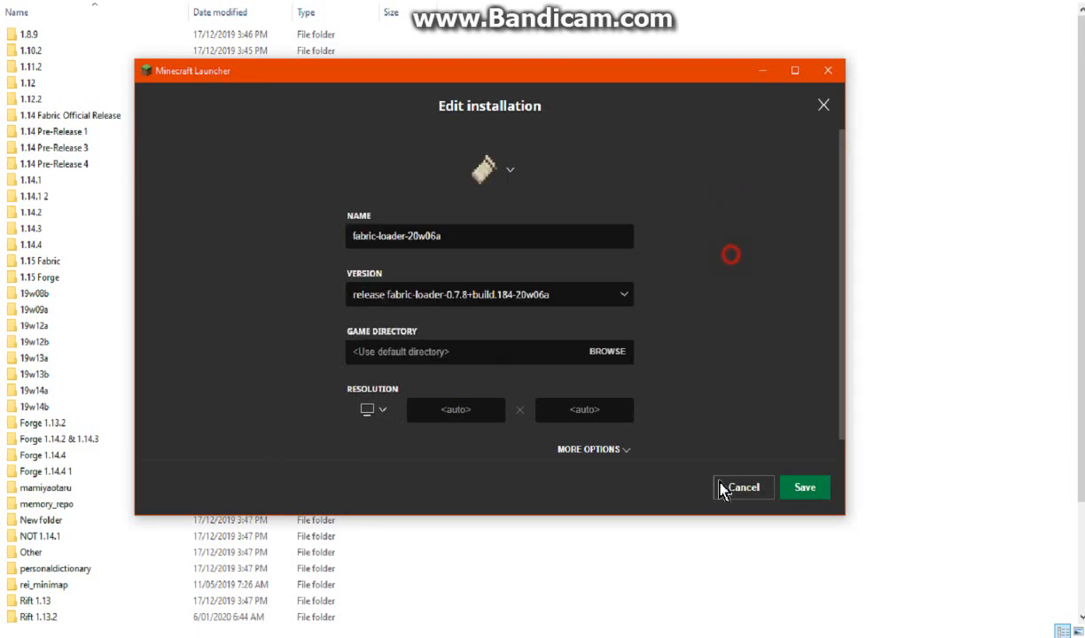
Cancel the installation edit, return to the Play page and close the launcher.
click(743, 486)
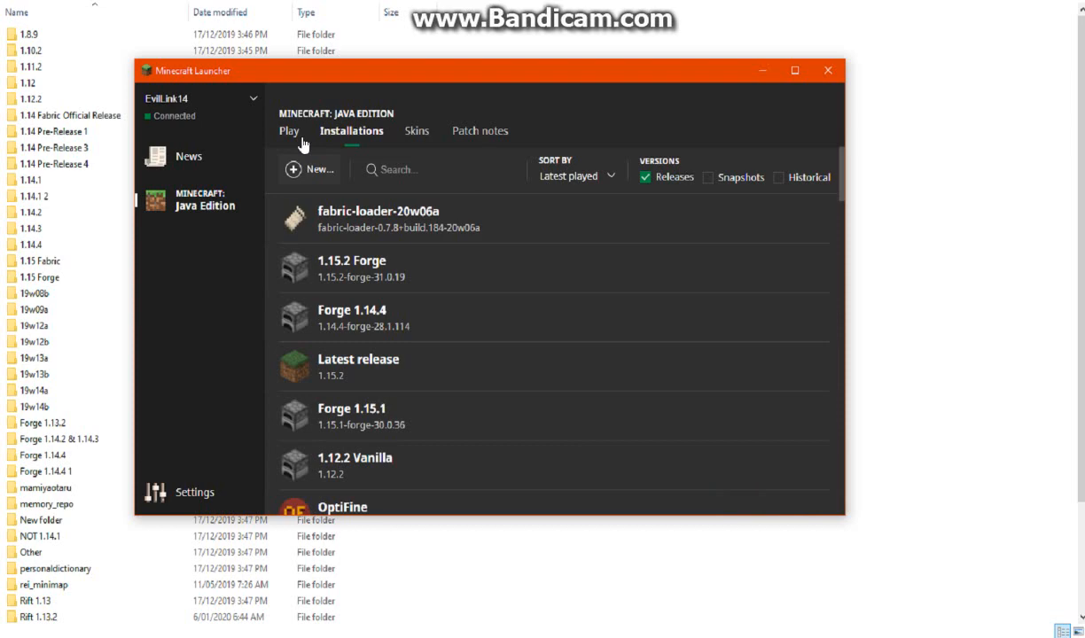
click(289, 131)
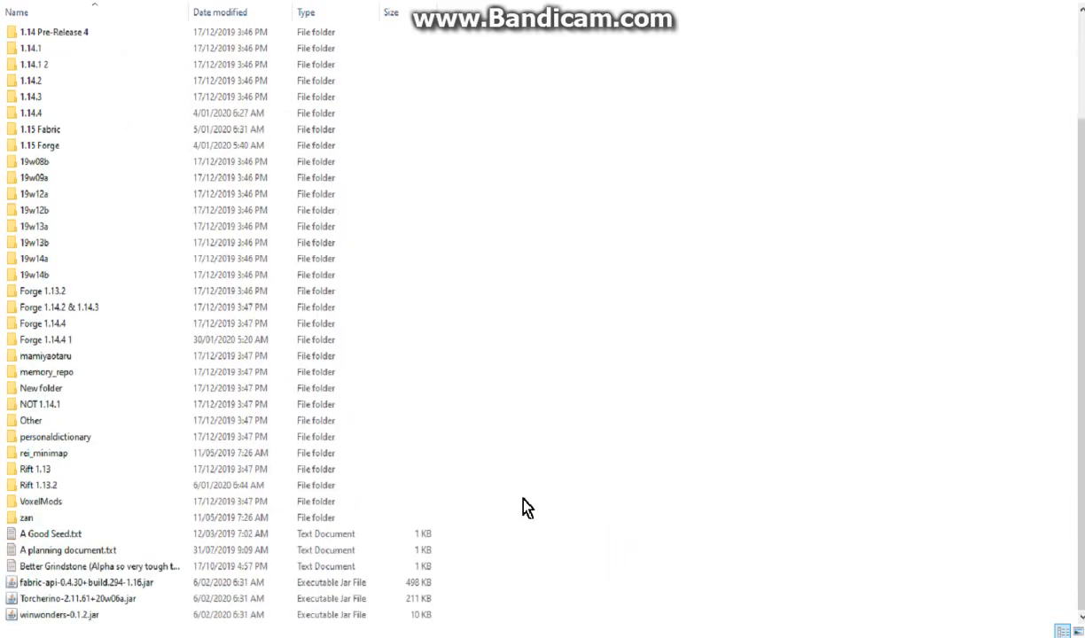
click(720, 461)
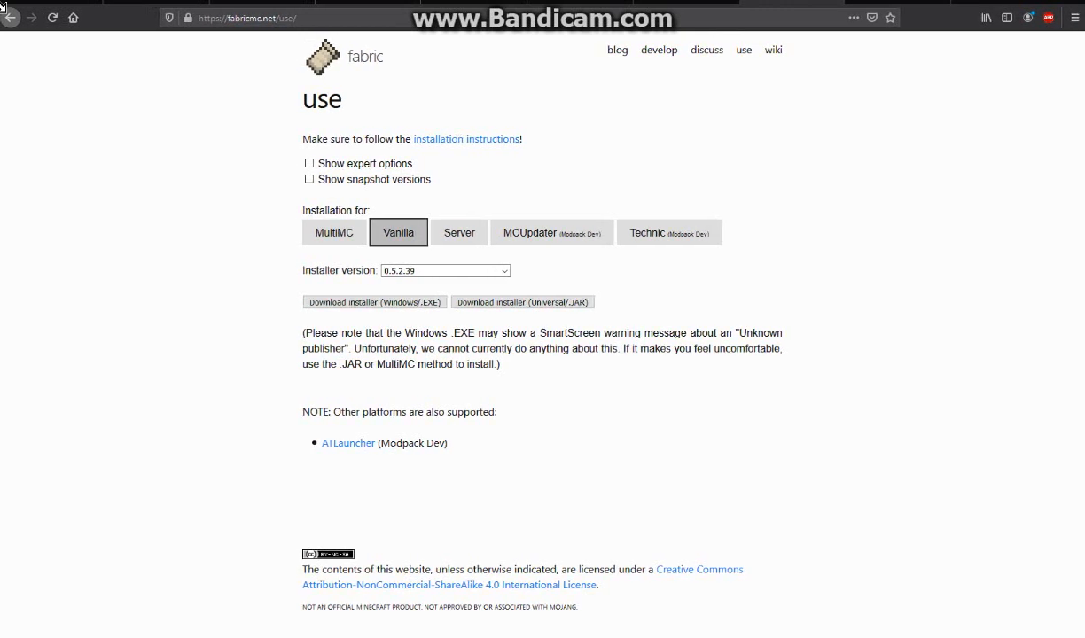
mouse_move(869, 413)
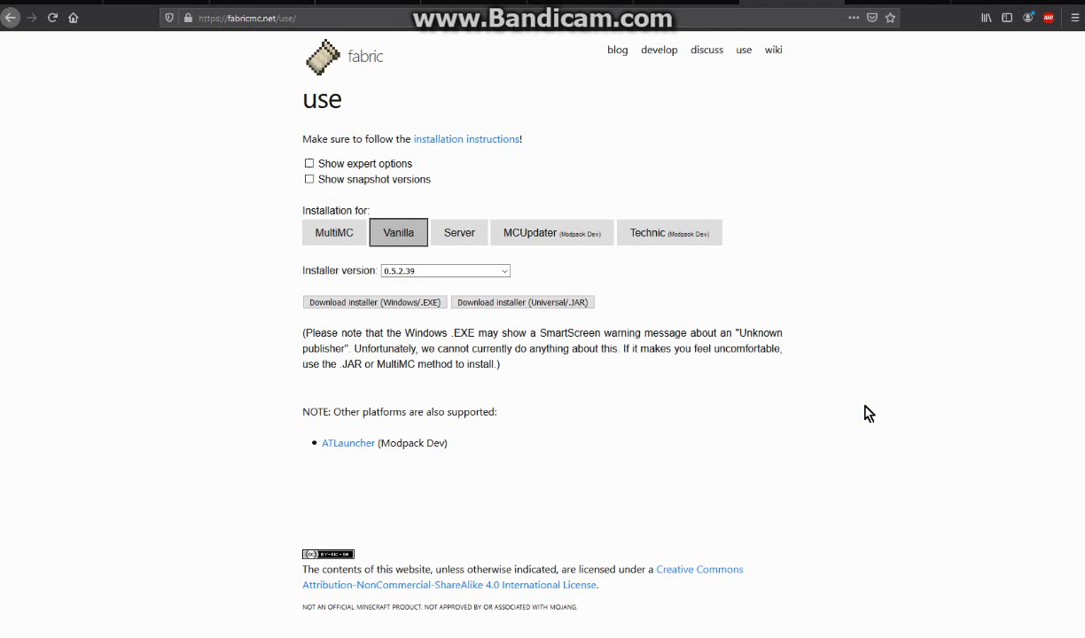
mouse_move(713, 9)
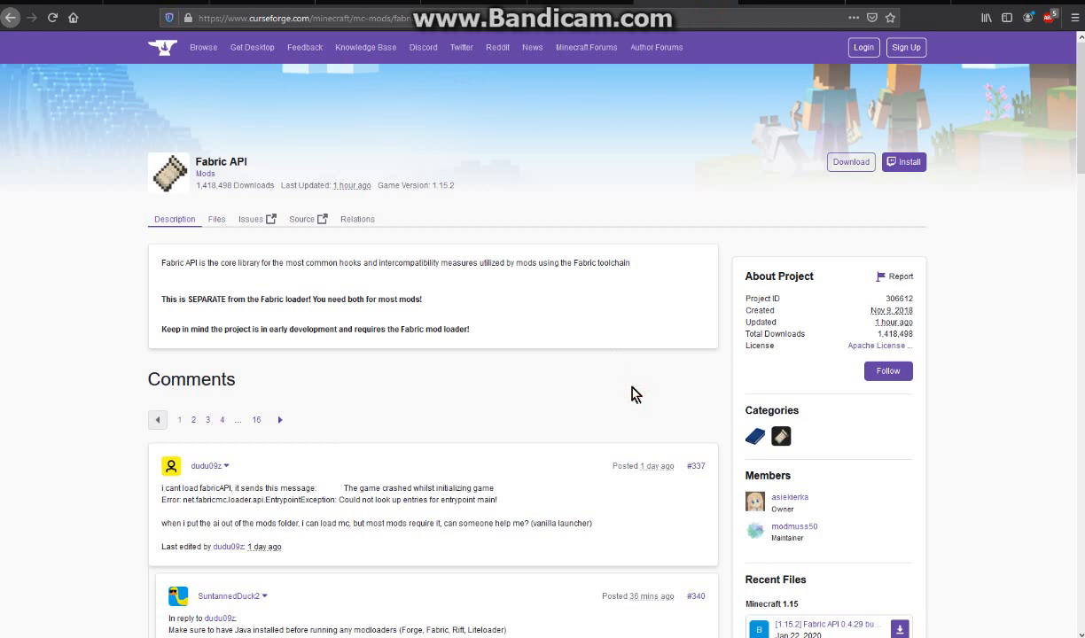
mouse_move(517, 332)
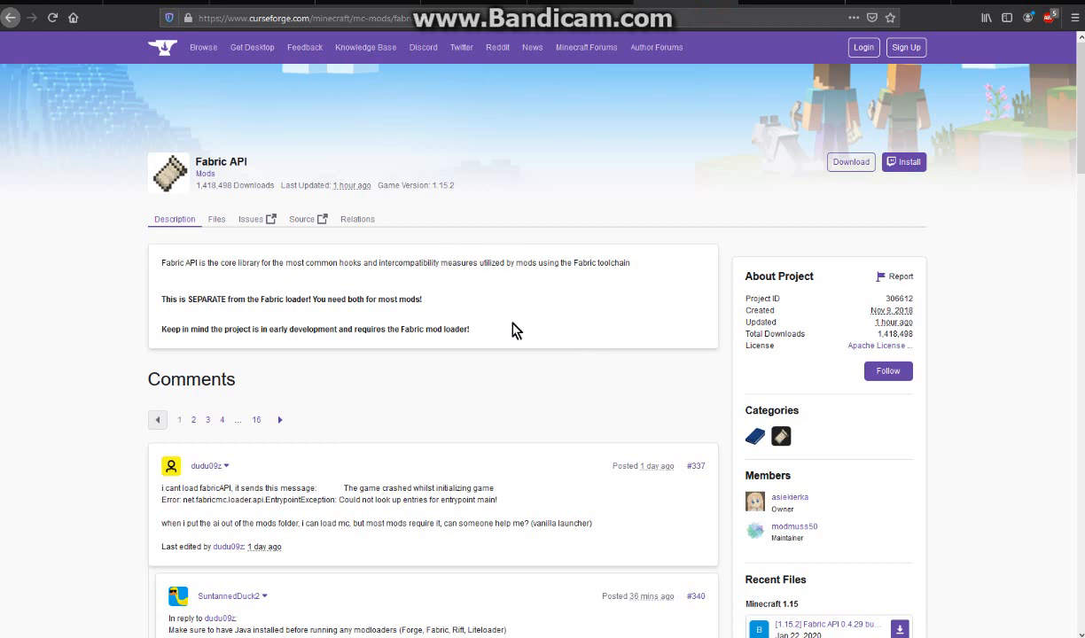
mouse_move(557, 381)
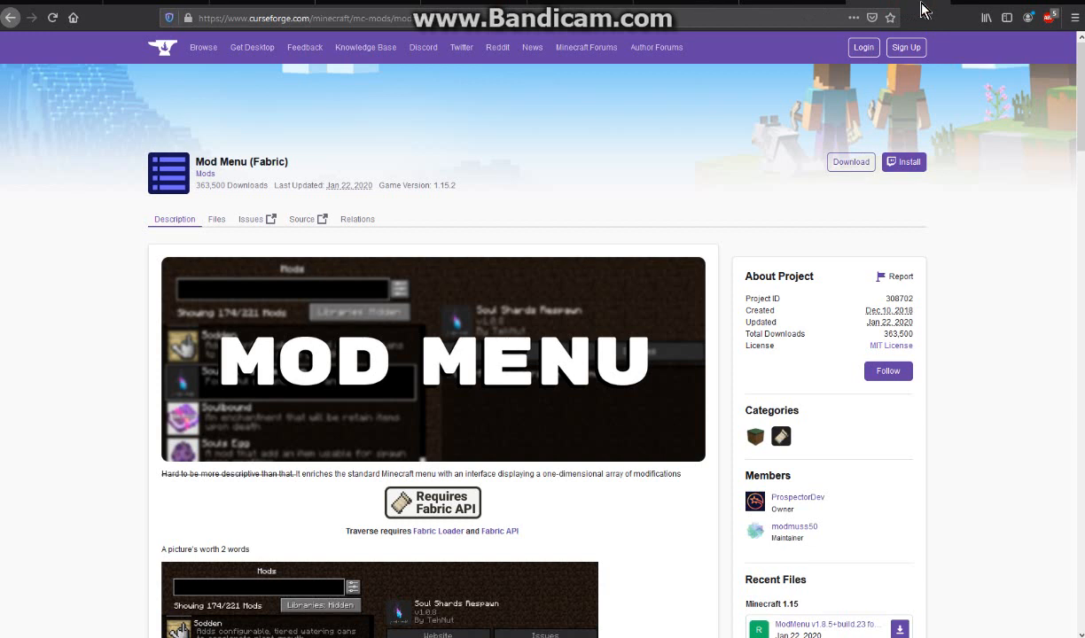
mouse_move(976, 392)
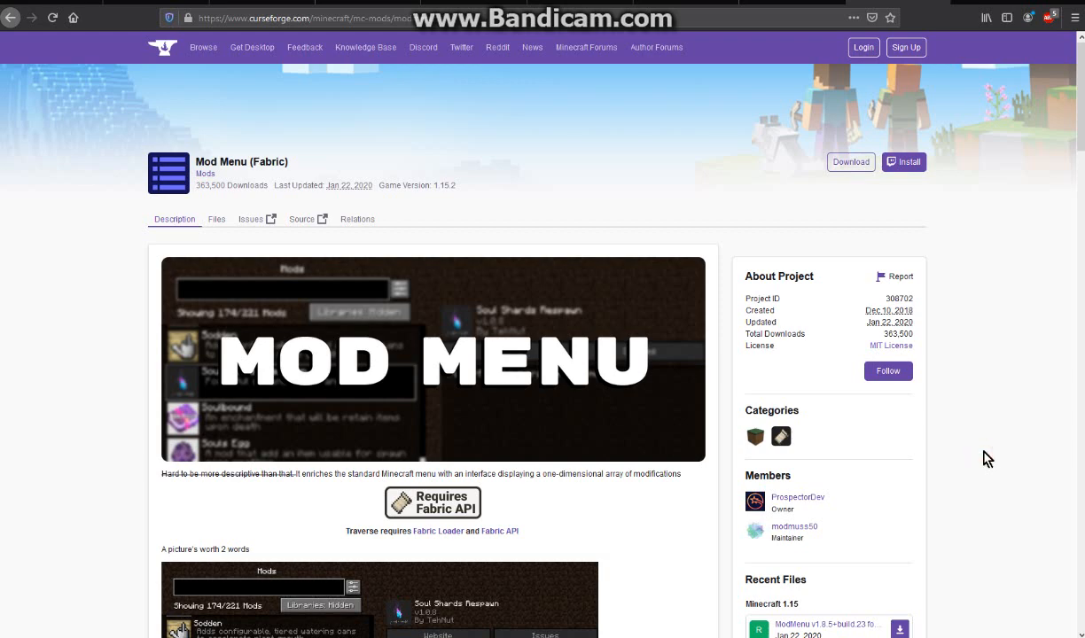
Scroll through the Mod Menu (Fabric) page's description and recent files, then switch to the Fabric forum thread.
scroll(down, 3)
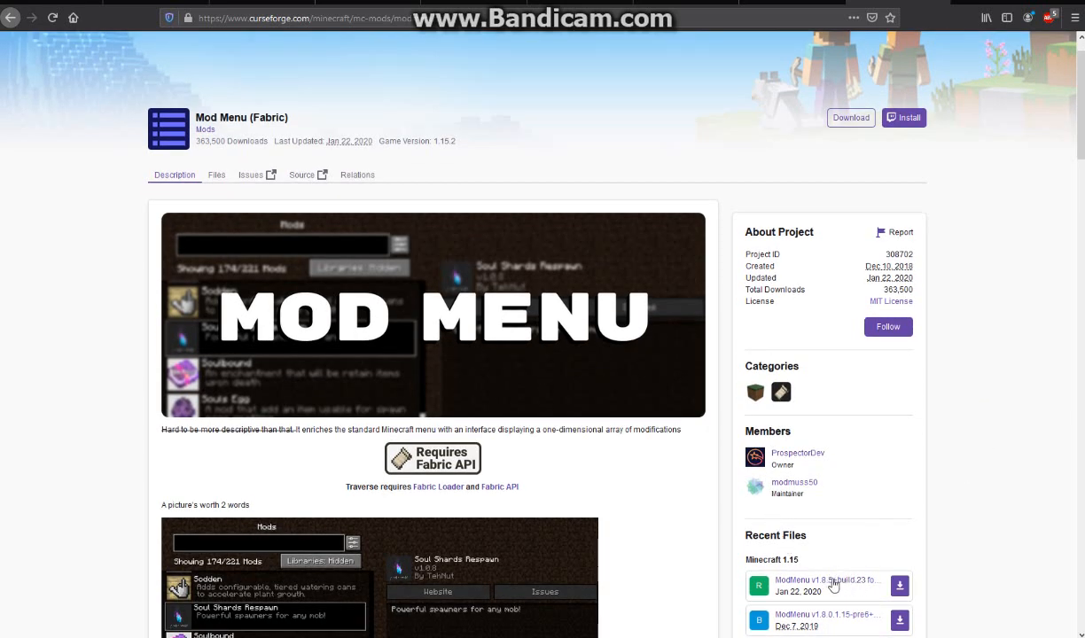
mouse_move(653, 528)
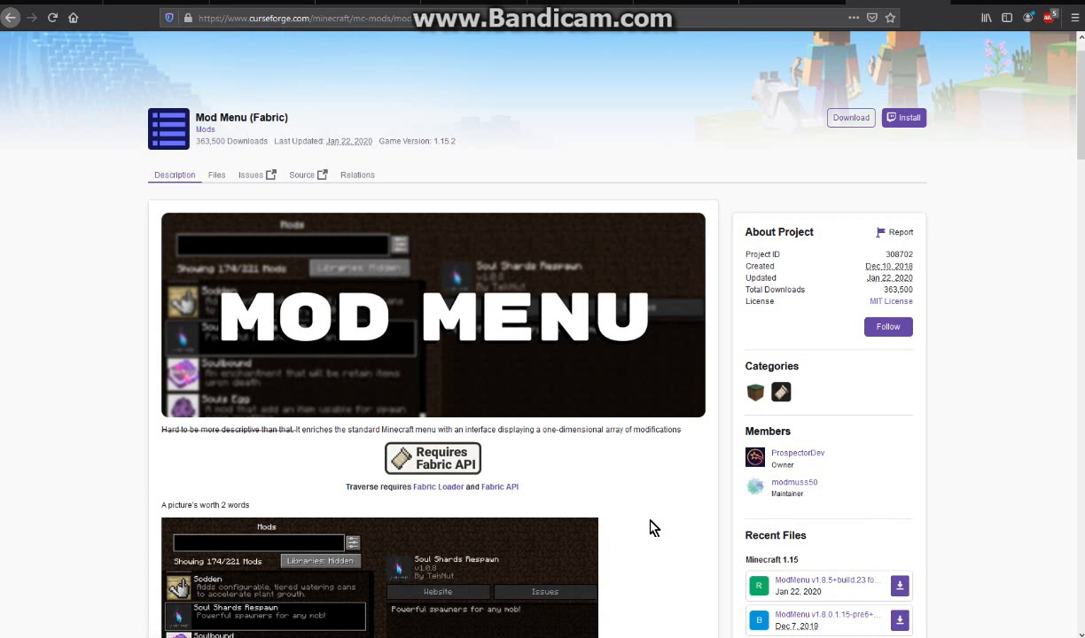
mouse_move(648, 534)
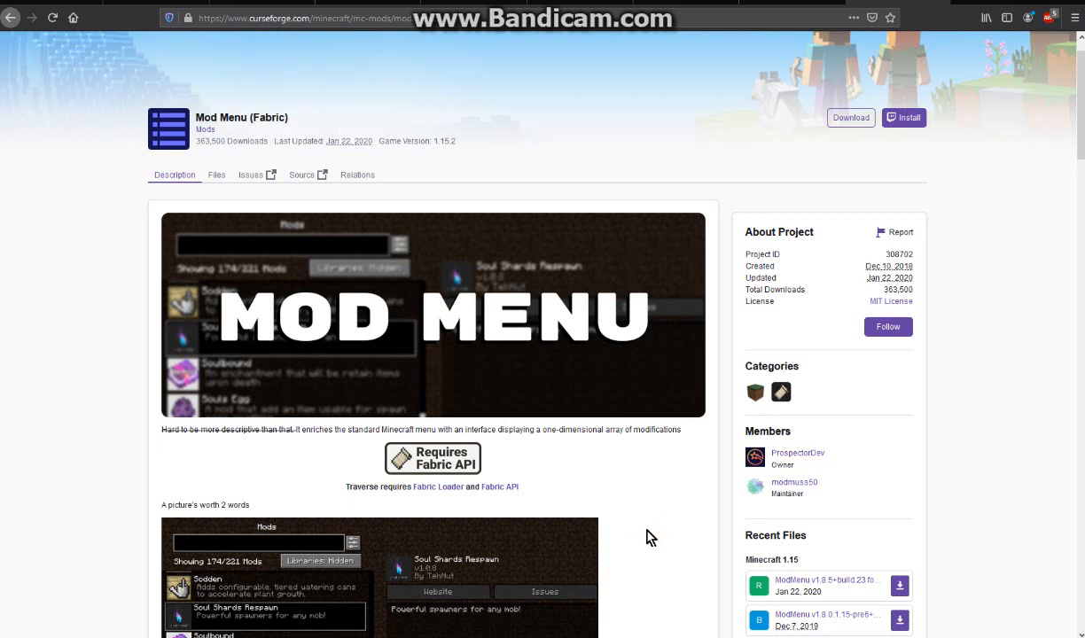
mouse_move(659, 536)
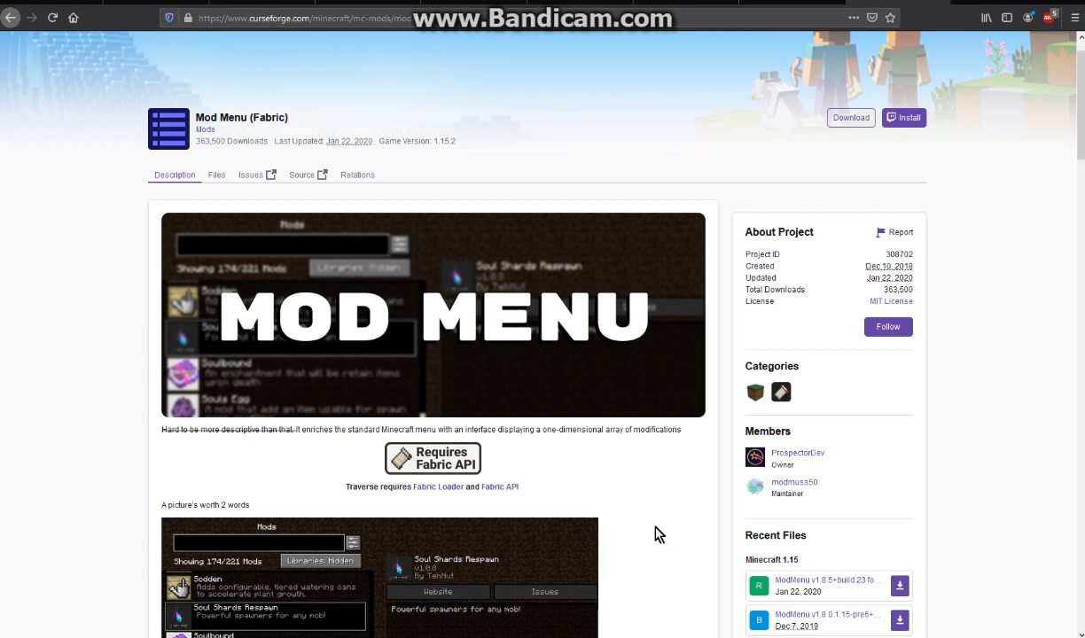
scroll(down, 3)
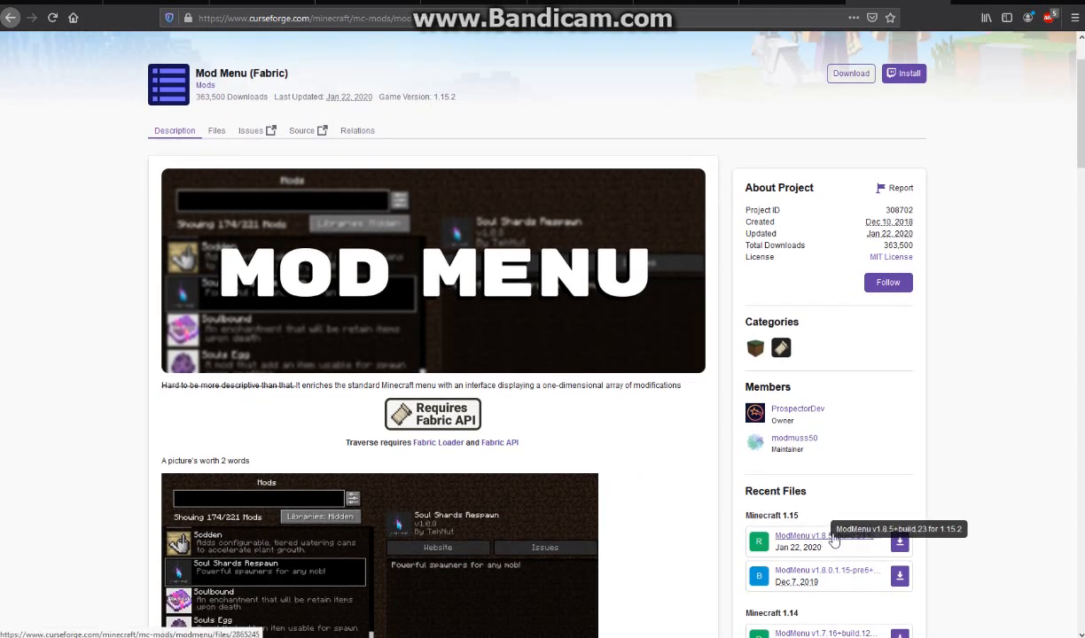
mouse_move(816, 536)
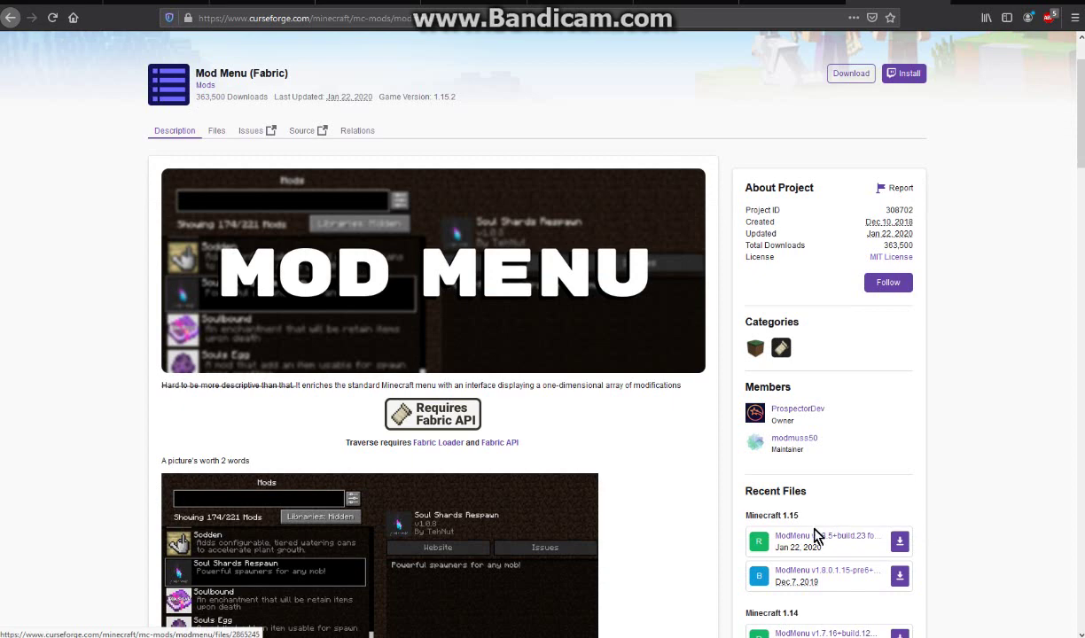
scroll(down, 3)
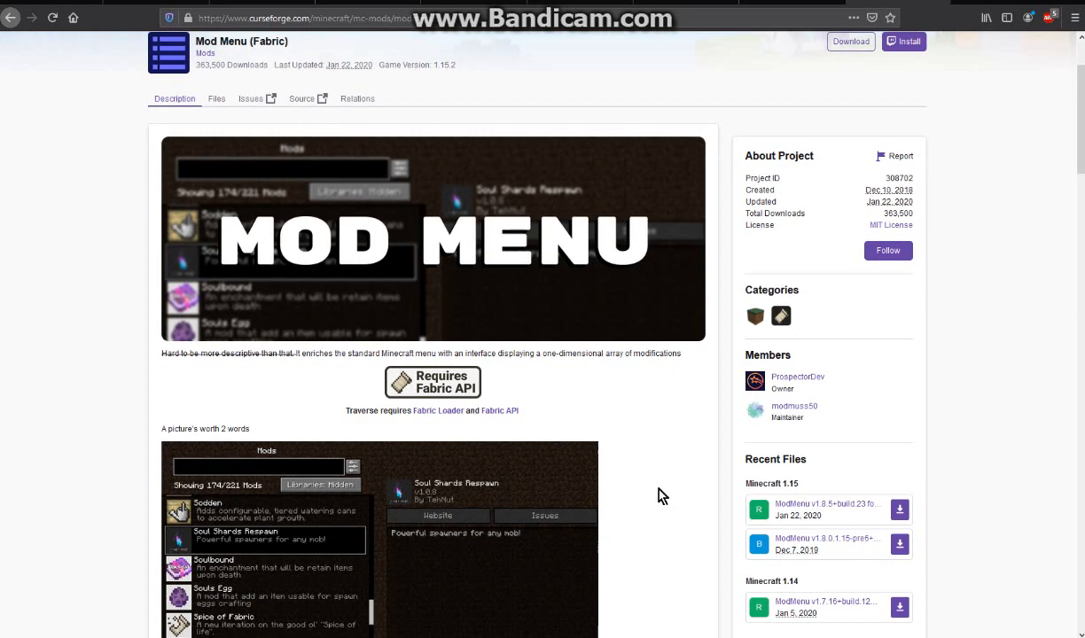
scroll(down, 3)
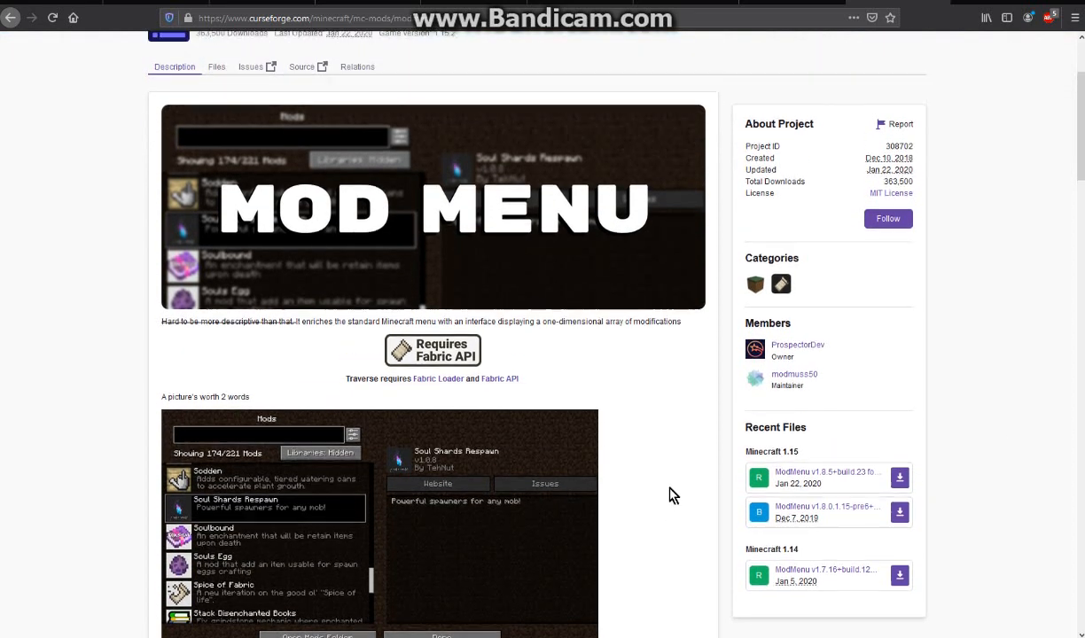
scroll(up, 3)
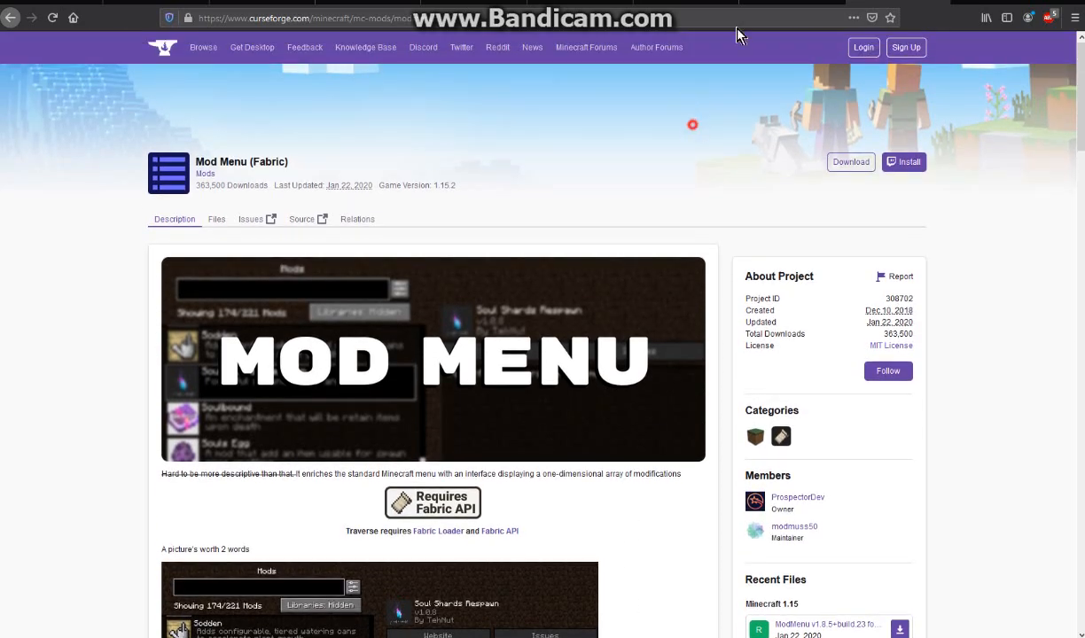
click(500, 532)
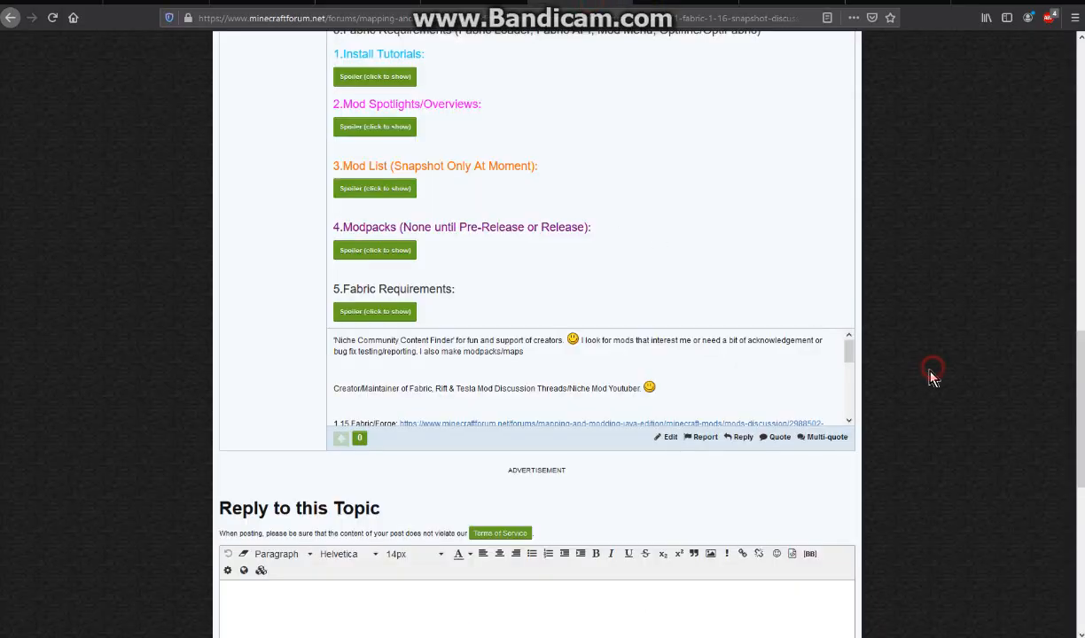
Scroll through the Fabric 1.16 Snapshot Discussion Thread's sections and back to the top.
scroll(up, 3)
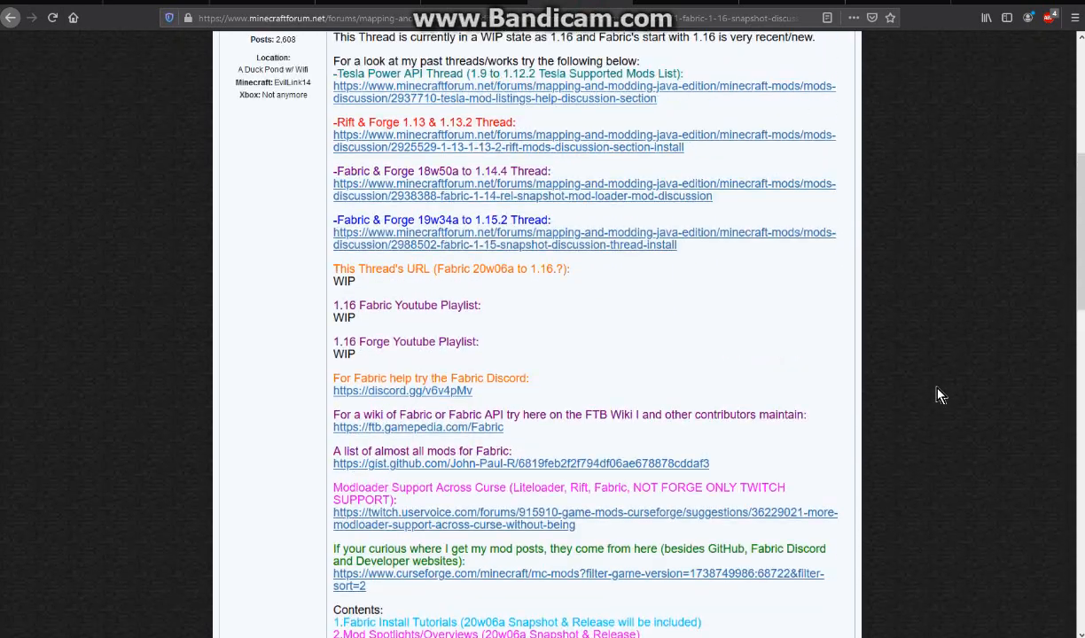
scroll(up, 3)
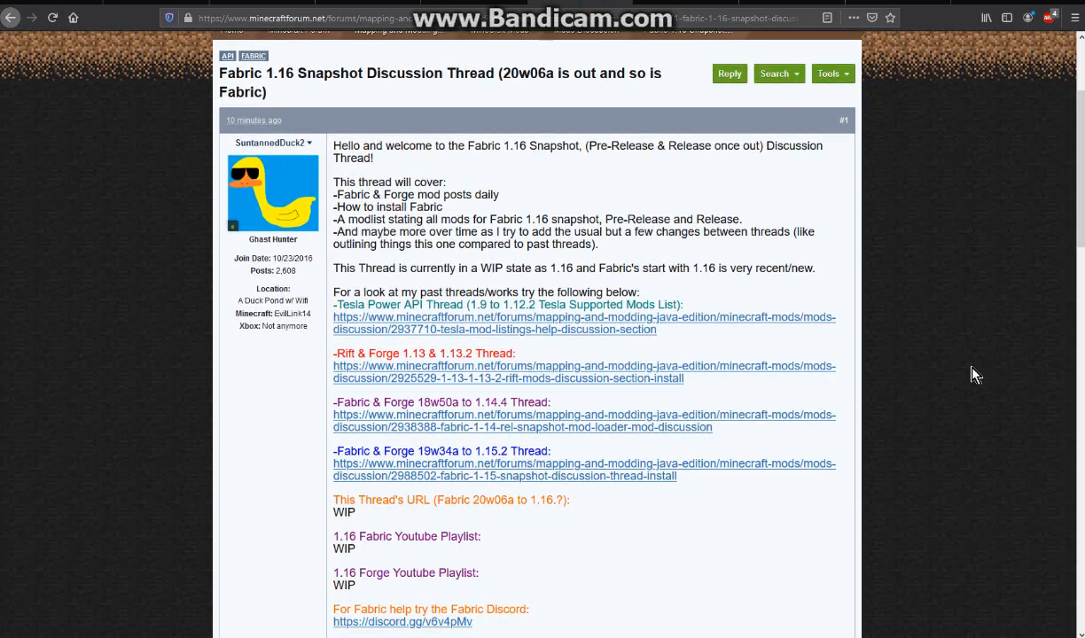
scroll(down, 3)
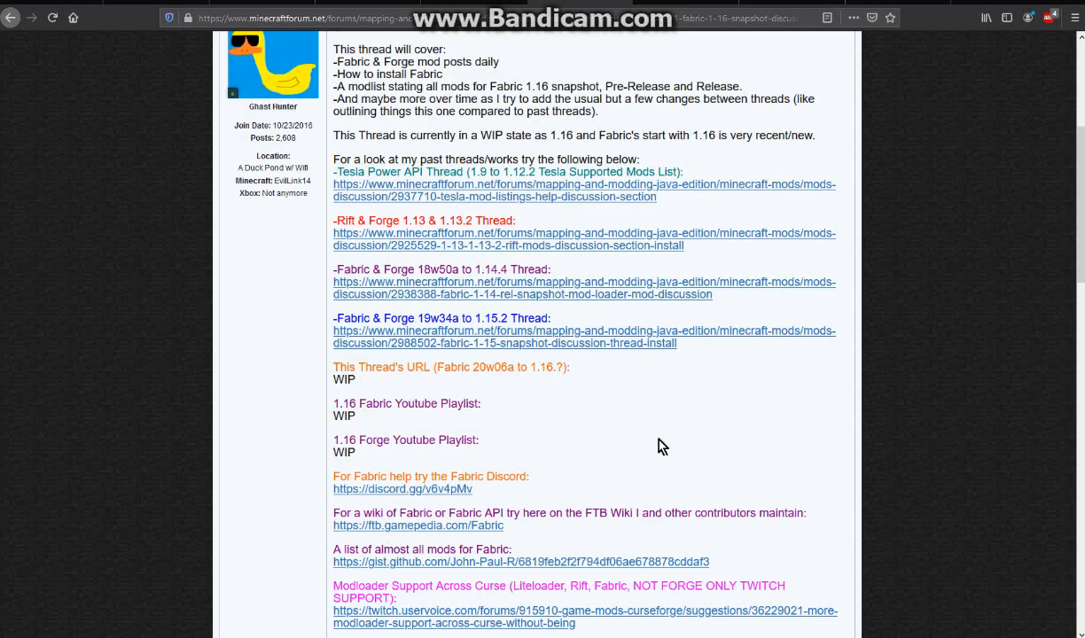
scroll(down, 3)
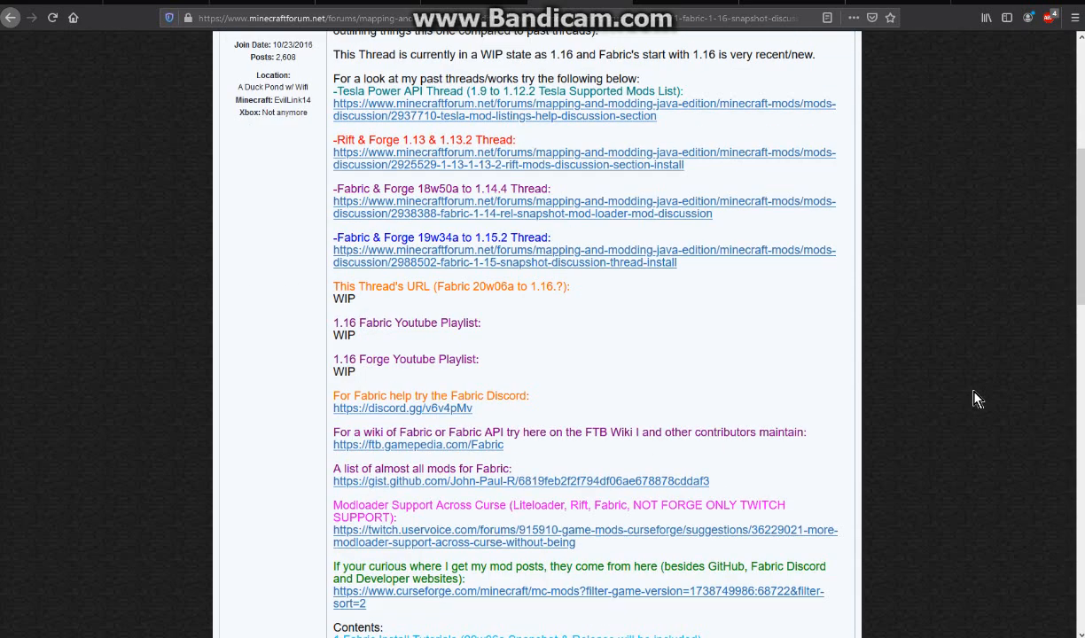
scroll(down, 3)
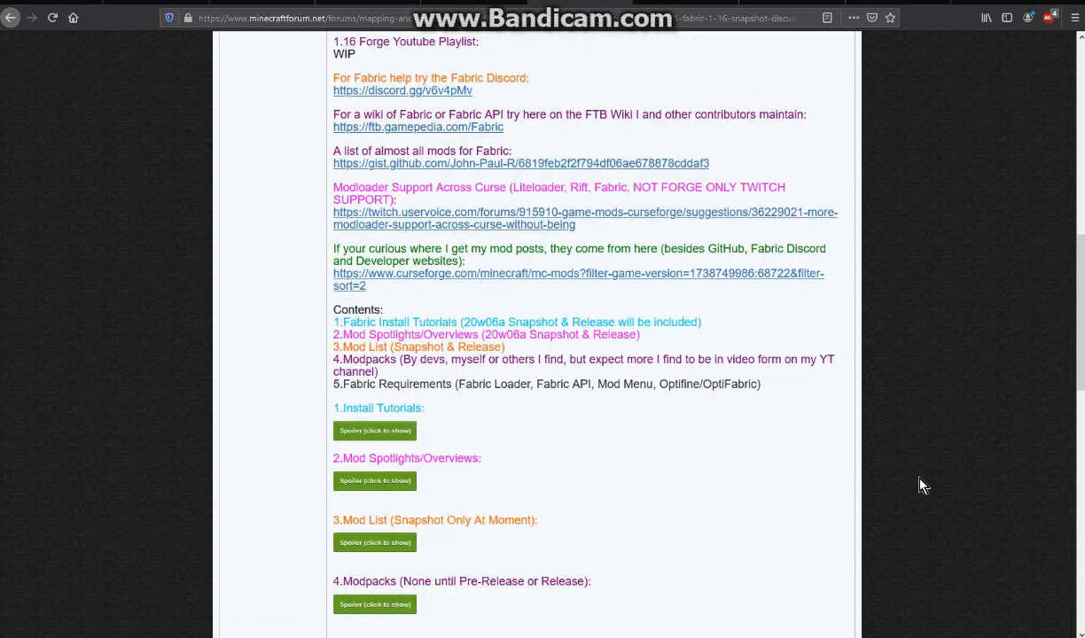
scroll(down, 3)
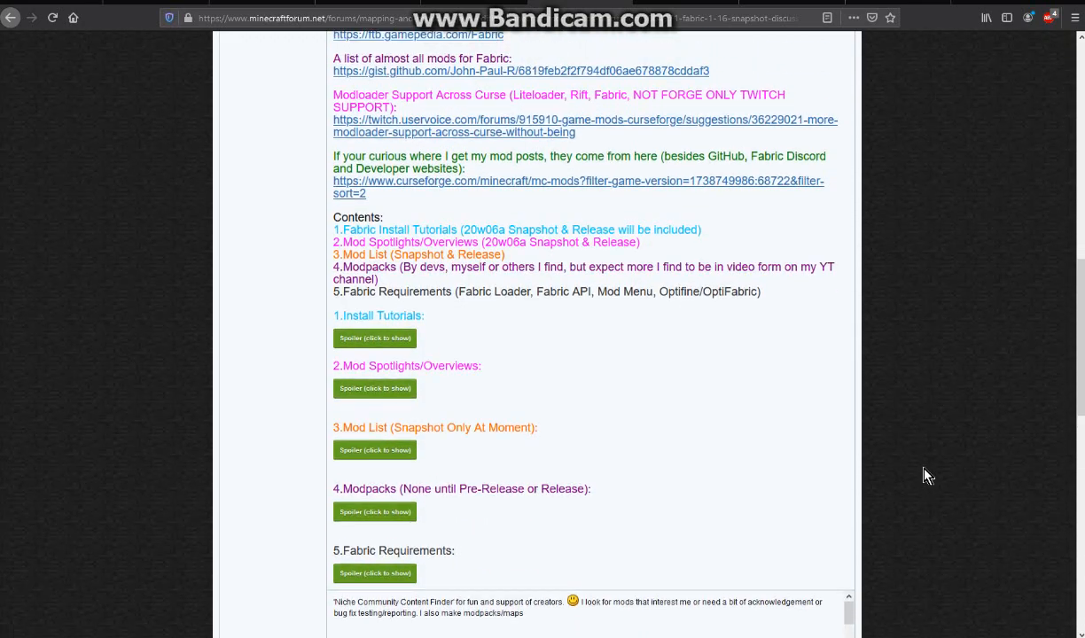
scroll(up, 3)
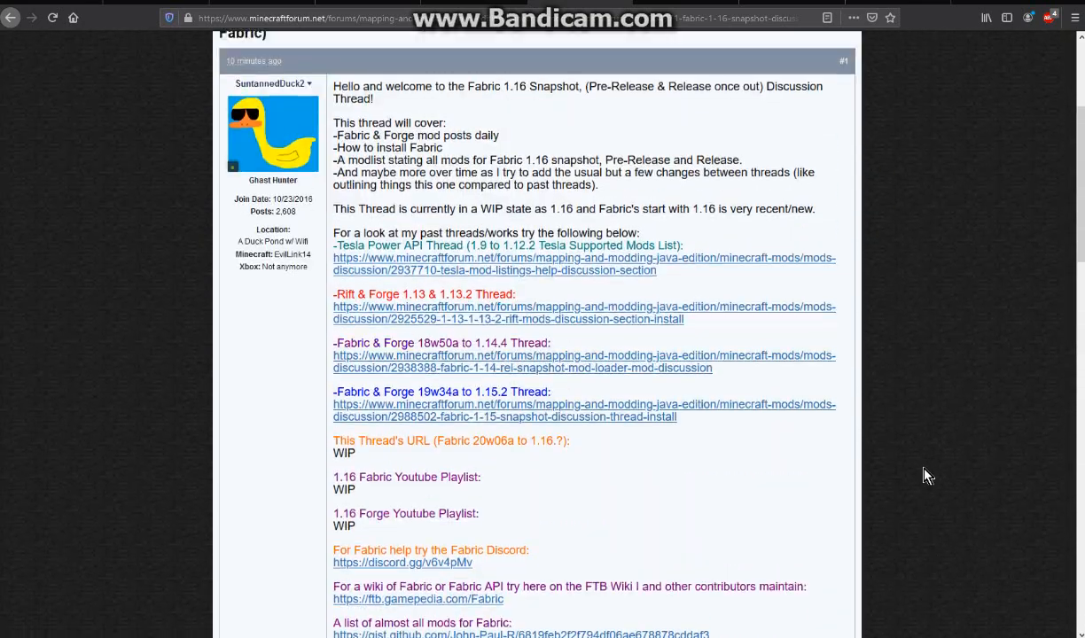
scroll(up, 3)
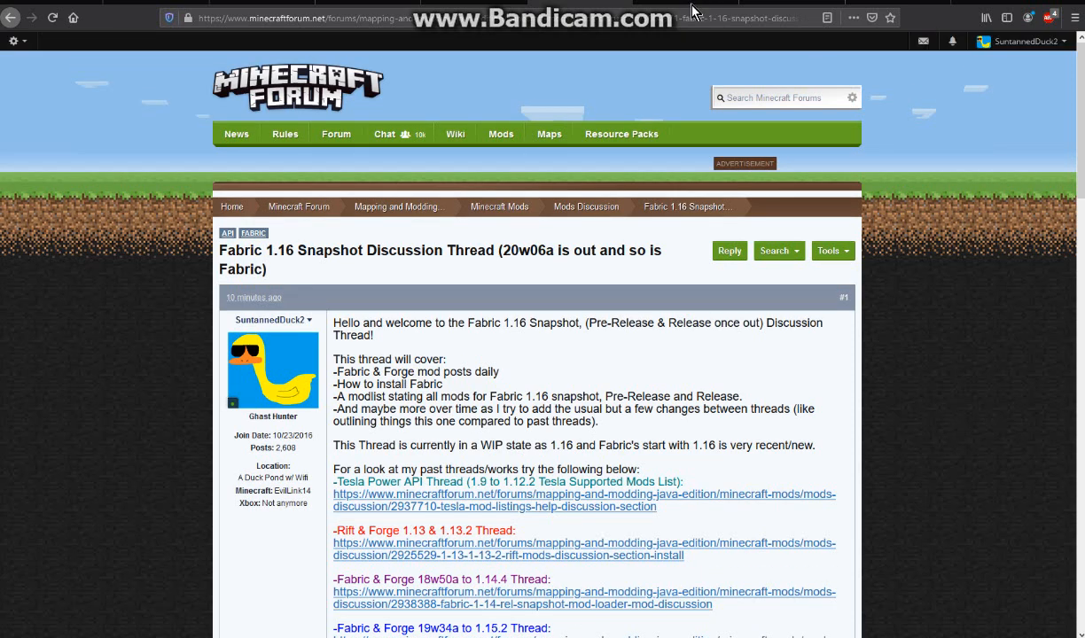
mouse_move(692, 9)
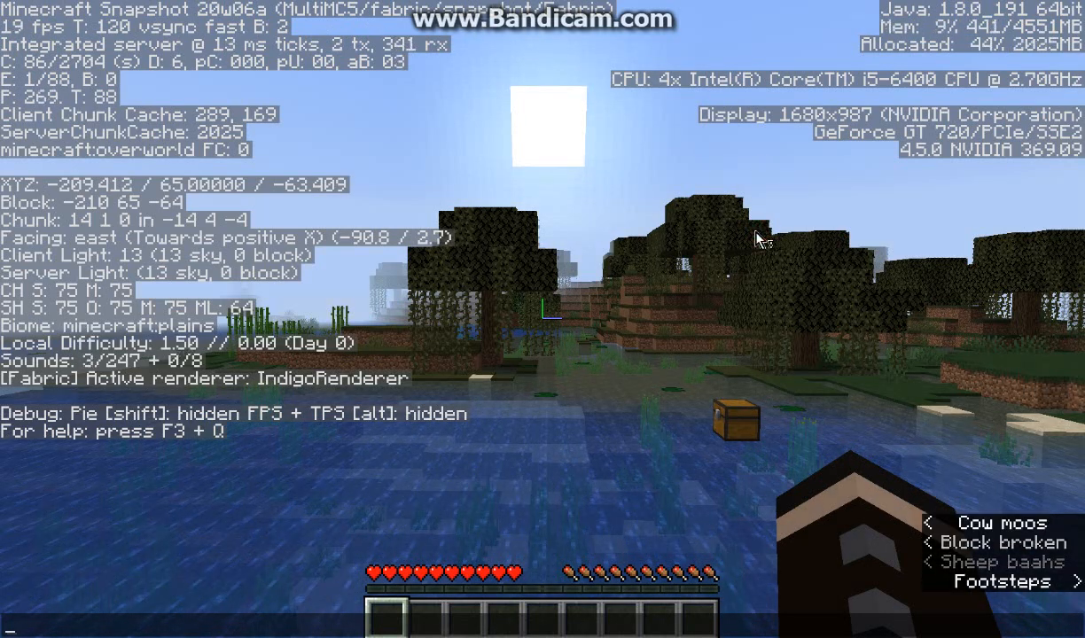
Run /datapack list to confirm vanilla, fabric-mining-levels and torcherino are enabled, then pause the game.
key(Escape)
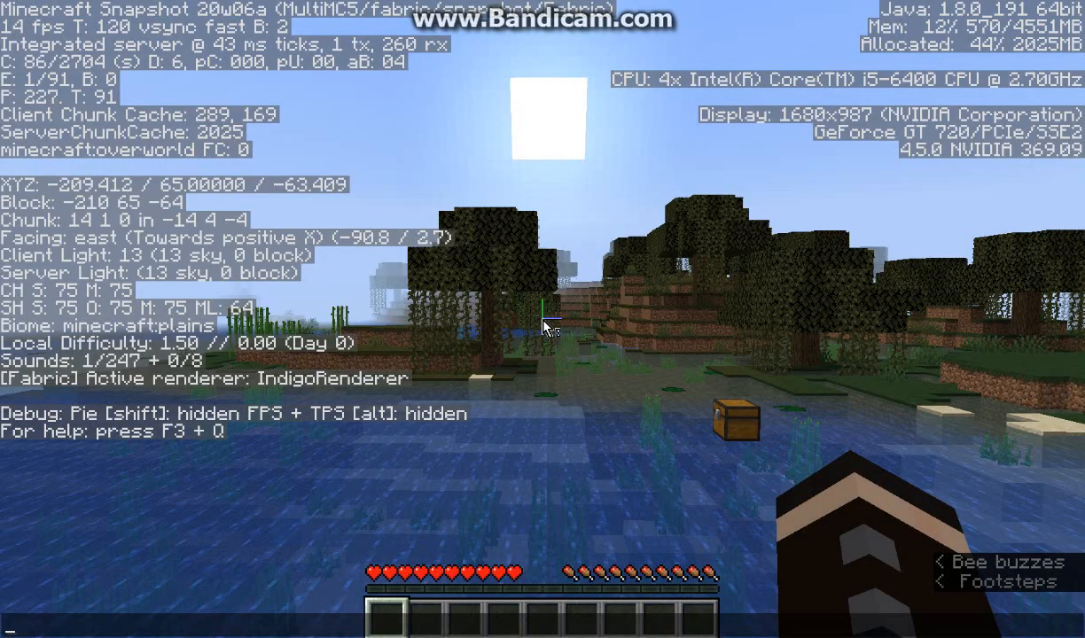
text(/datapack list)
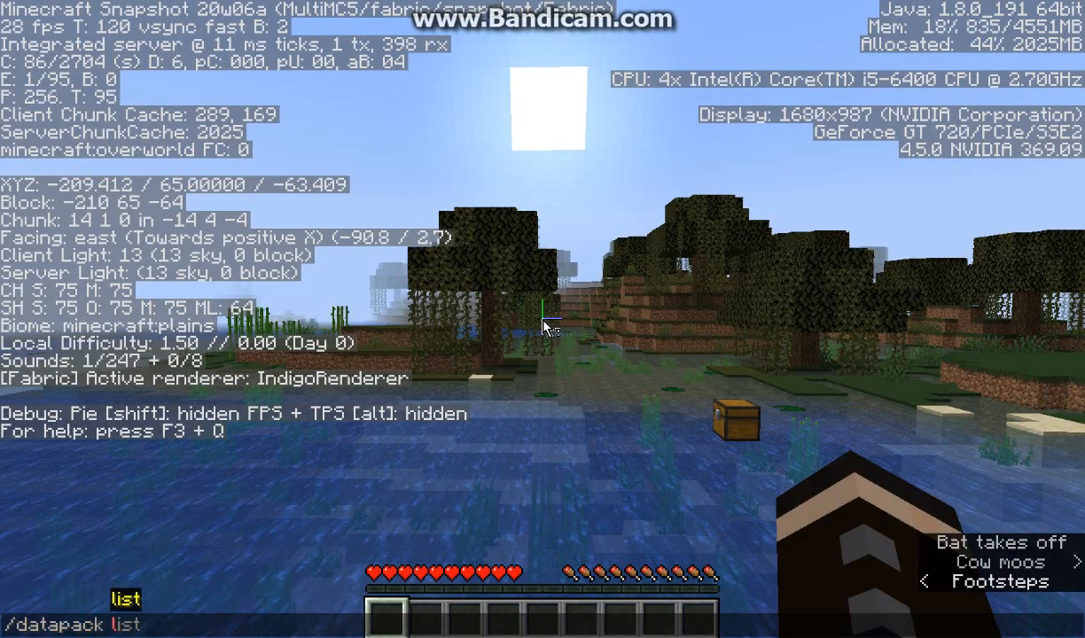
key(Return)
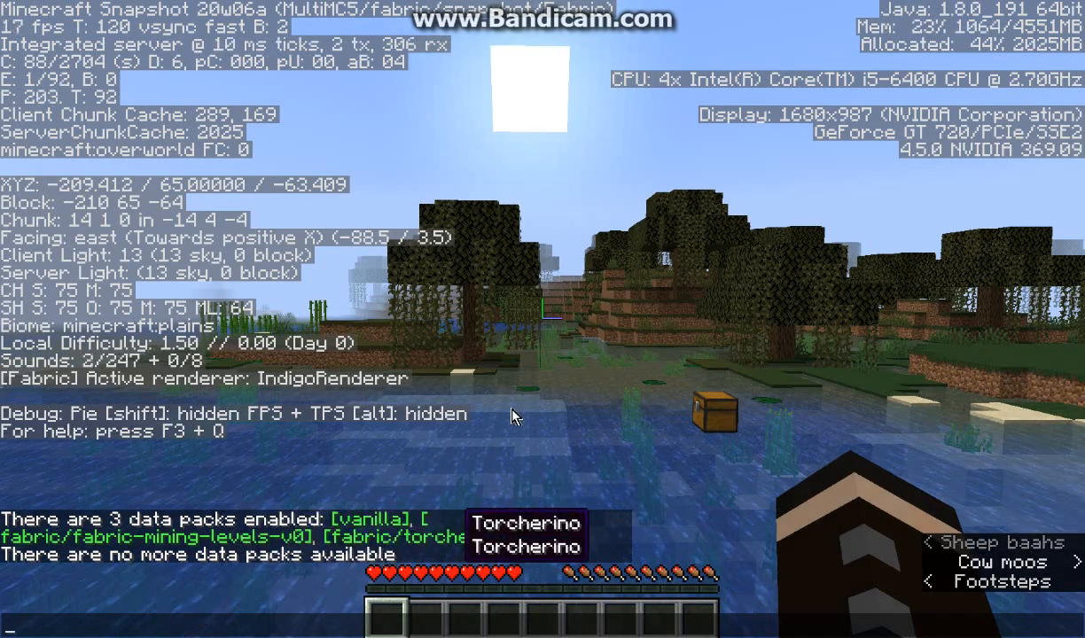
key(Escape)
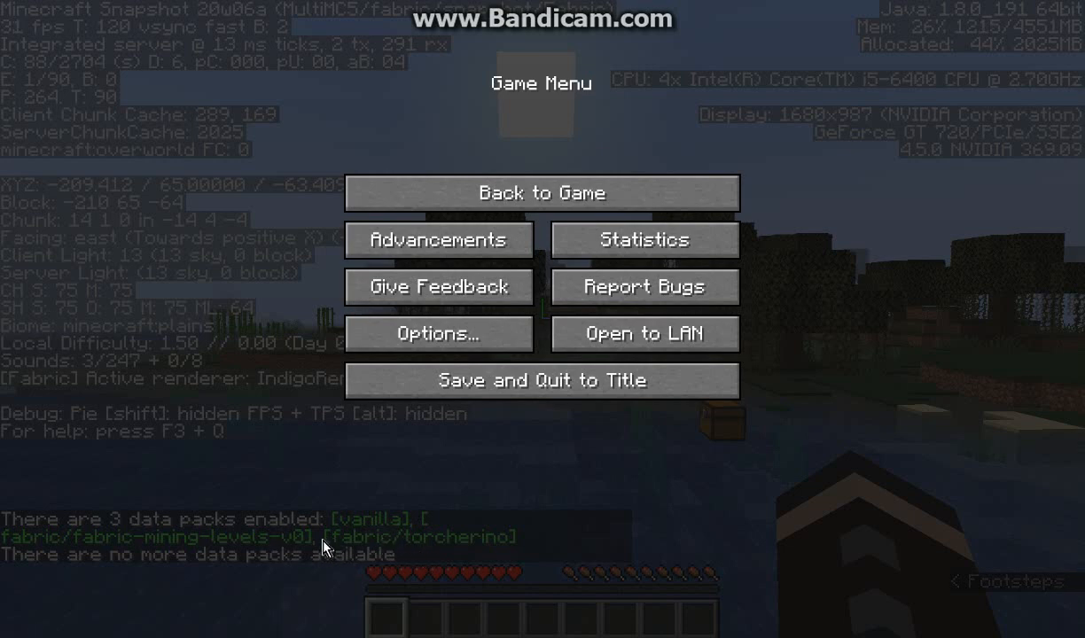
mouse_move(621, 393)
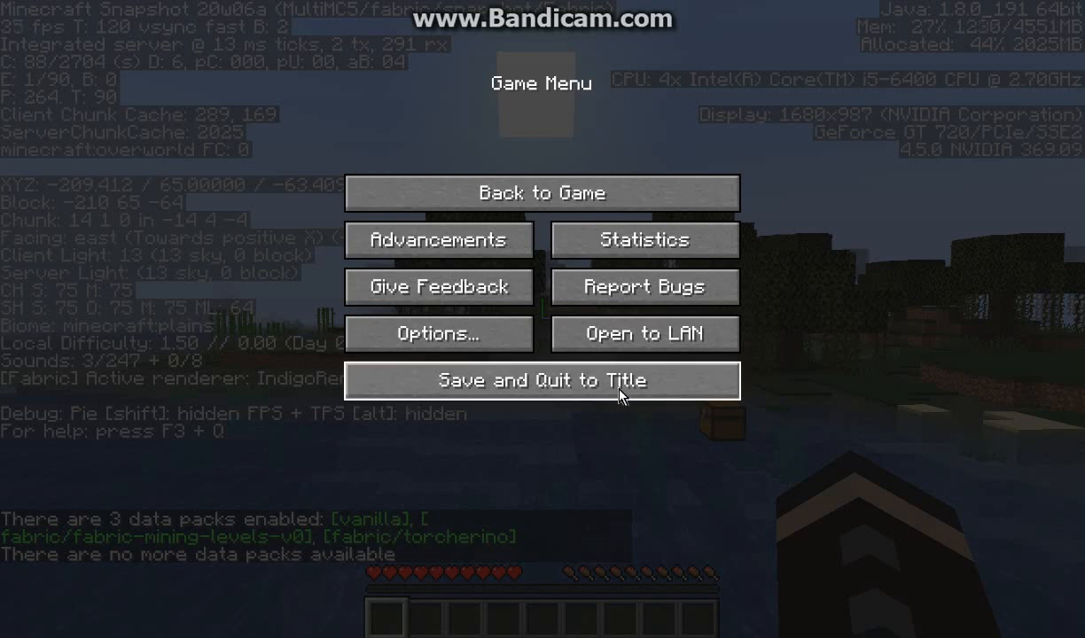
Save the world and quit back to the title screen from the Game Menu.
click(541, 380)
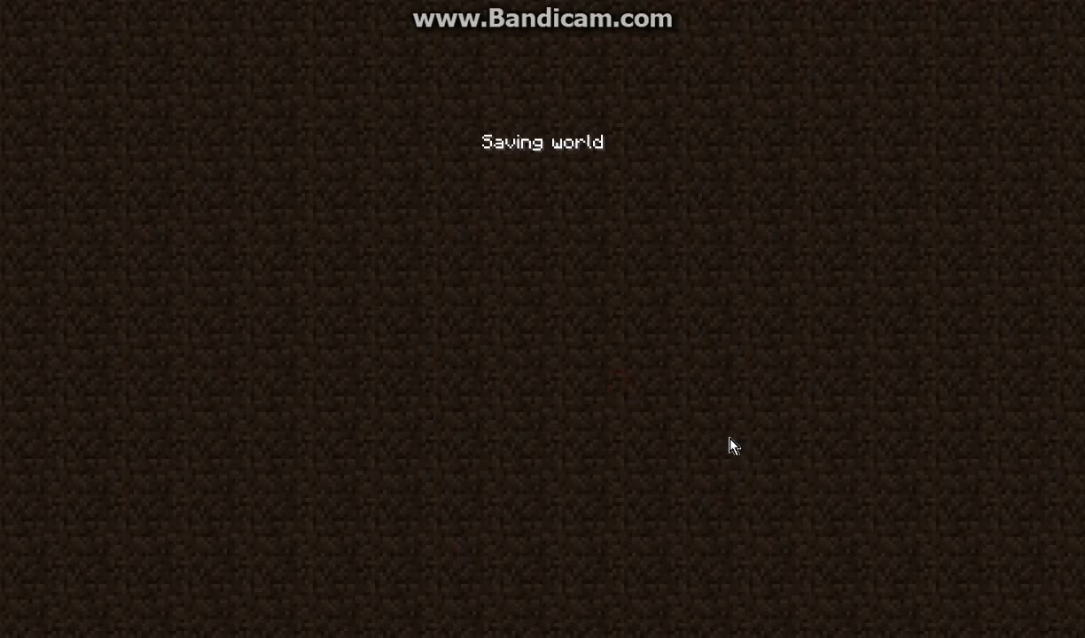
mouse_move(590, 557)
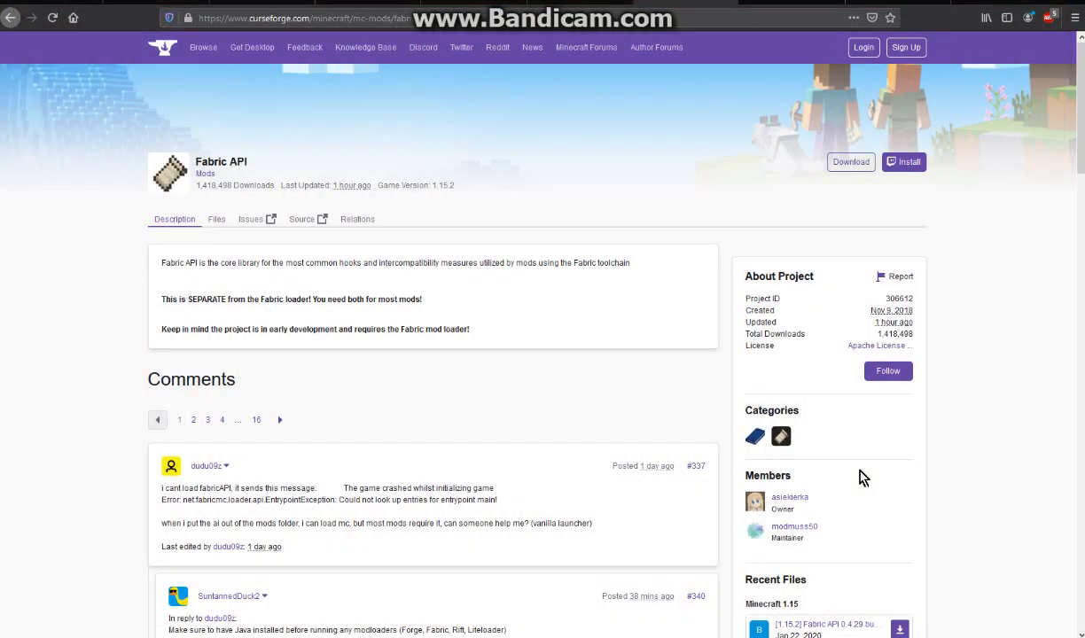
mouse_move(656, 412)
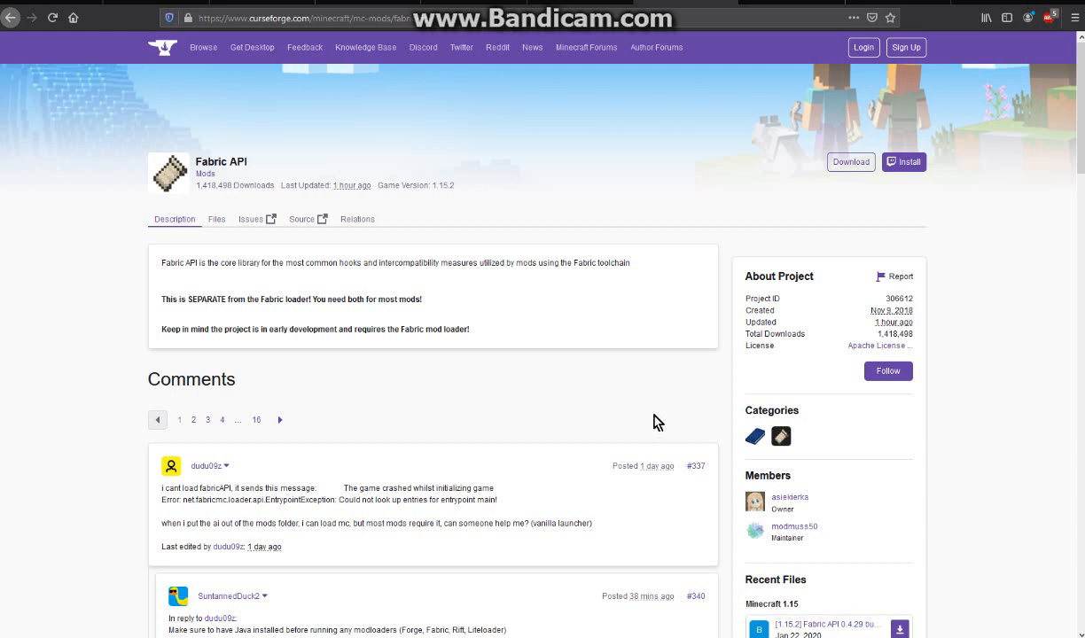
mouse_move(649, 415)
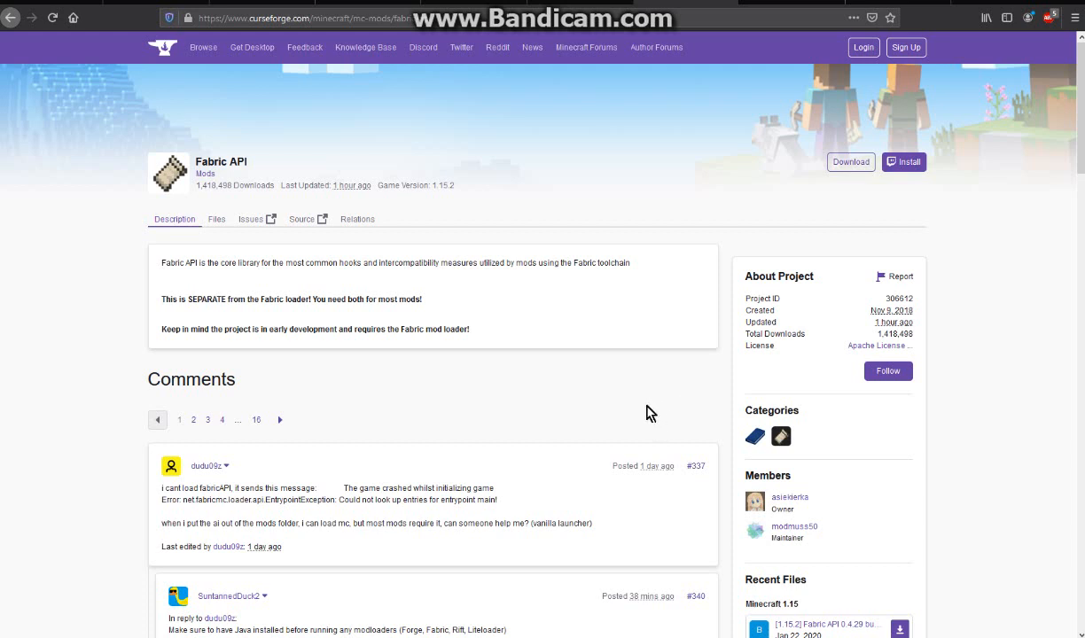
mouse_move(642, 397)
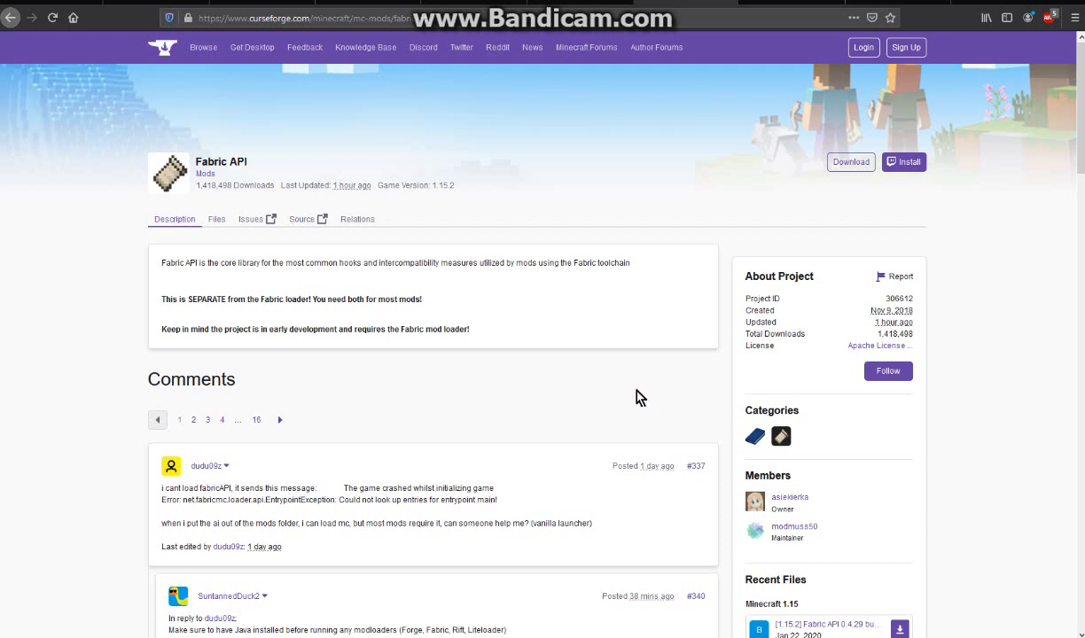
mouse_move(635, 417)
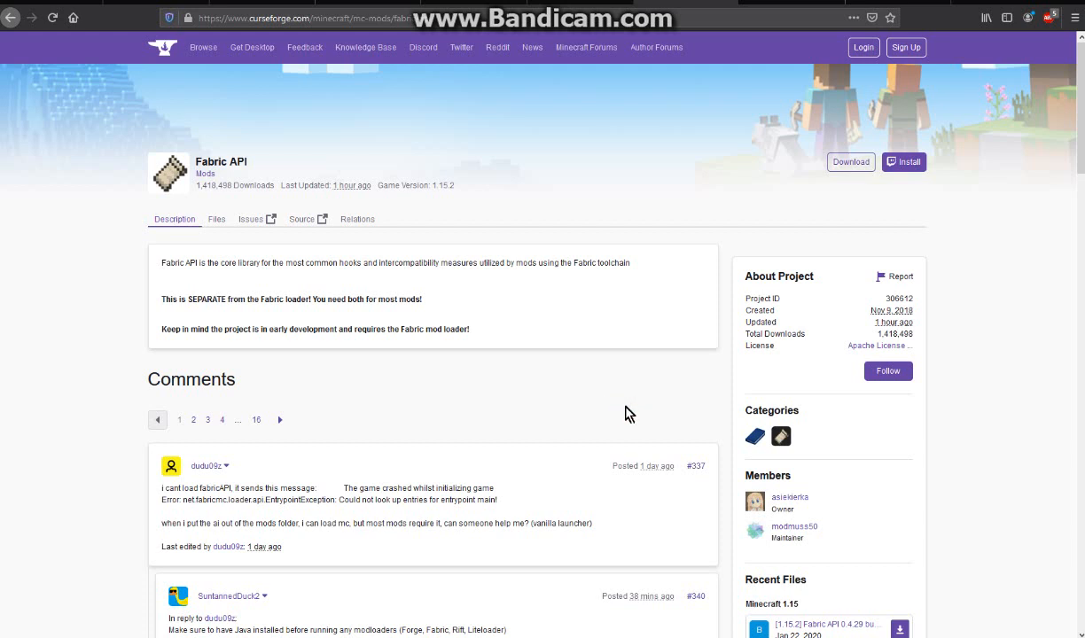
mouse_move(971, 317)
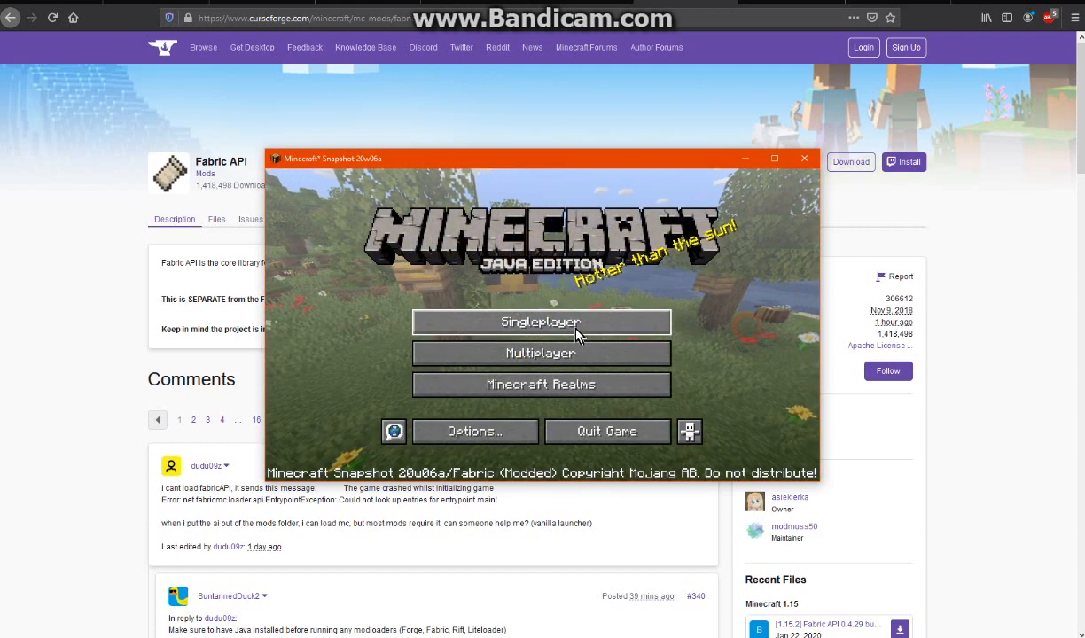
mouse_move(528, 301)
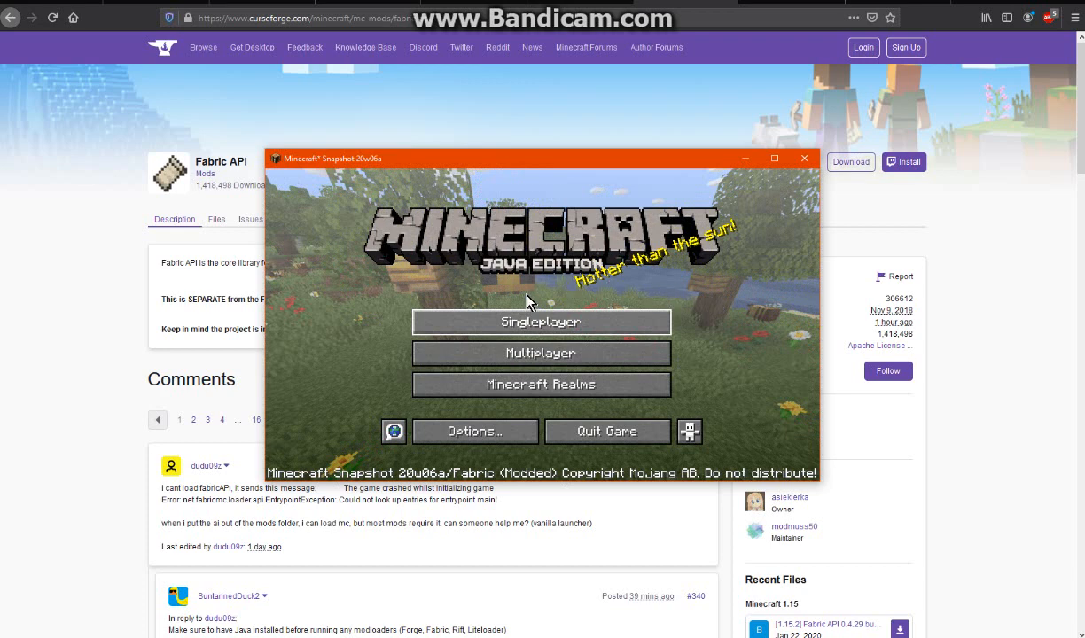
mouse_move(726, 373)
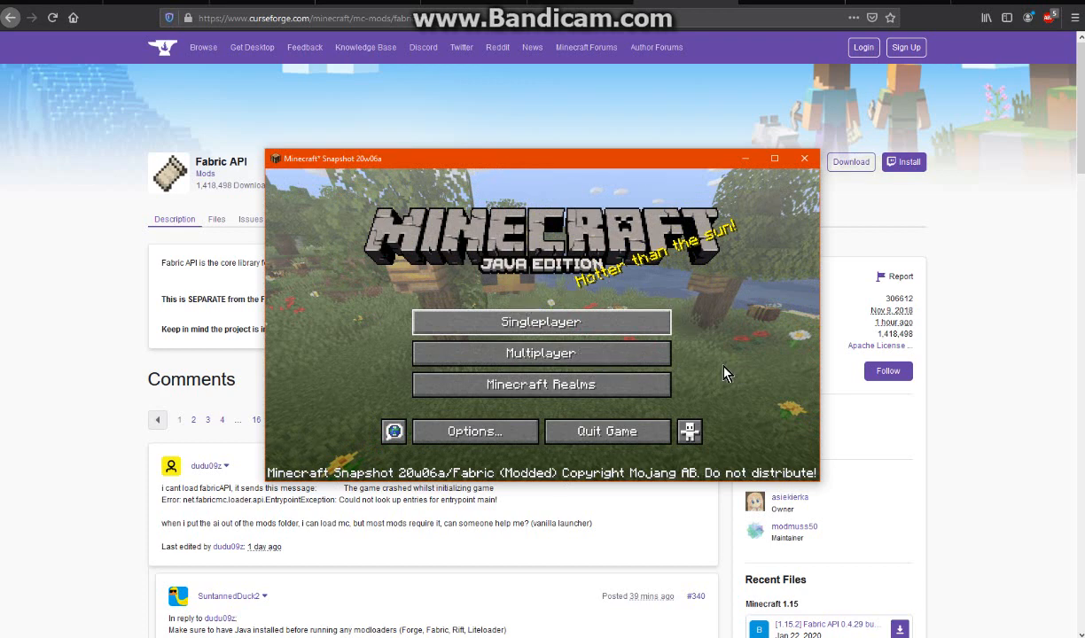
mouse_move(724, 371)
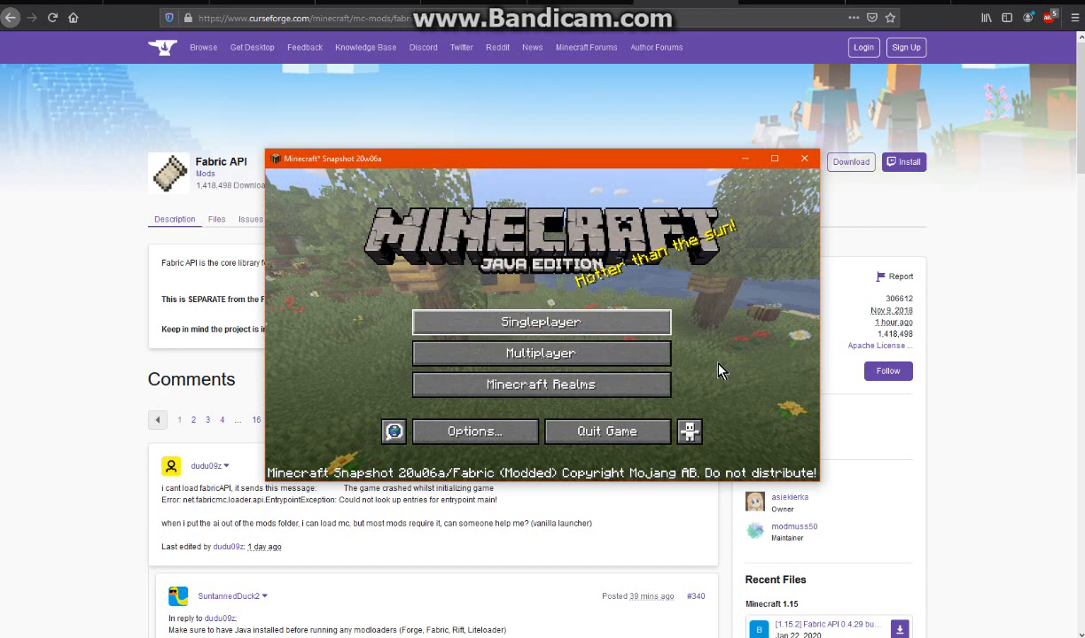
Create a new singleplayer world named 'Fabric 20w' with Bonus Chest turned on in More World Options.
click(541, 321)
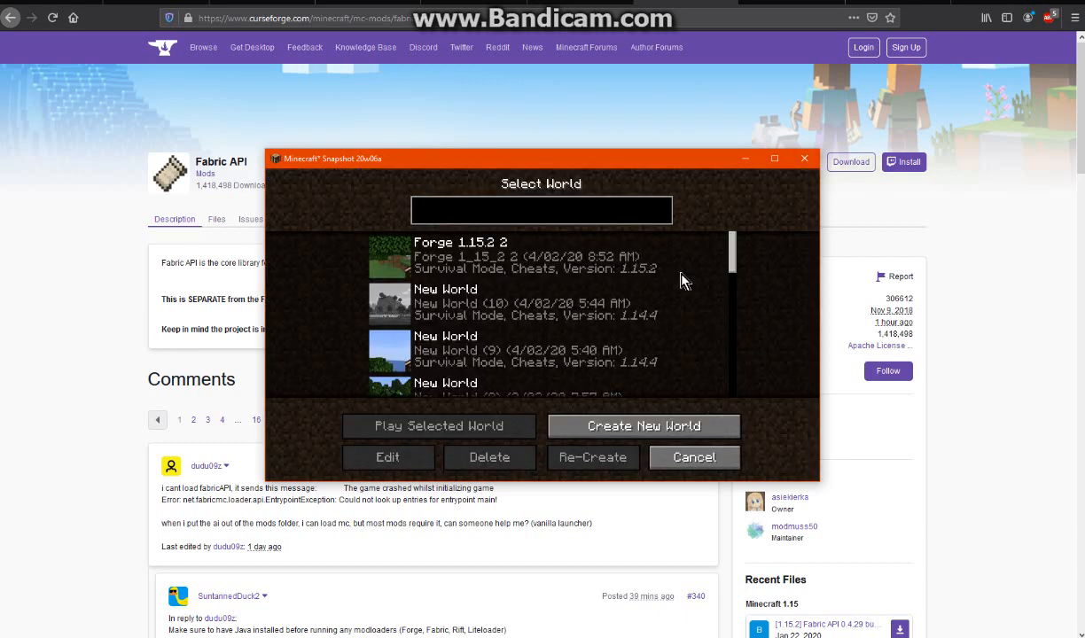
click(644, 426)
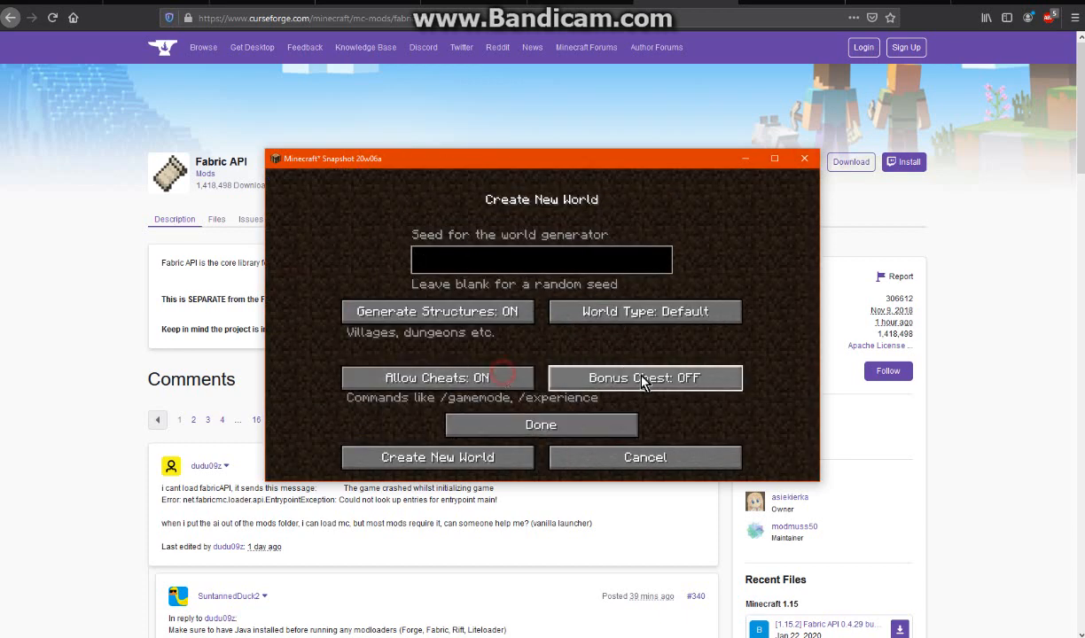
click(539, 426)
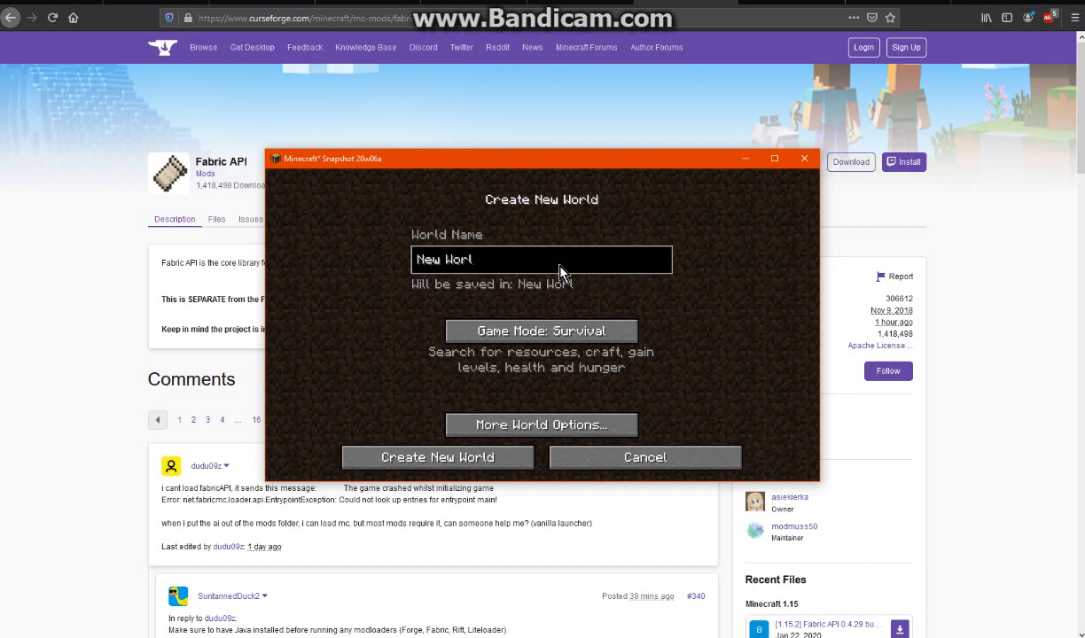
text(Fabric 20w)
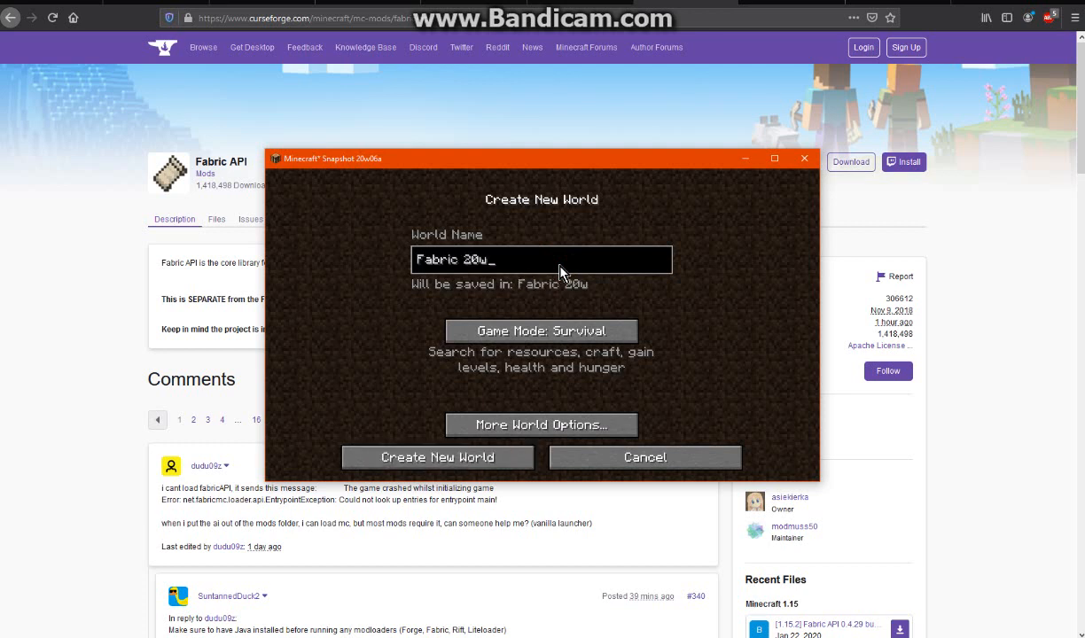
click(541, 426)
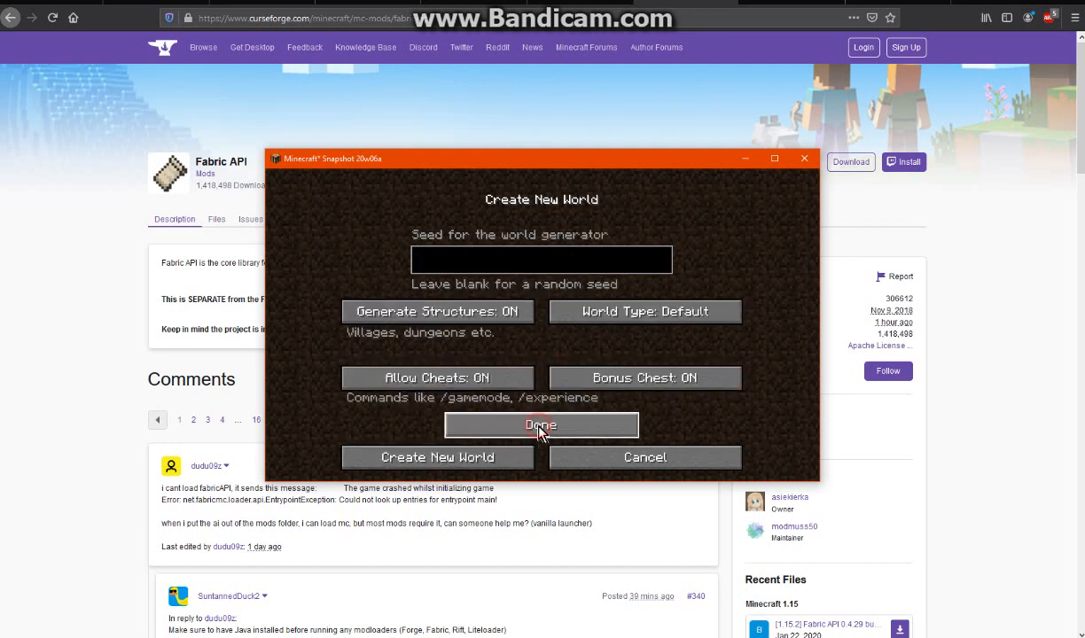
click(540, 426)
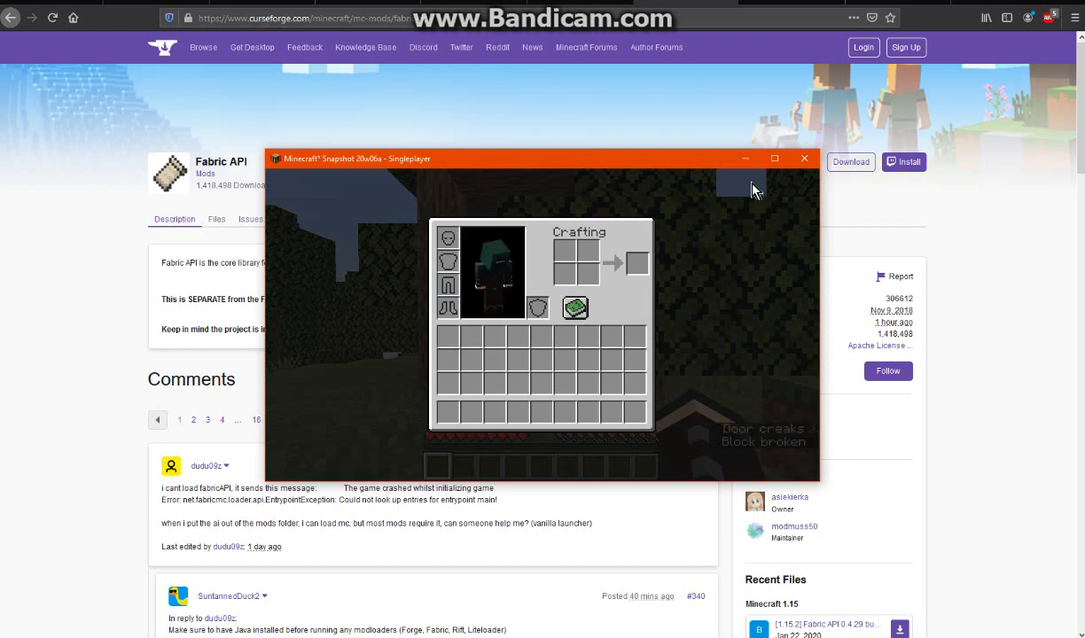
Inside the new world, check the data pack list shows vanilla, fabric-mining-levels and torcherino, then pause.
click(773, 159)
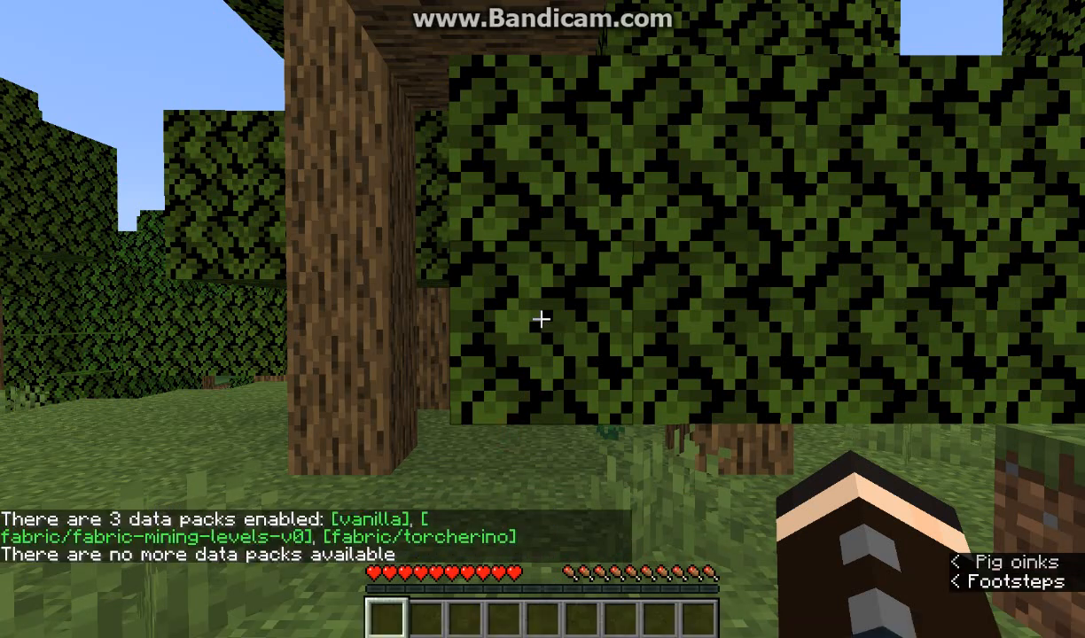
key(Escape)
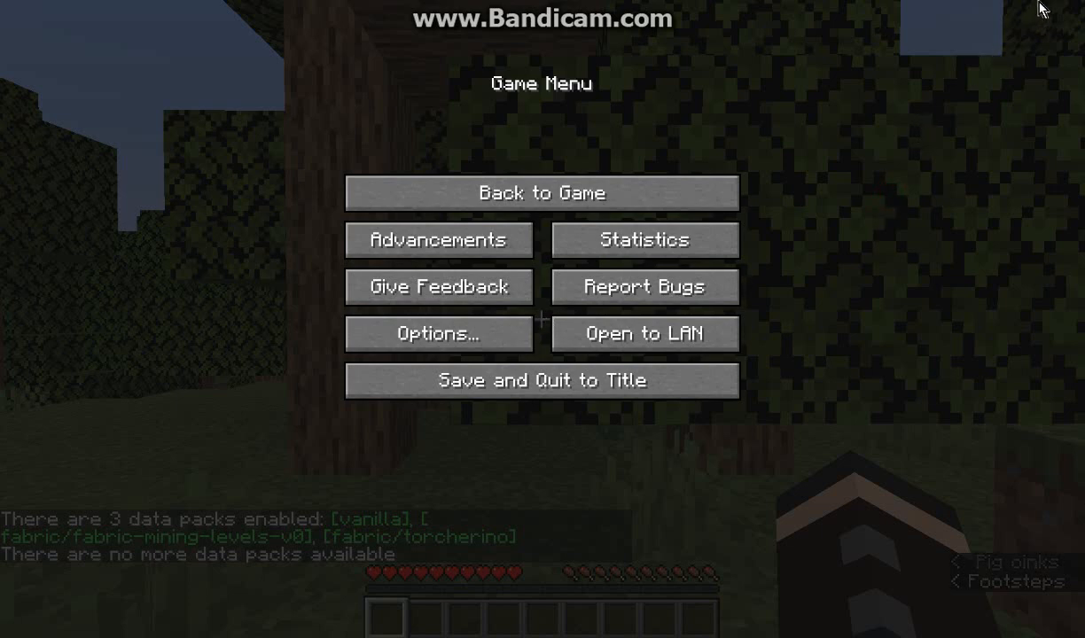